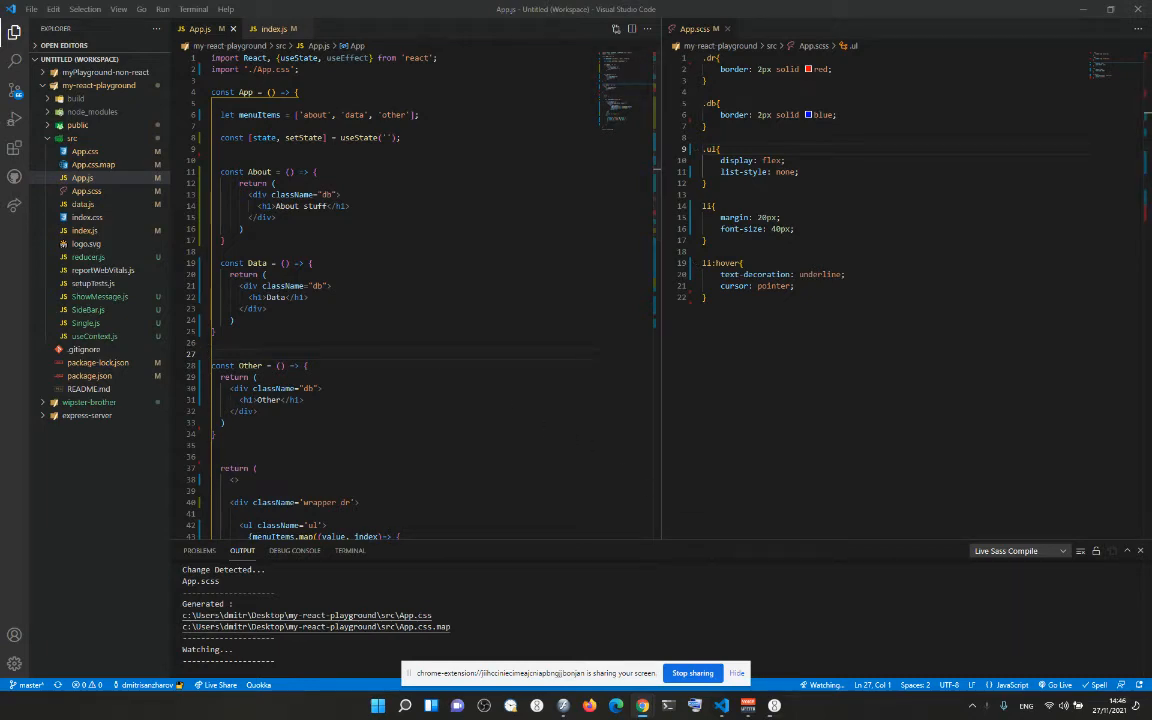
Compare the Strapi Solutions hover panel with the local app's about, data, other links.
click(644, 706)
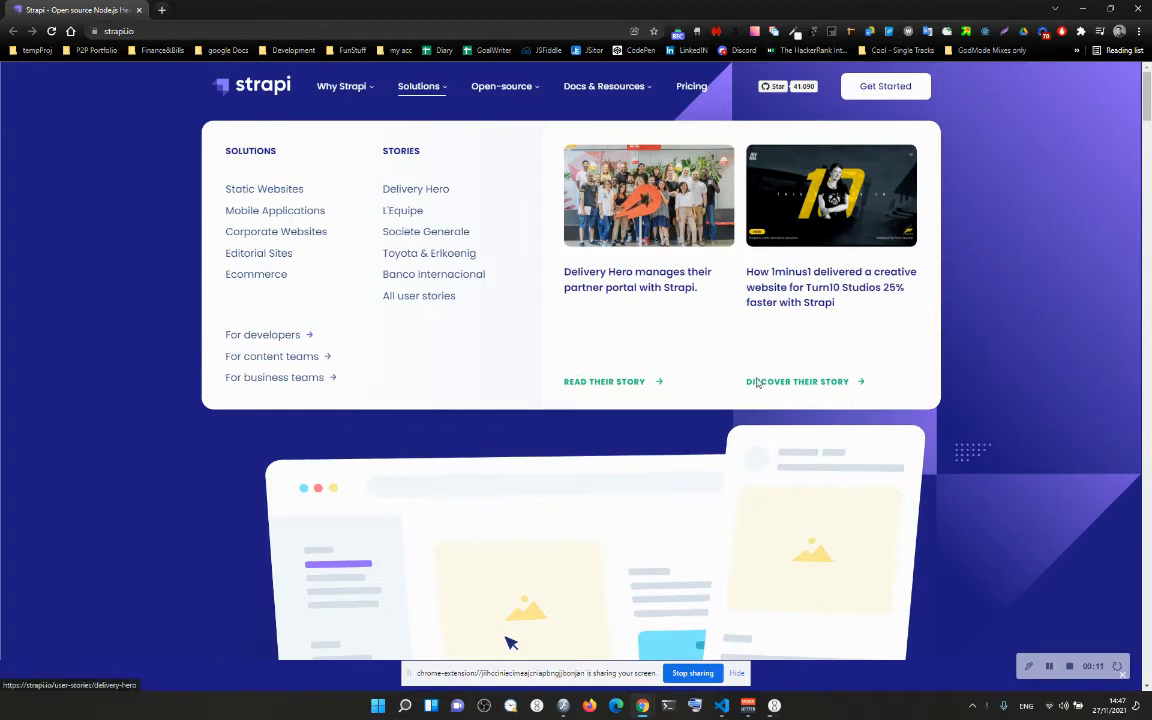
click(500, 86)
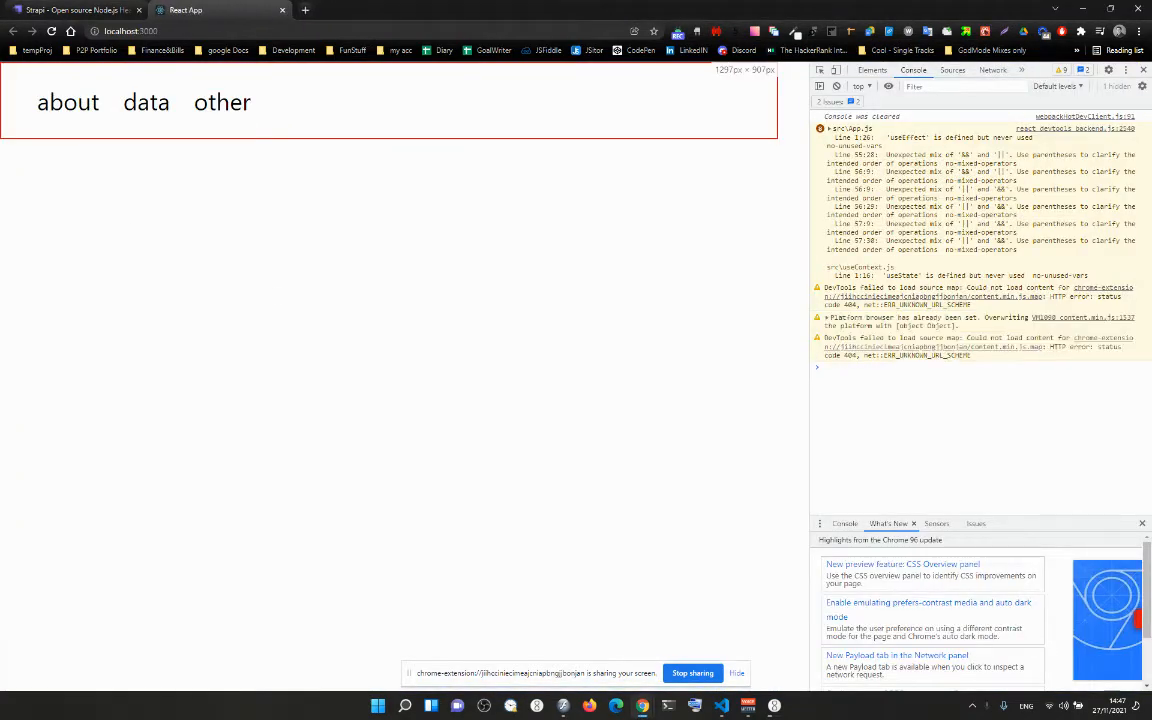
click(146, 102)
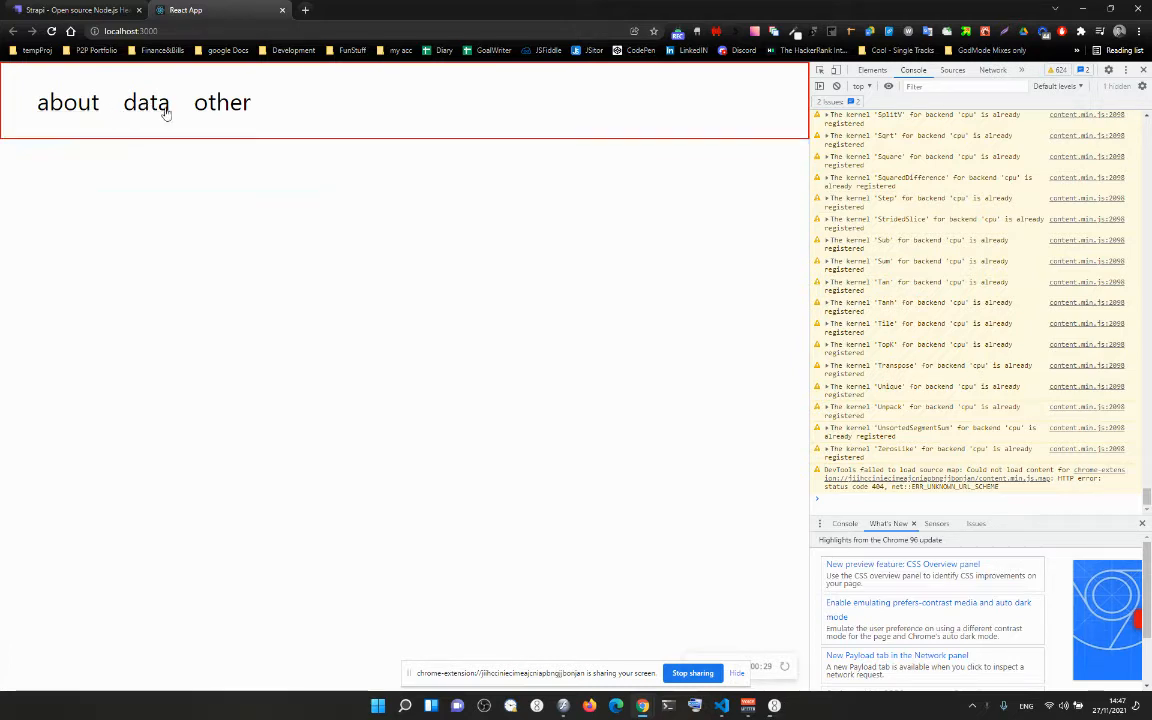
click(70, 10)
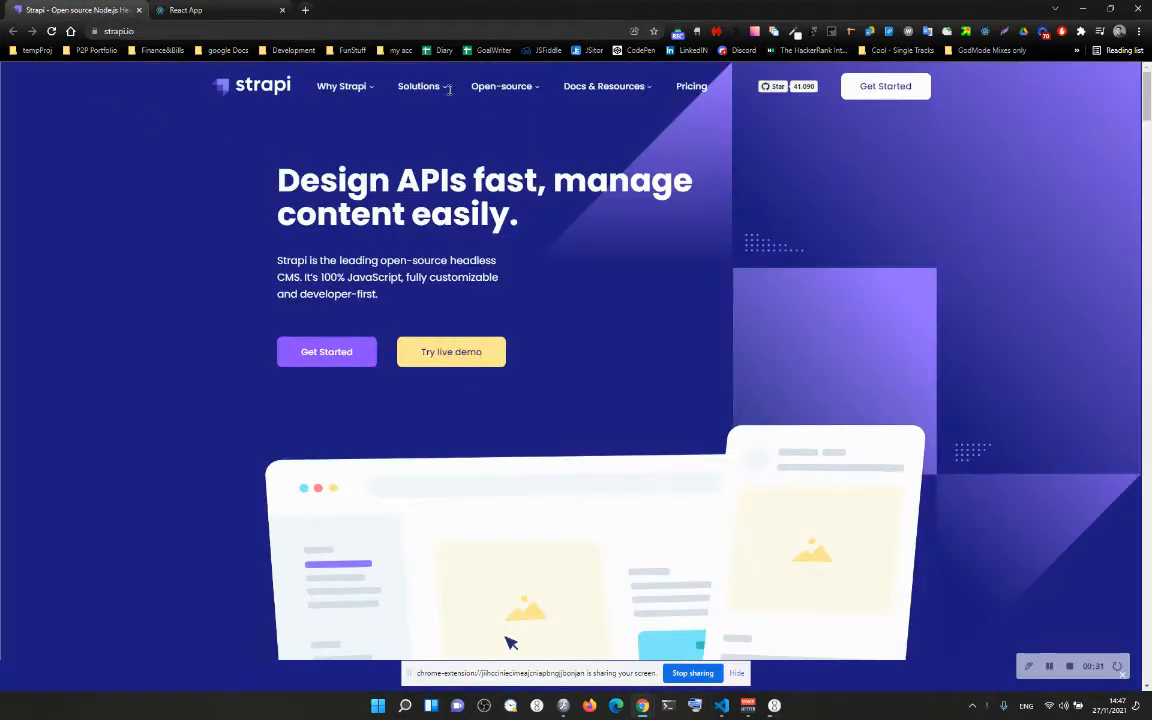
click(418, 86)
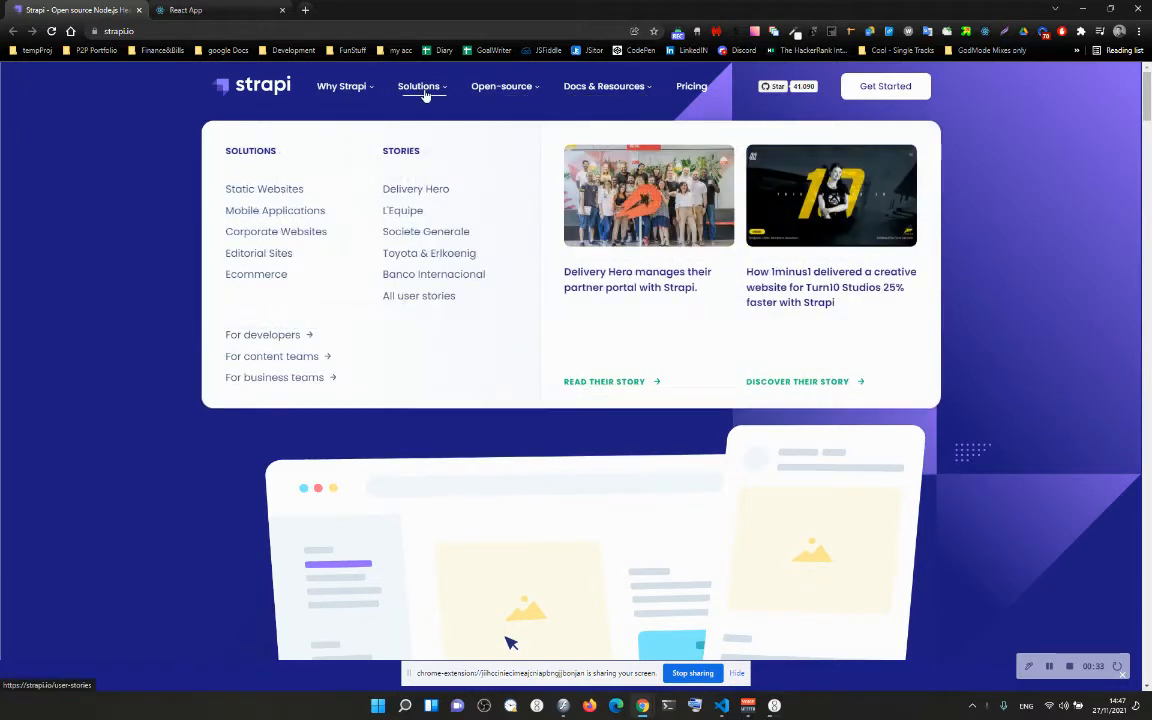
click(604, 86)
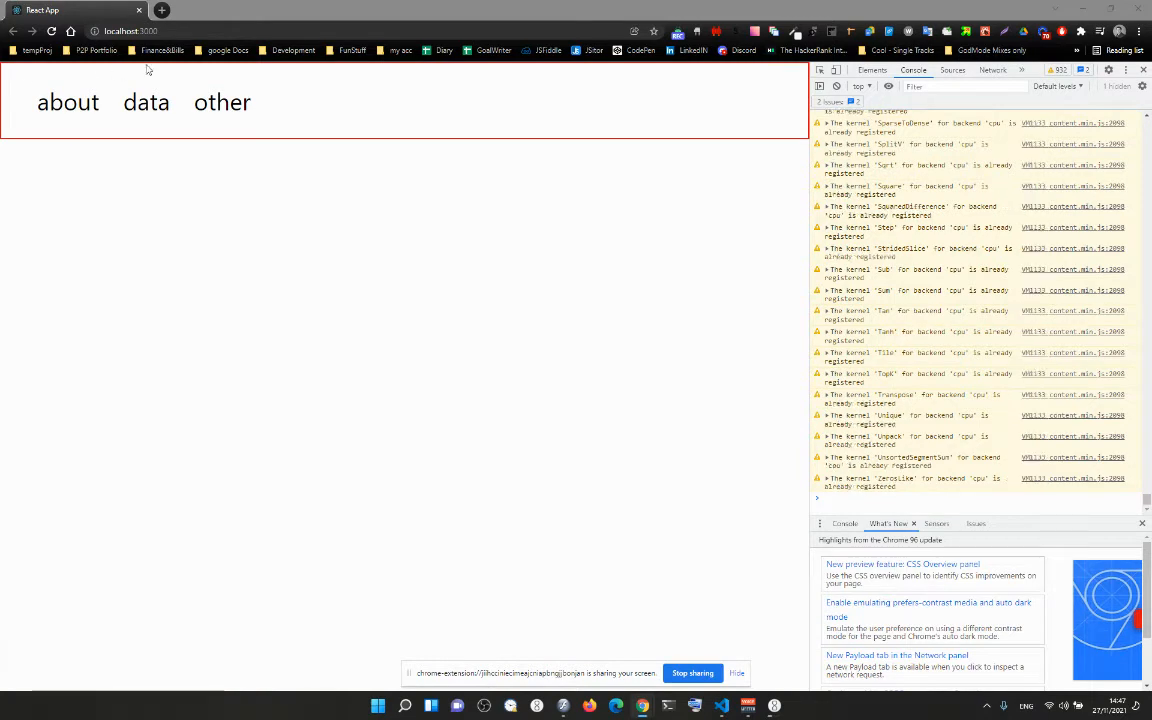
Delete the flex, list-style, li and li:hover rules from App.css, keeping the border rules.
click(720, 706)
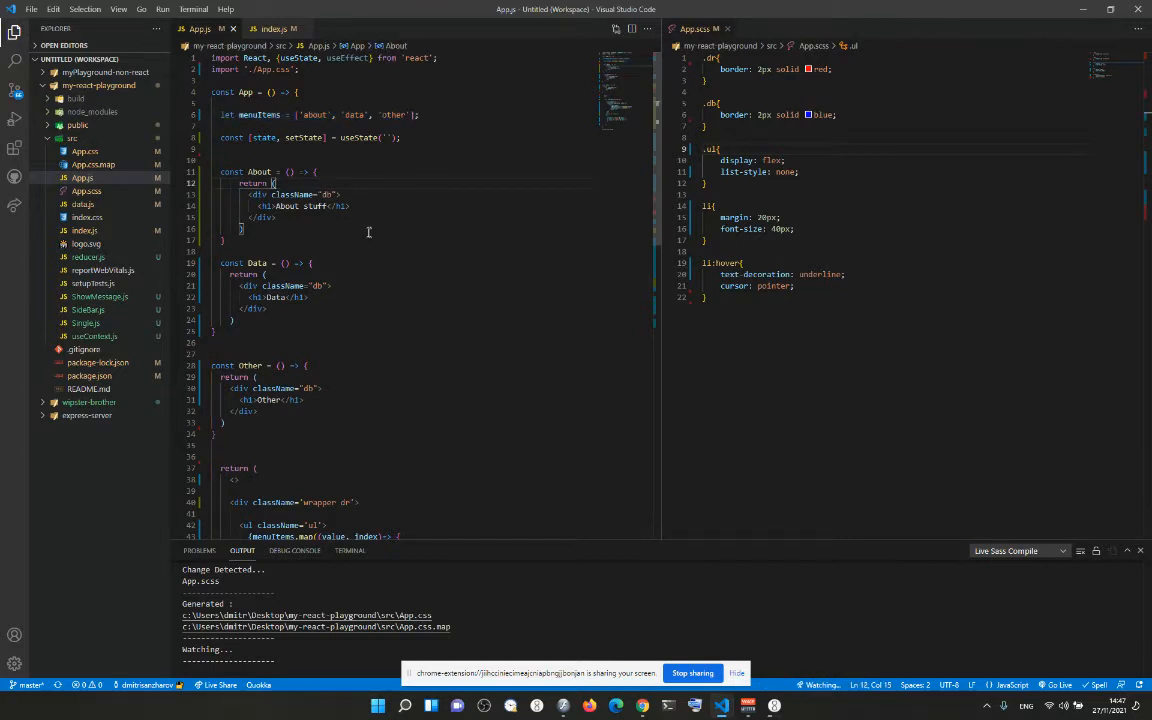
scroll(down, 3)
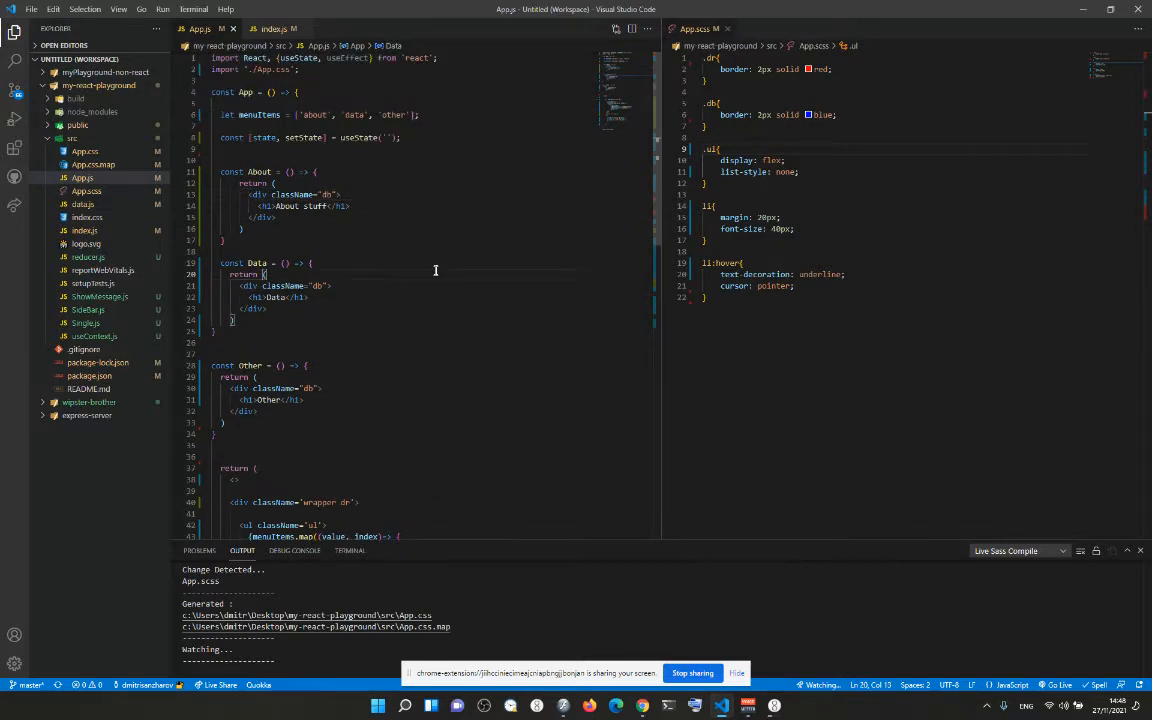
key(ctrl+a)
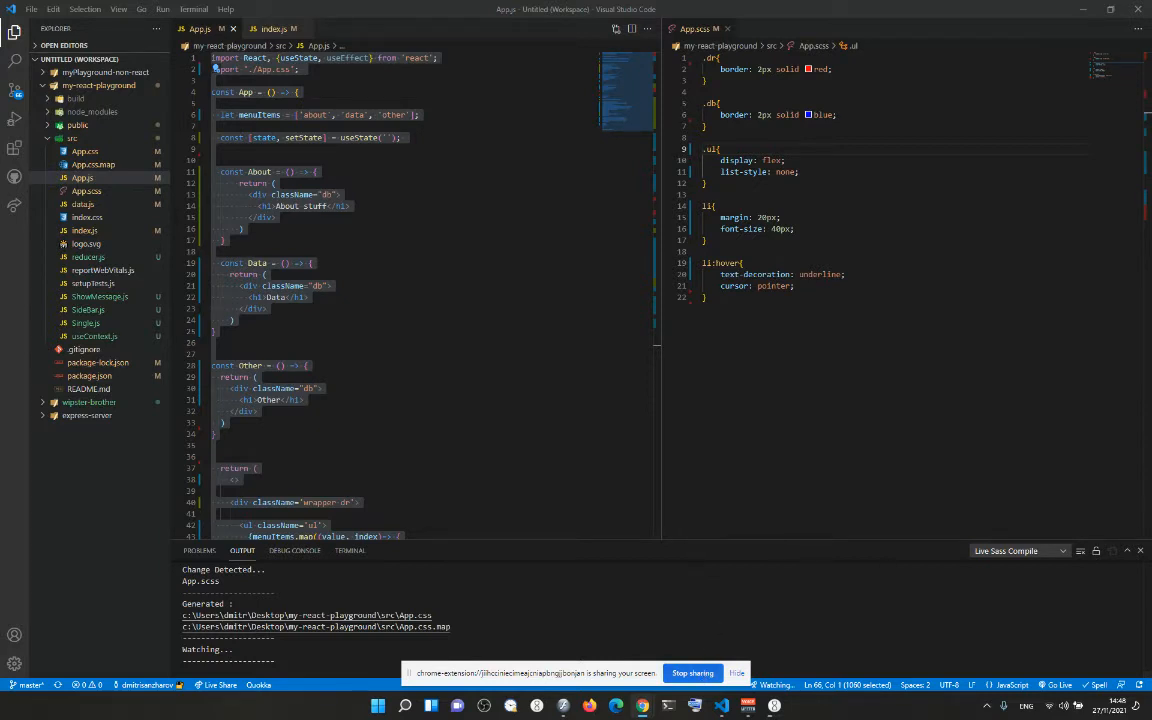
mouse_move(632, 604)
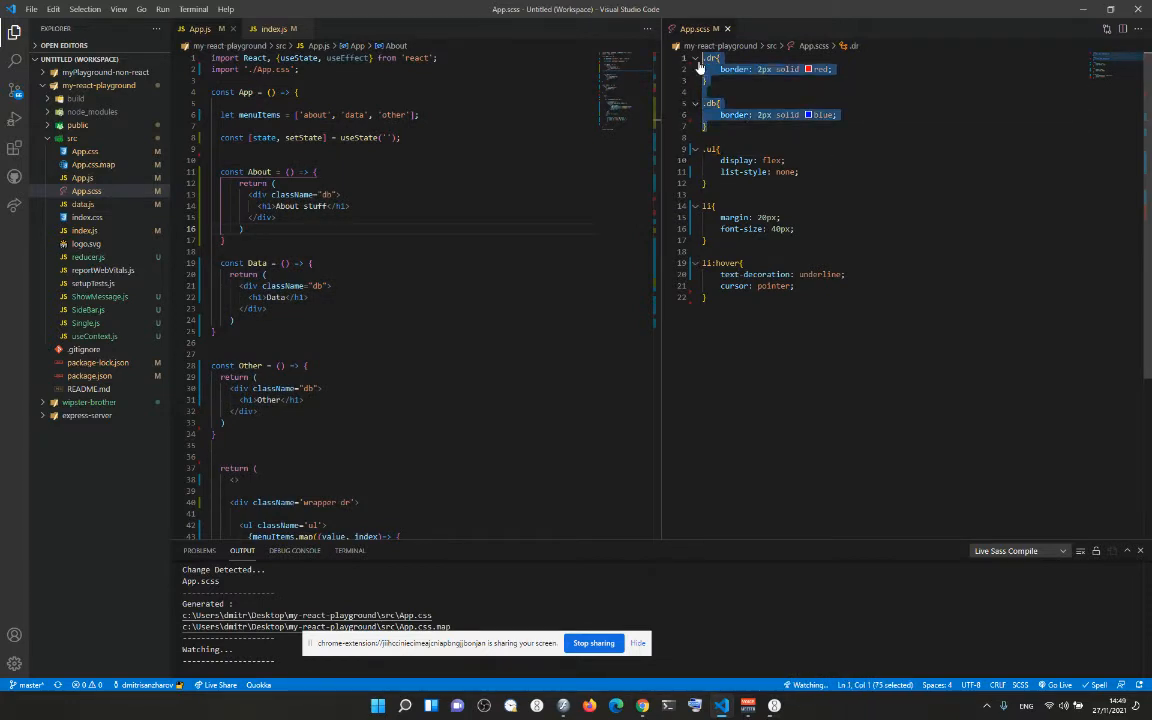
click(836, 114)
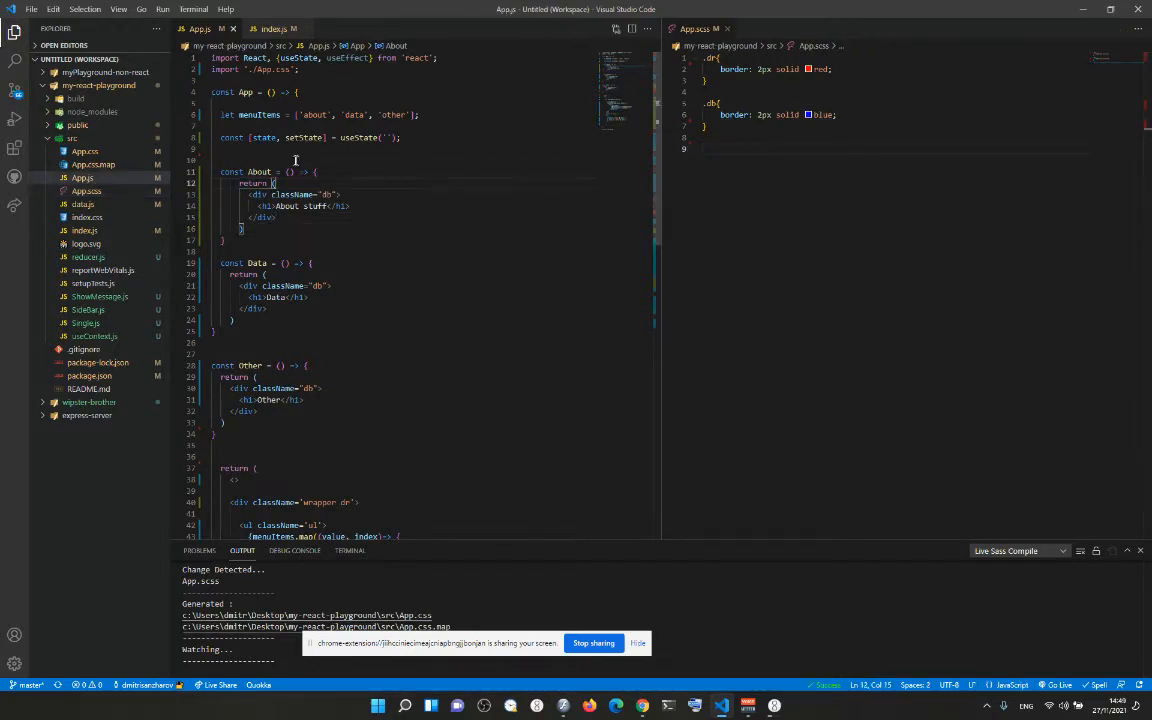
Remove the useState line, About/Data/Other components and wrapper JSX from App.js.
triple_click(310, 136)
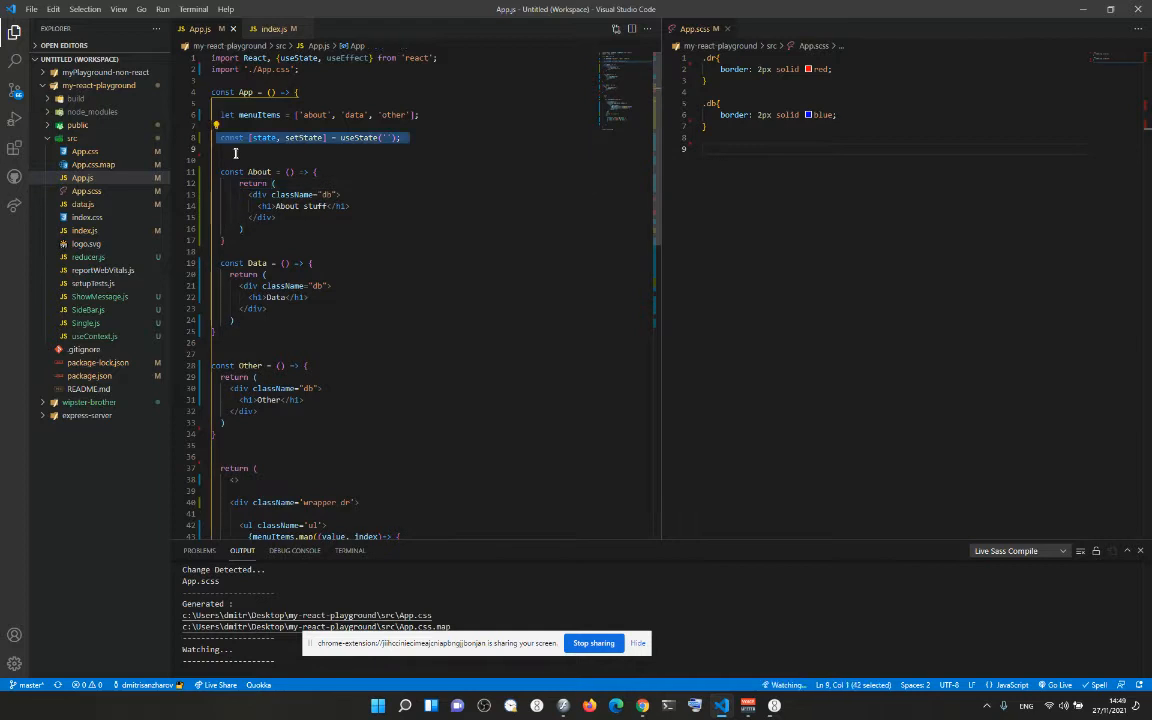
scroll(down, 3)
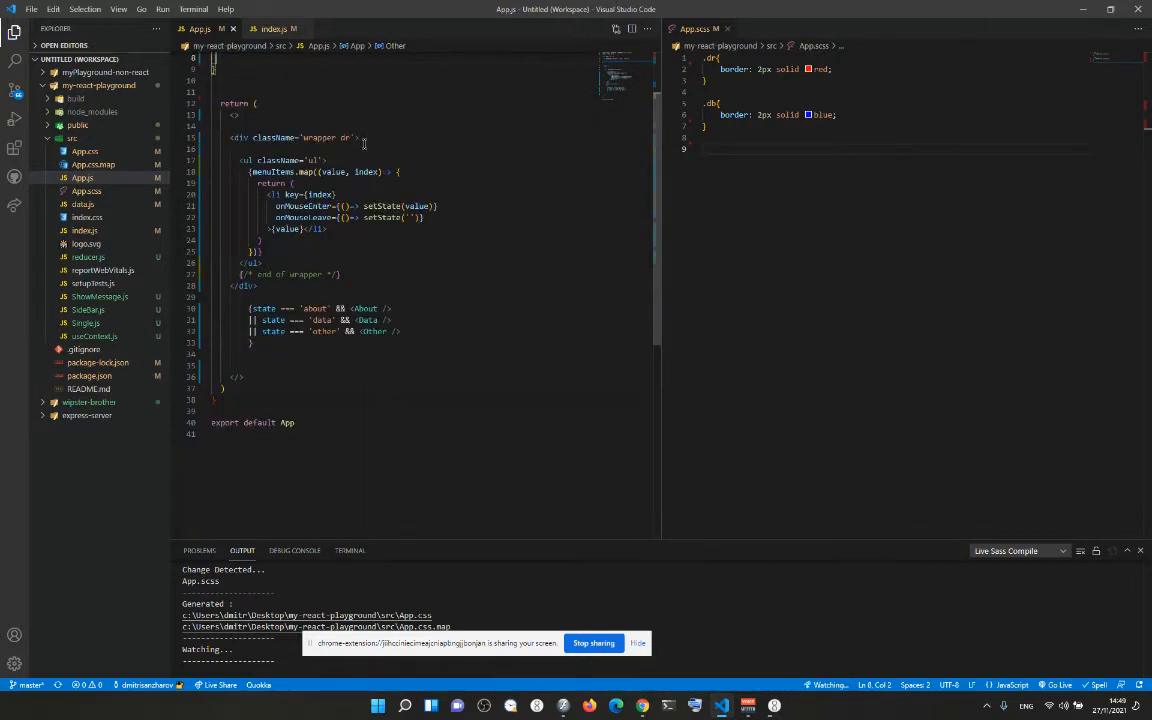
scroll(up, 3)
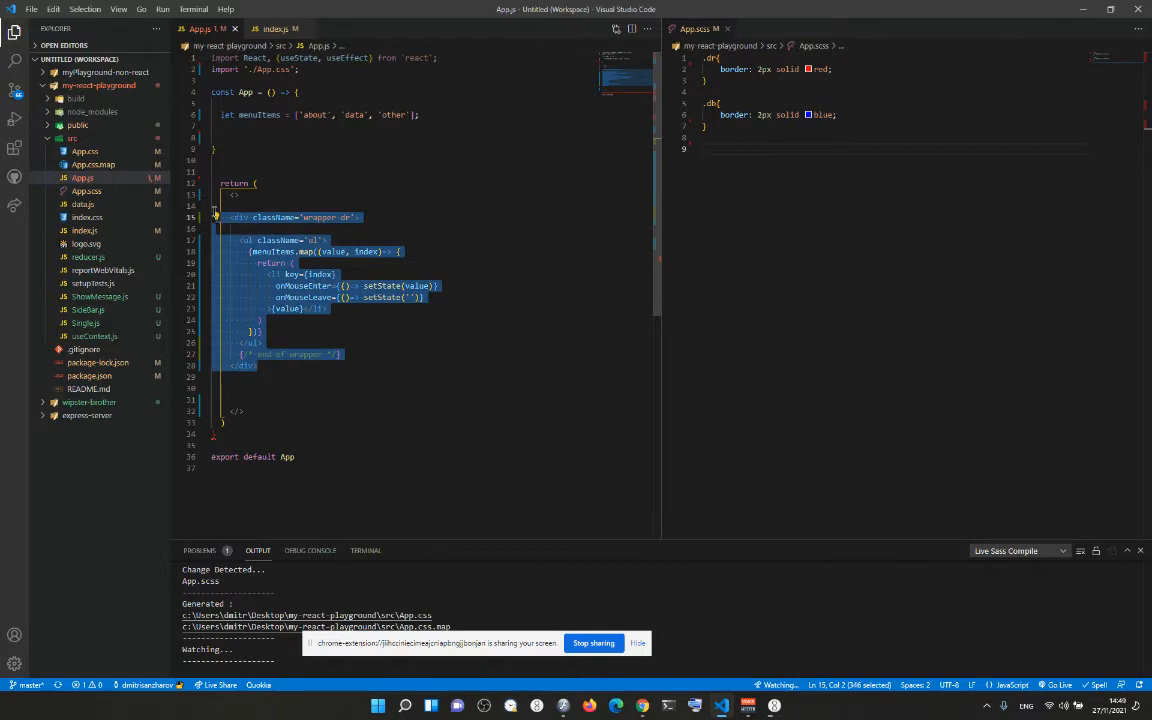
key(Delete)
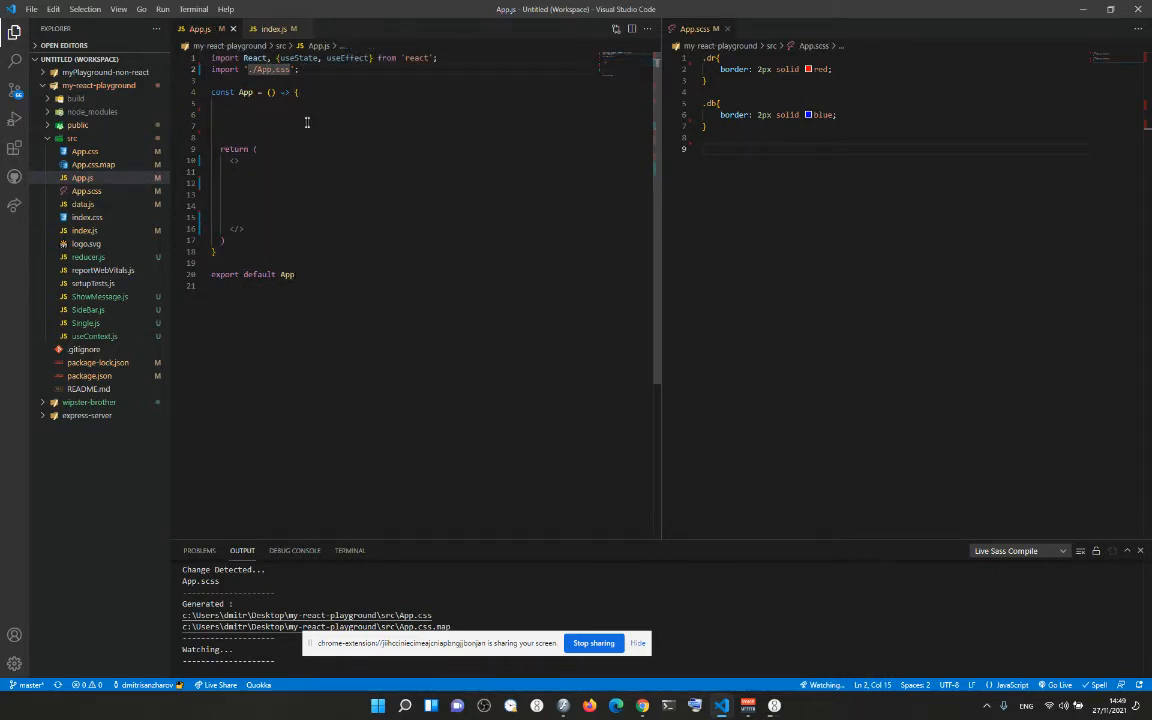
mouse_move(82, 178)
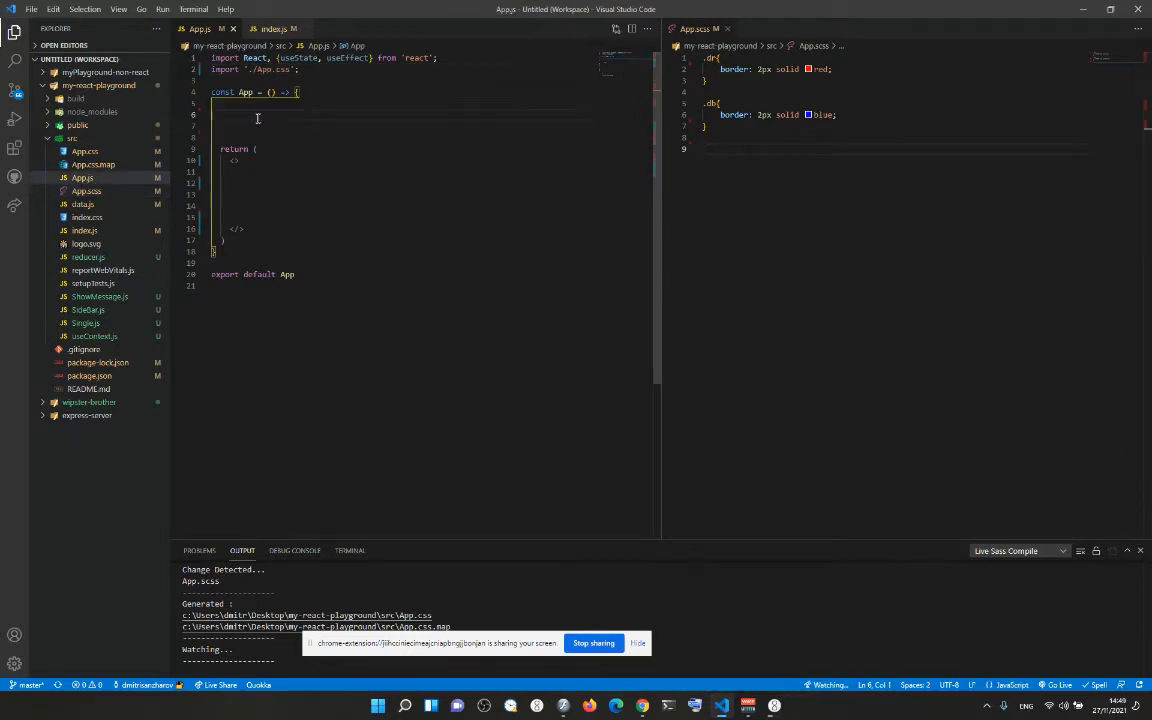
Declare a menuItems array including 'contact' above the return and save.
click(216, 114)
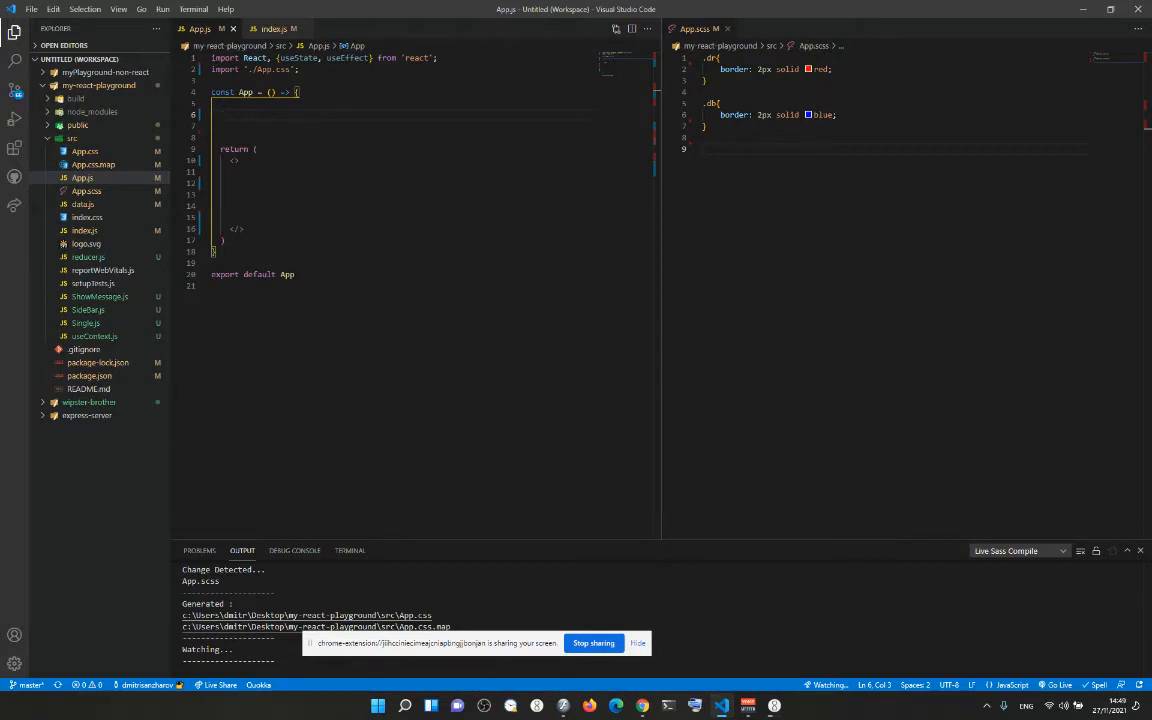
text(let)
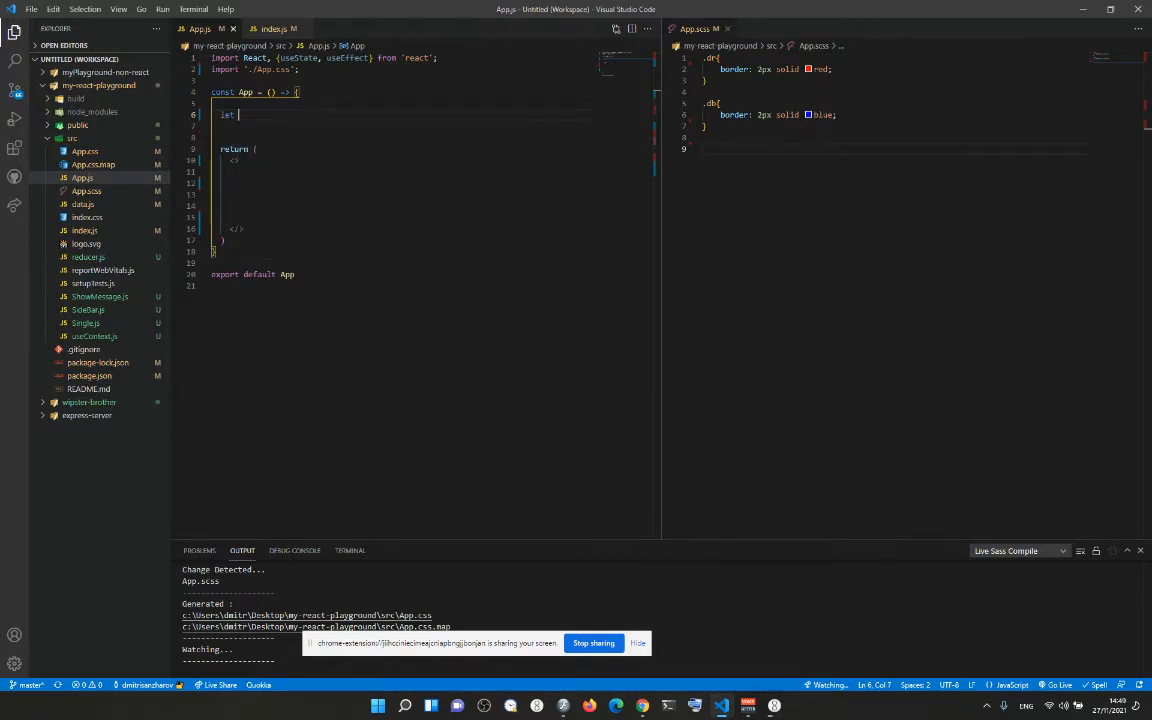
text(menuItems = ['about',)
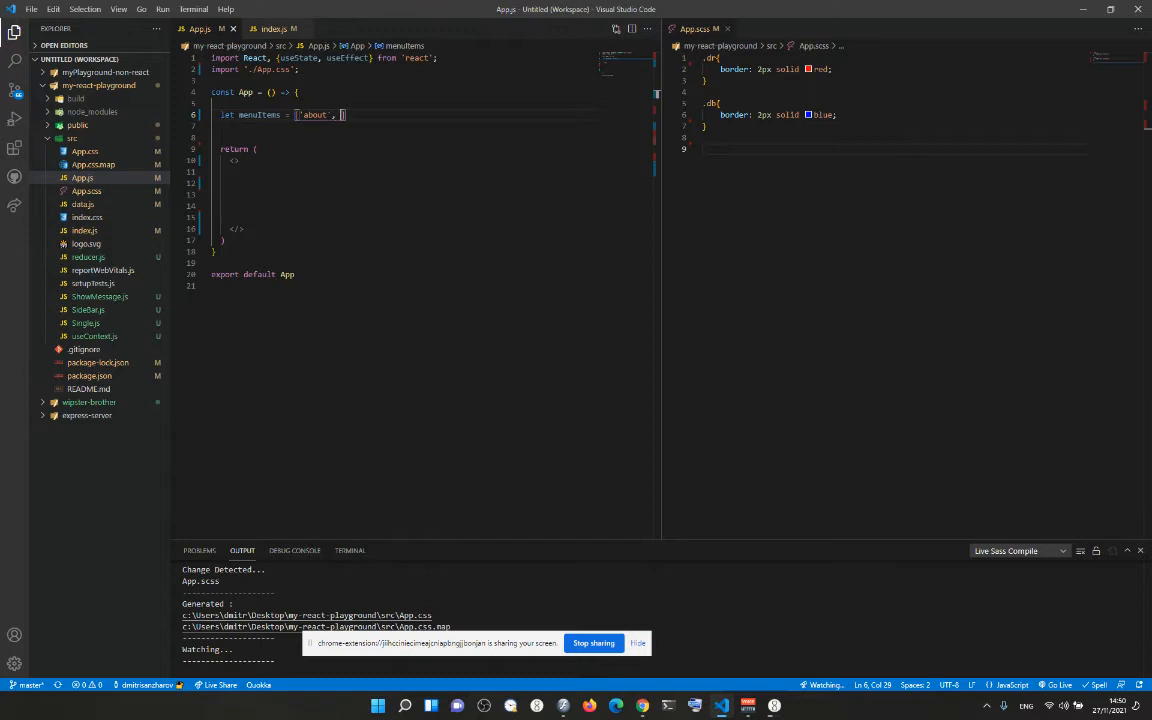
text('contact', 'other)
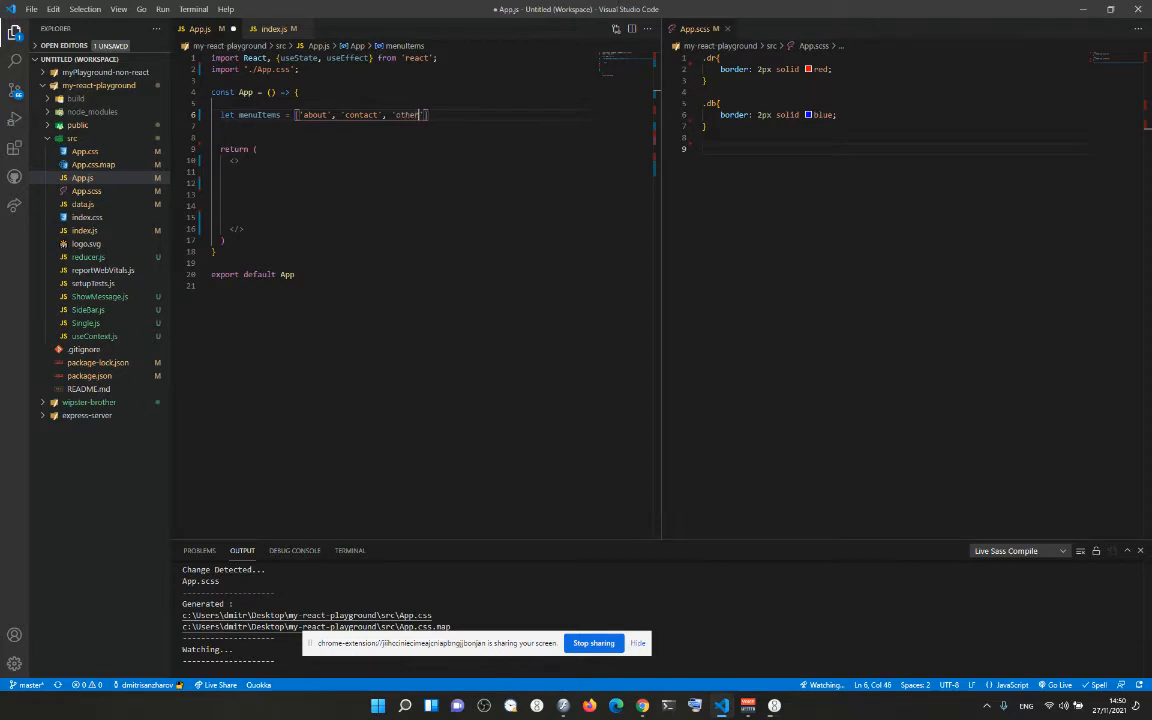
key(ctrl+s)
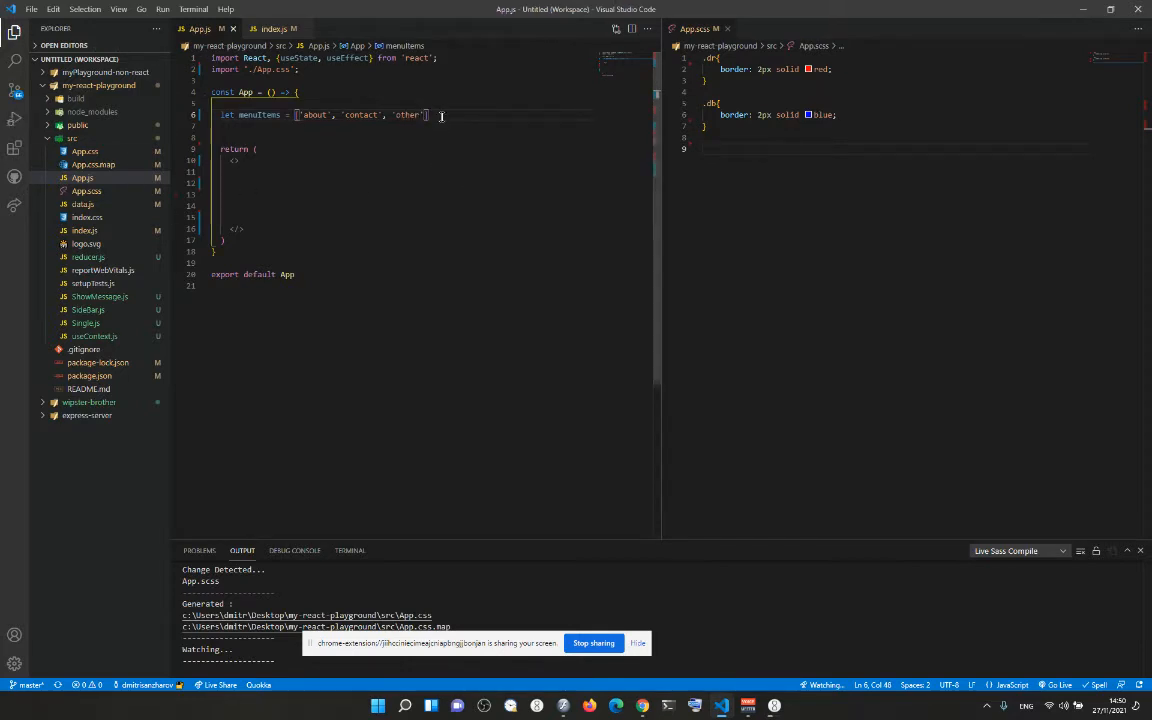
Add a div with className "navbar" inside the return, with an end-of-wrapper comment.
click(252, 172)
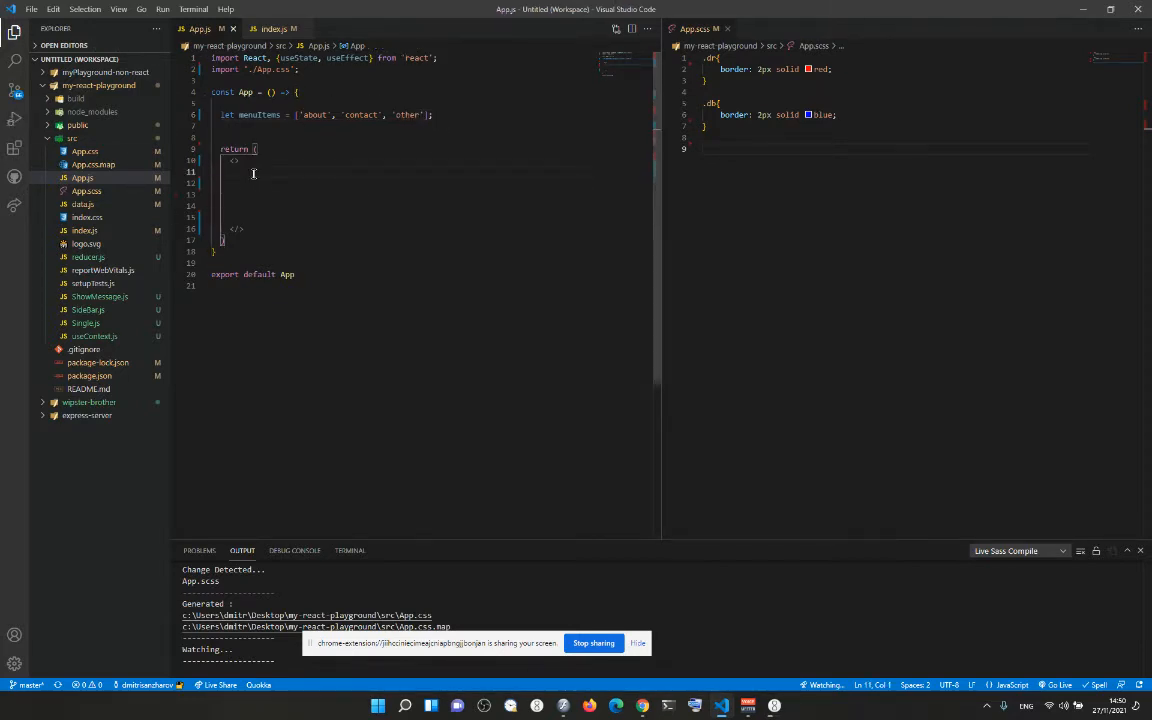
text(div.wra)
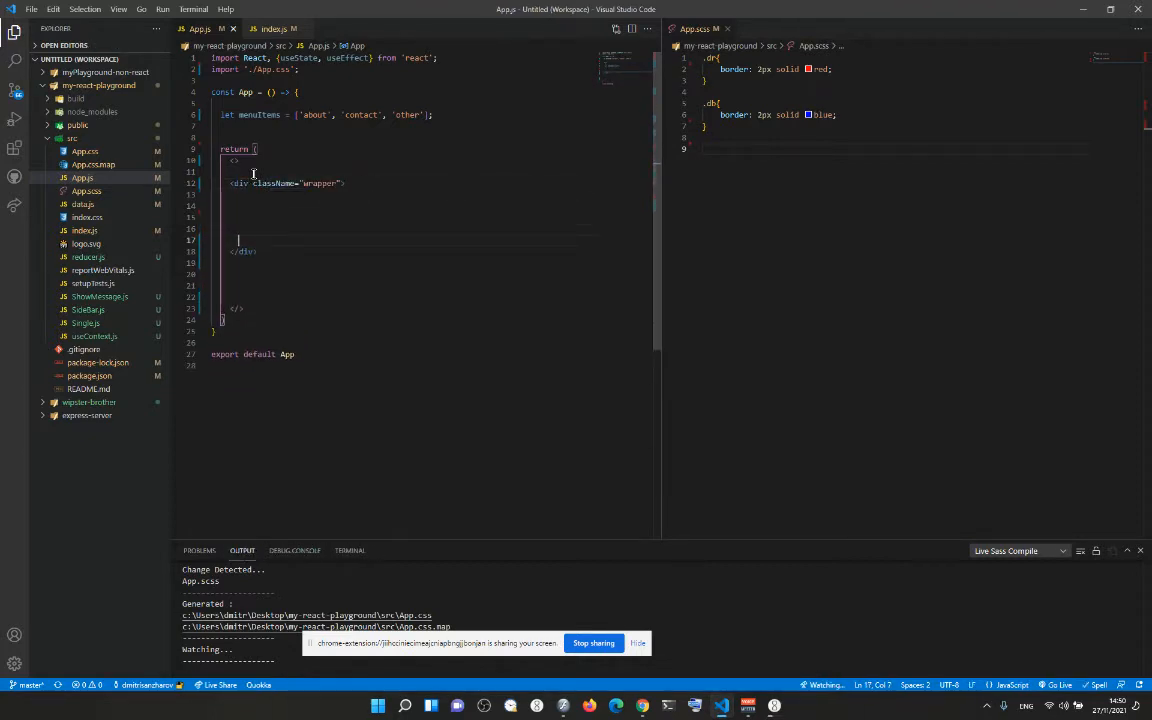
text({/* end of wrapper */})
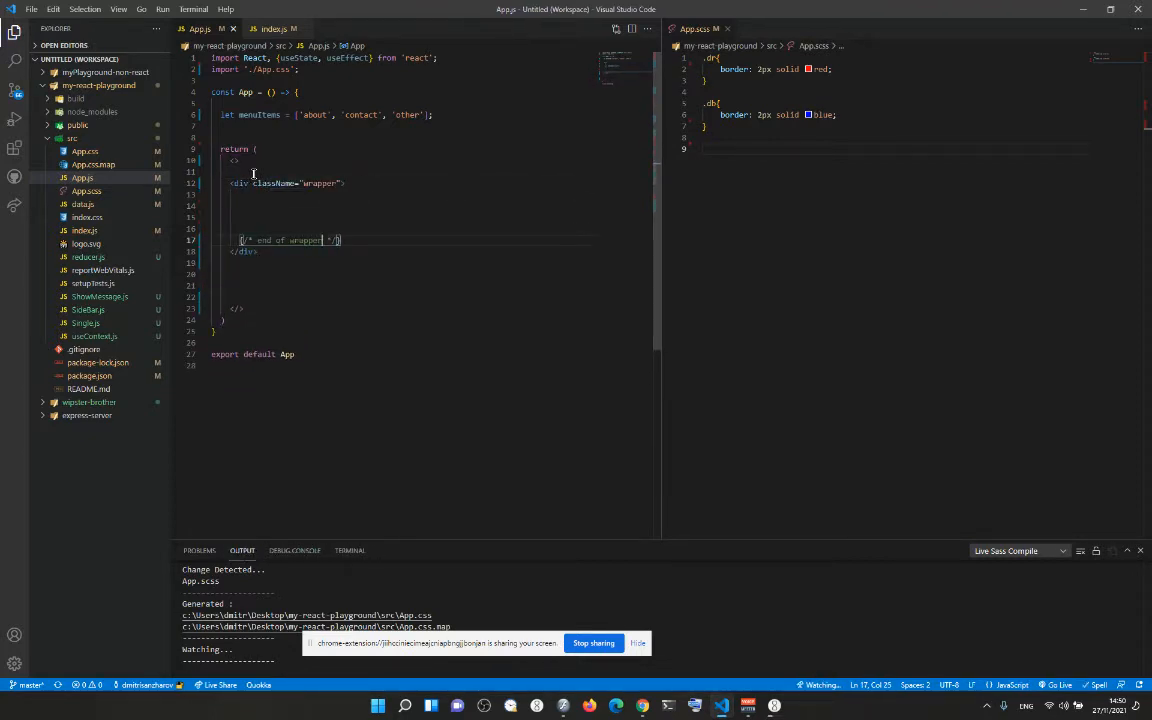
click(348, 184)
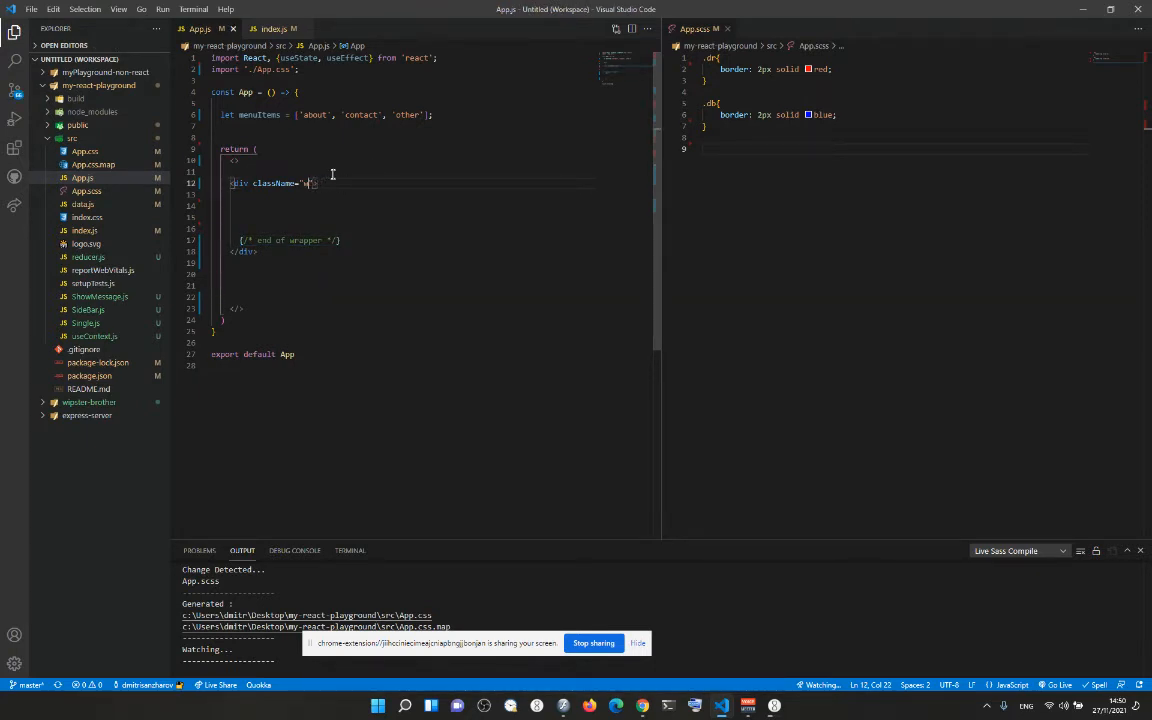
text(navbar)
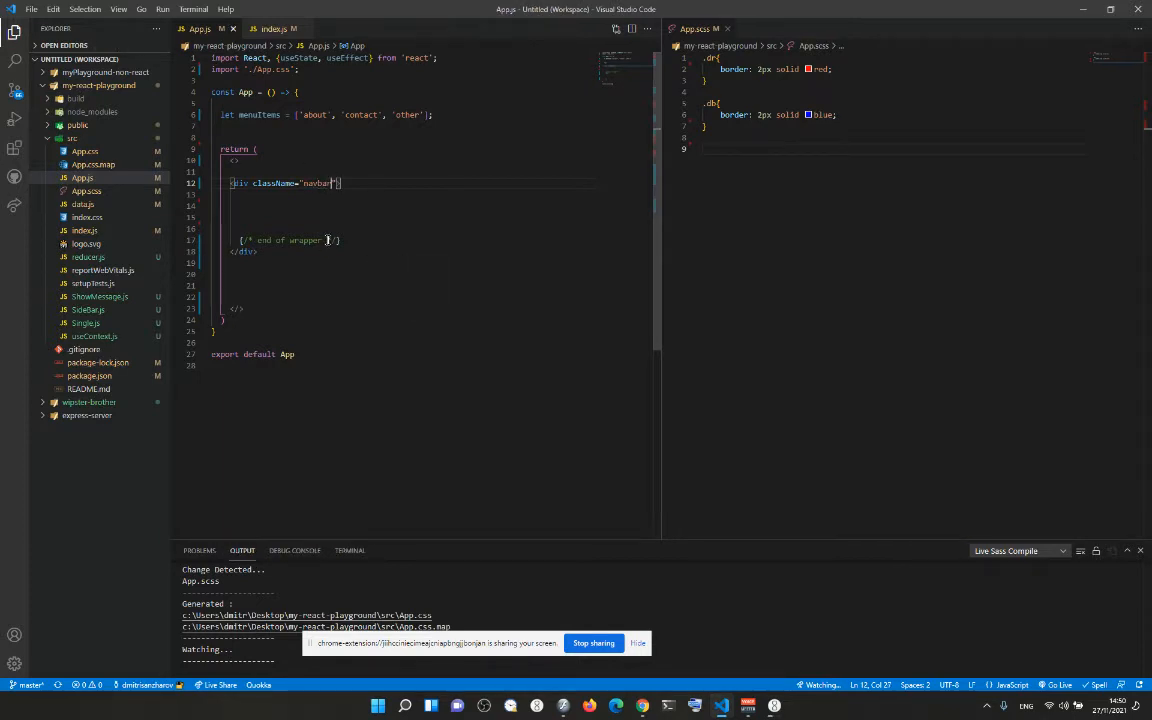
Add a .navbar rule with padding: 10px to the stylesheet.
double_click(304, 240)
text(navba)
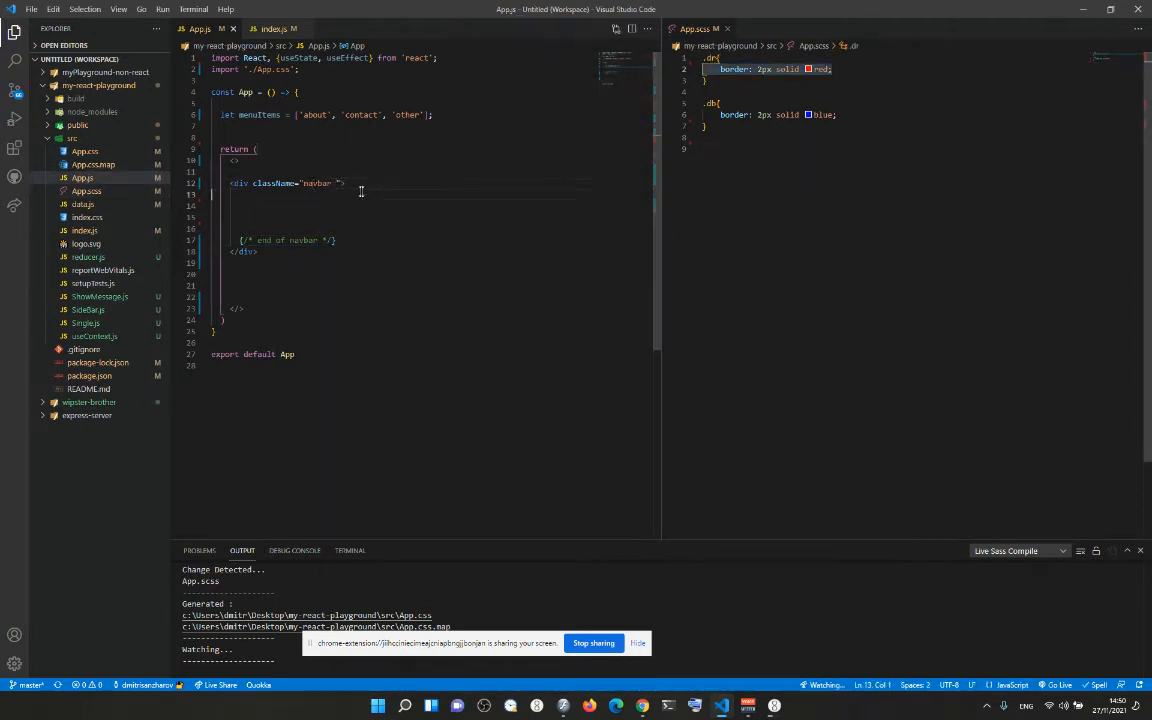
text(dr)
click(920, 150)
text(.navbar{)
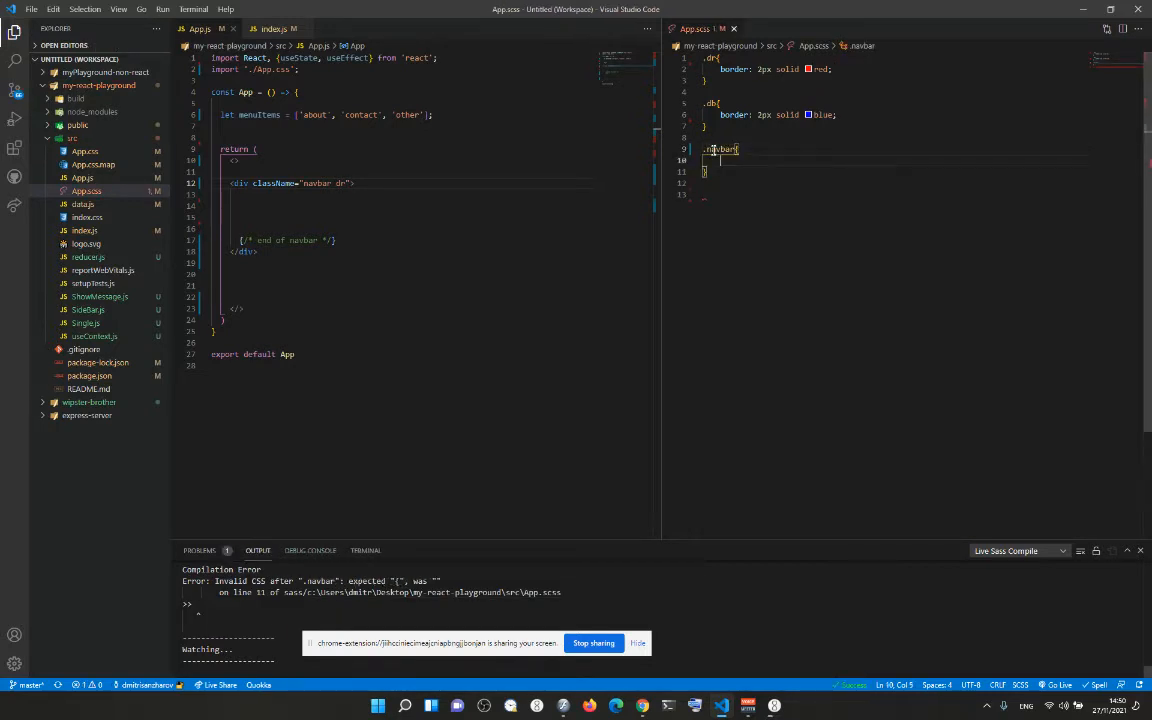
text(padding:)
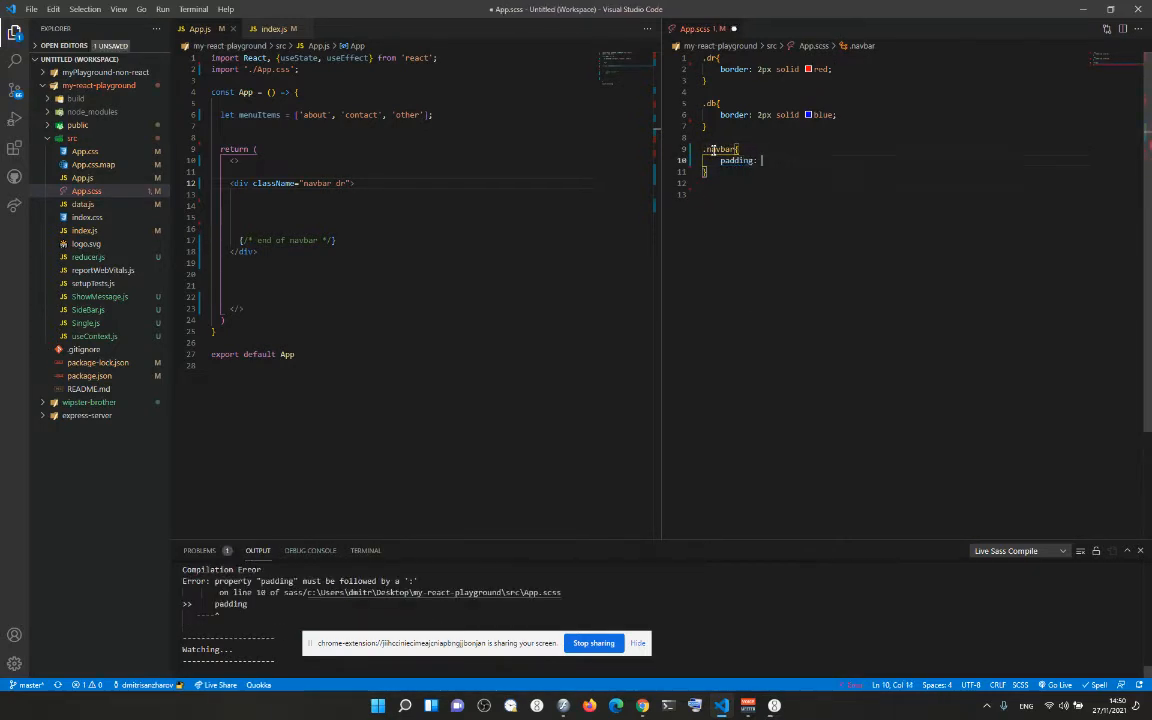
text(10px;)
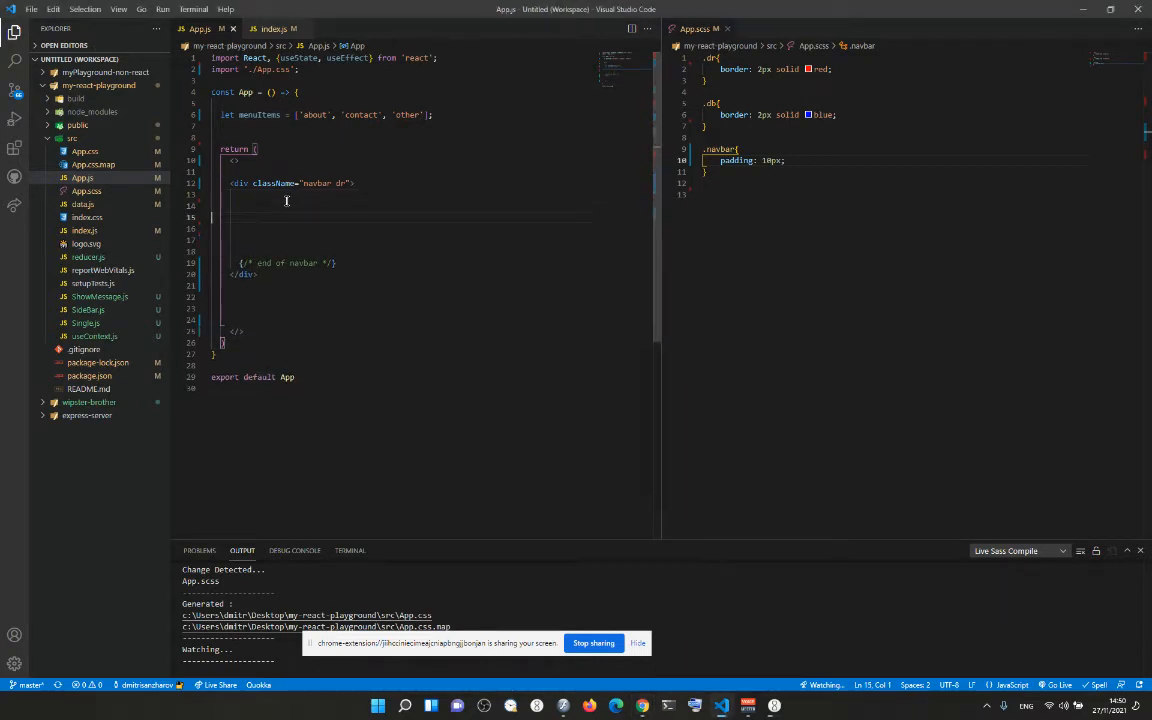
Add a navUl ul that maps over menuItems with (value, index).
text(<ul></ul>)
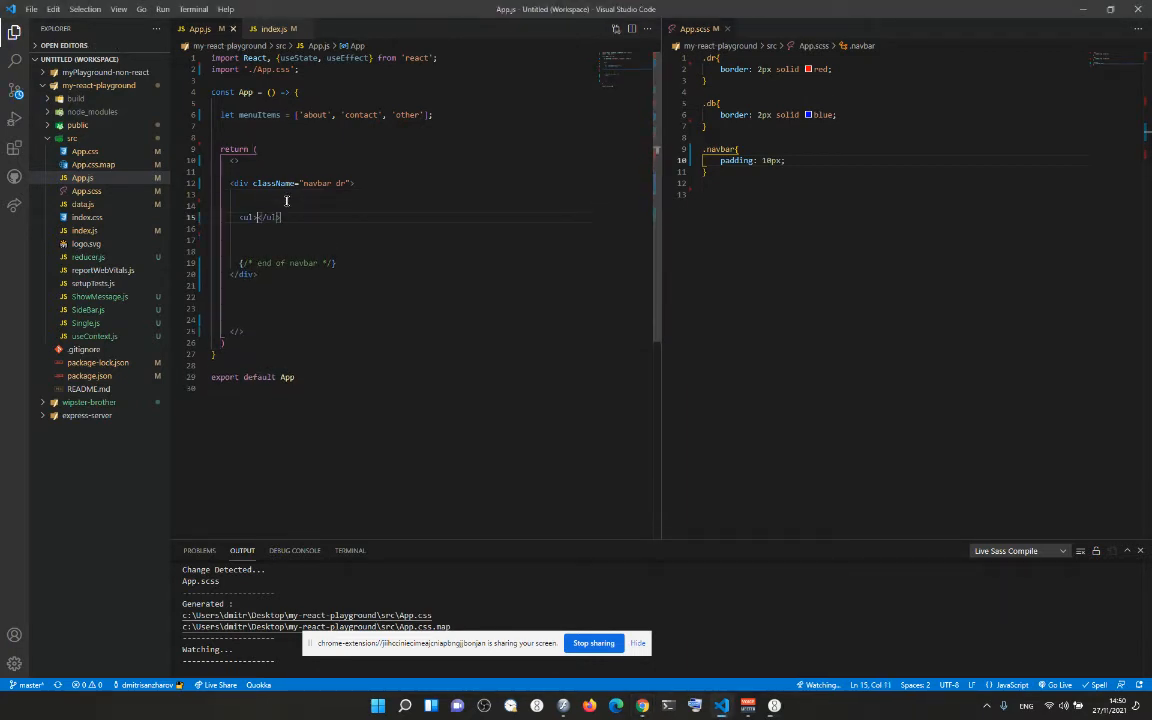
key(Enter)
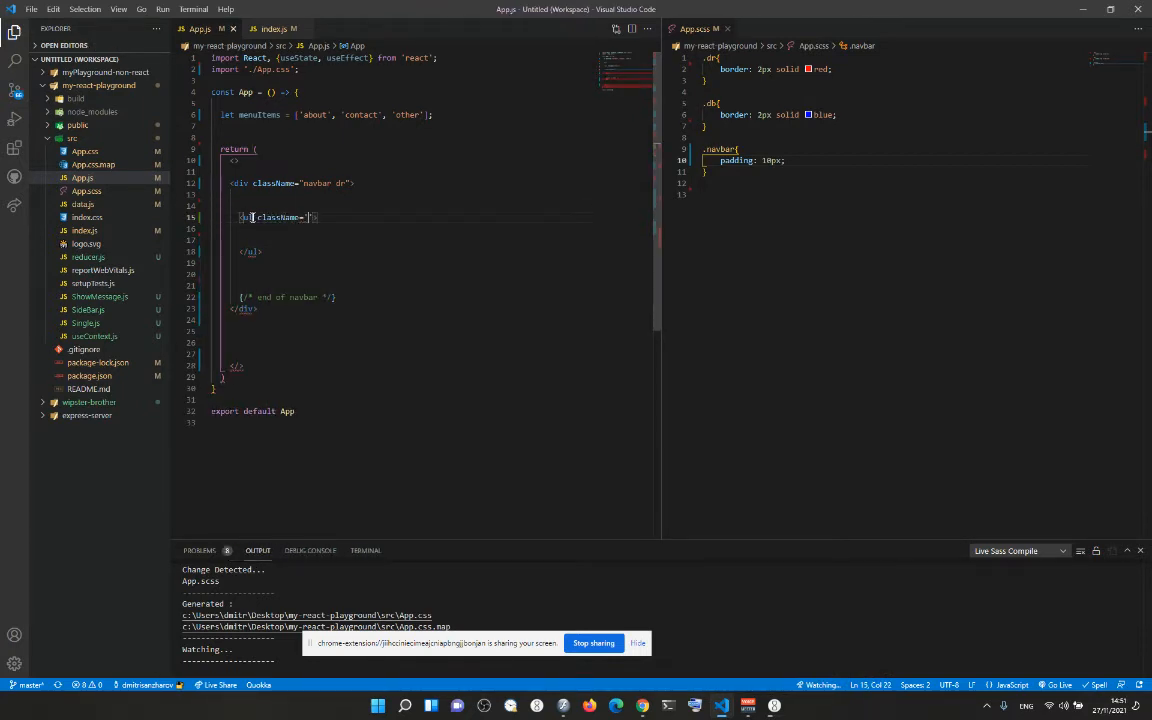
click(242, 550)
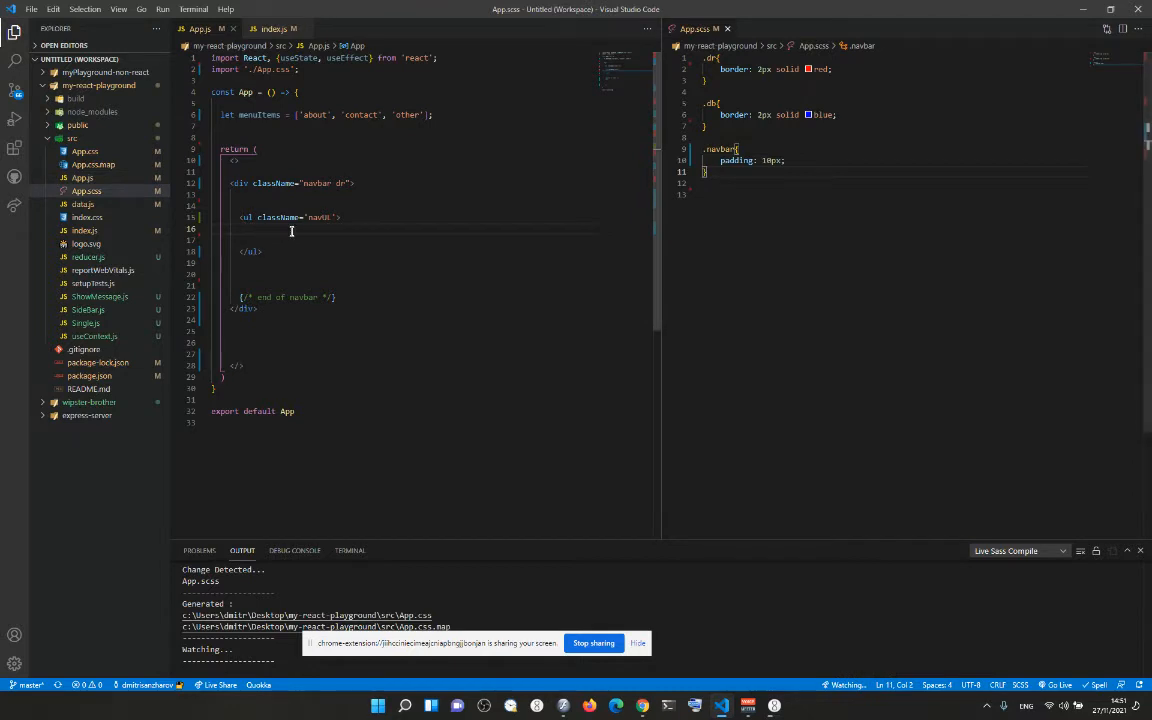
key(Enter)
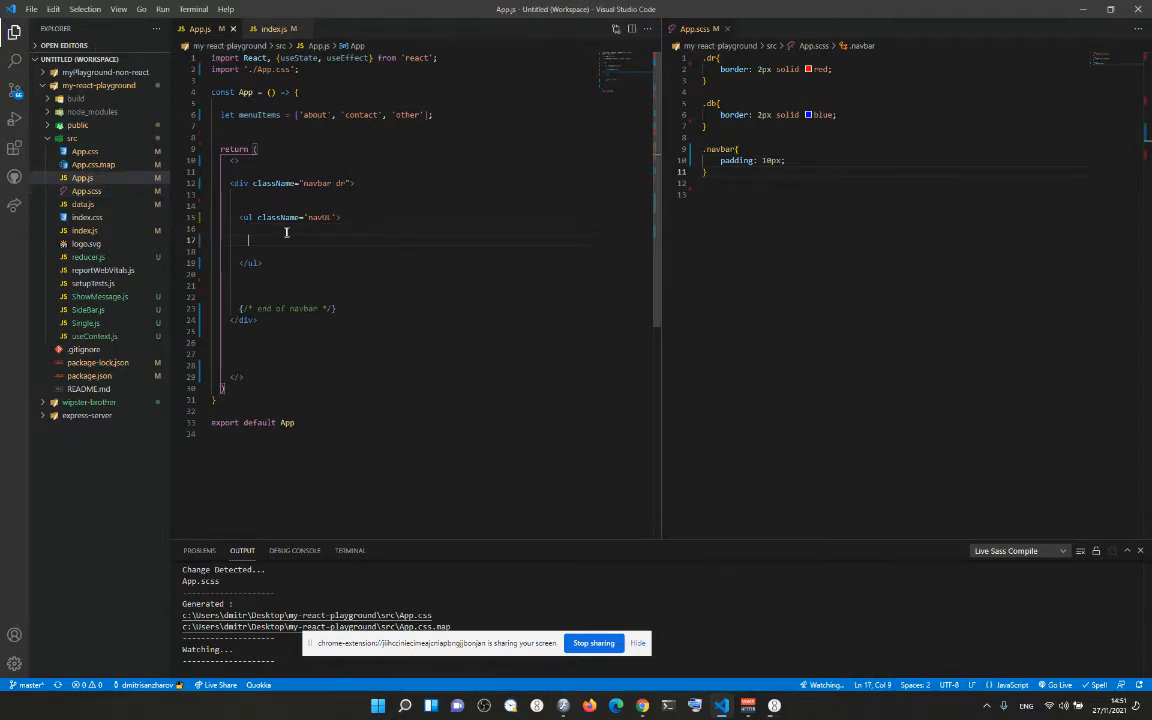
text({m)
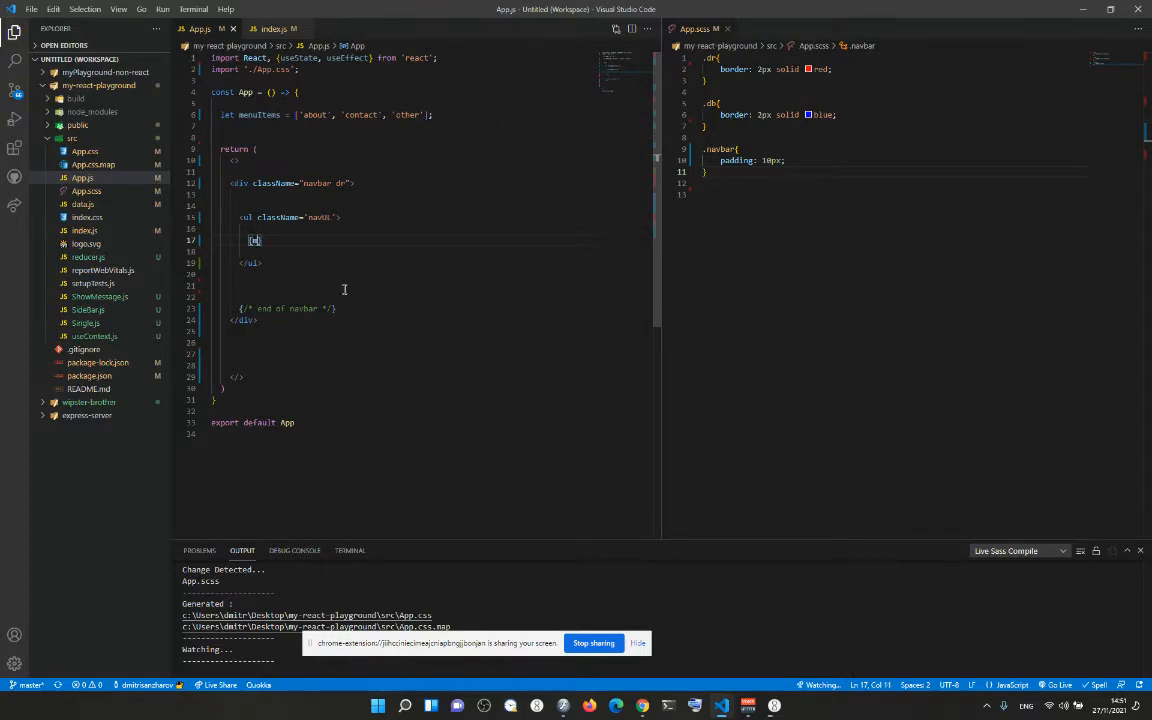
text(menuItems.map((v)
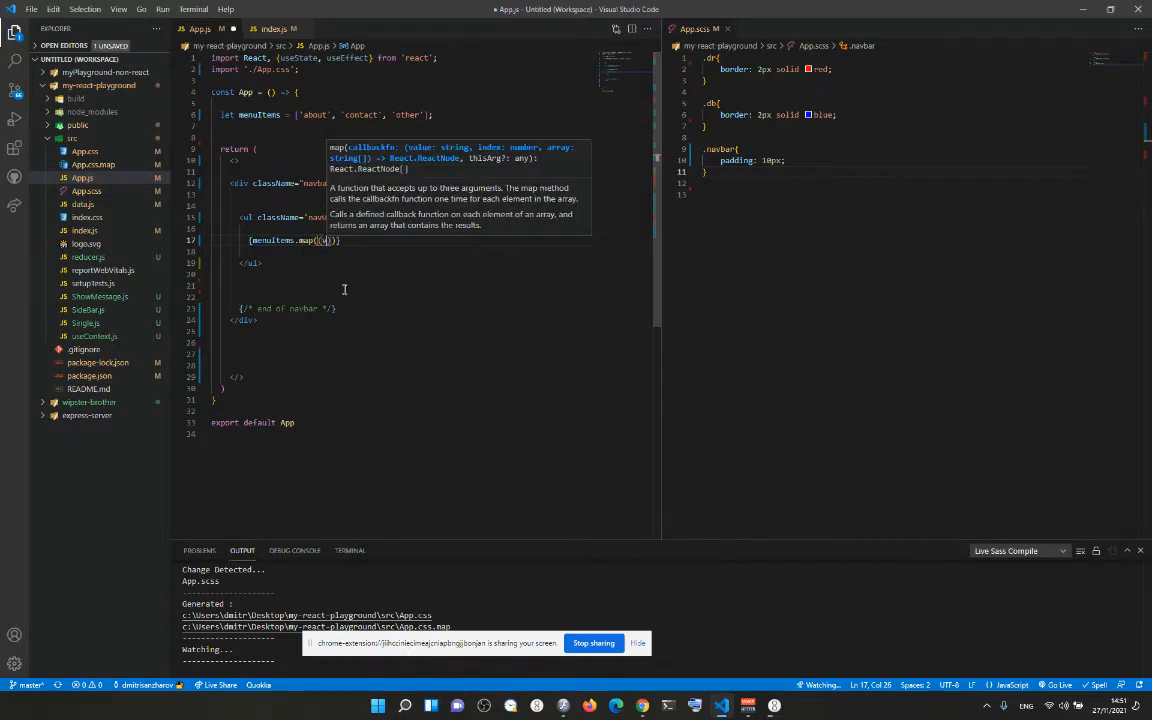
text(value, index)
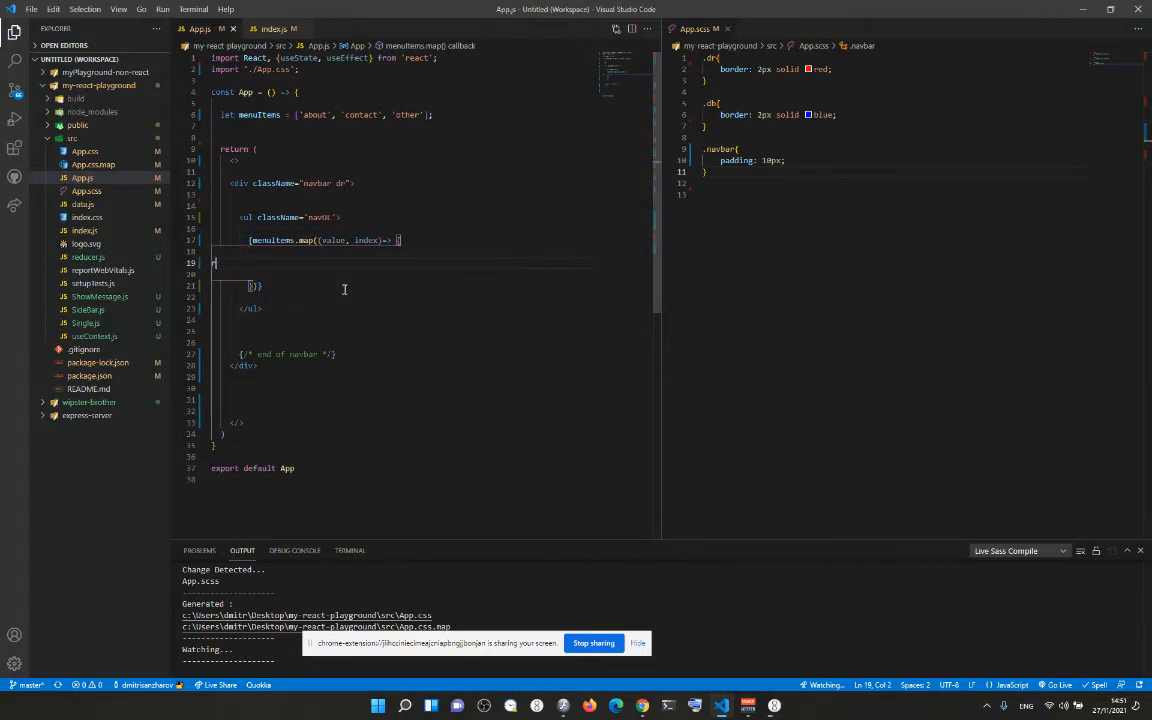
Return an li keyed by index showing each value from the map.
text(return ()
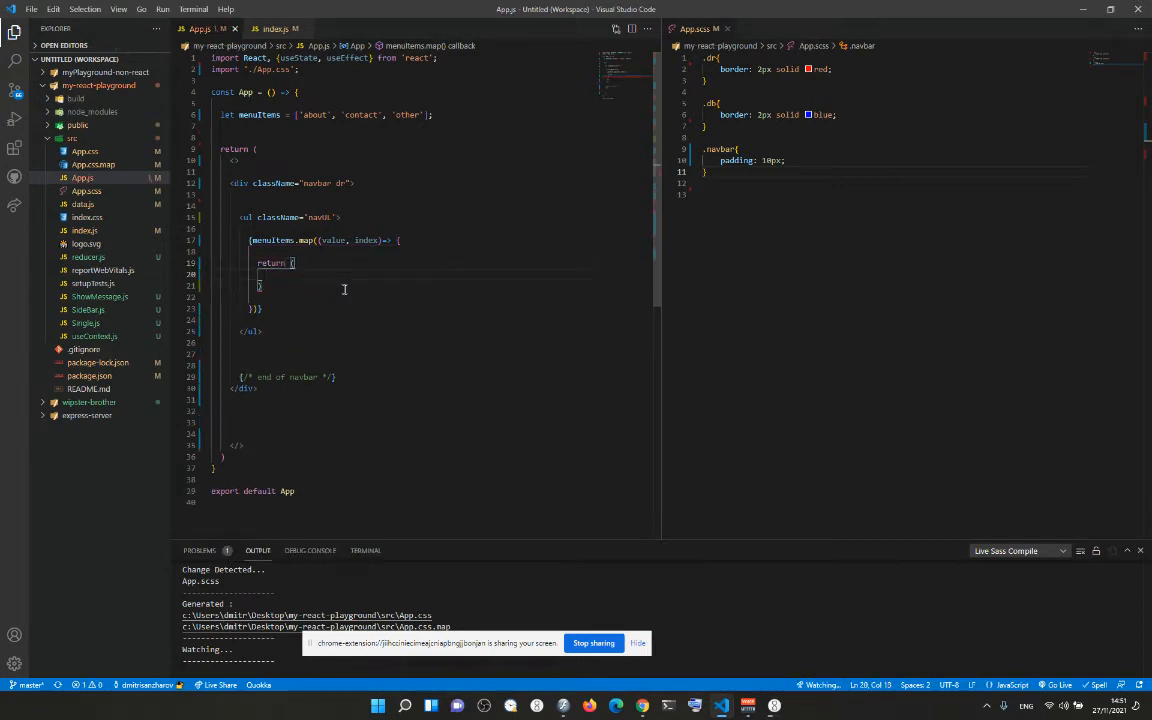
text(<li></li>)
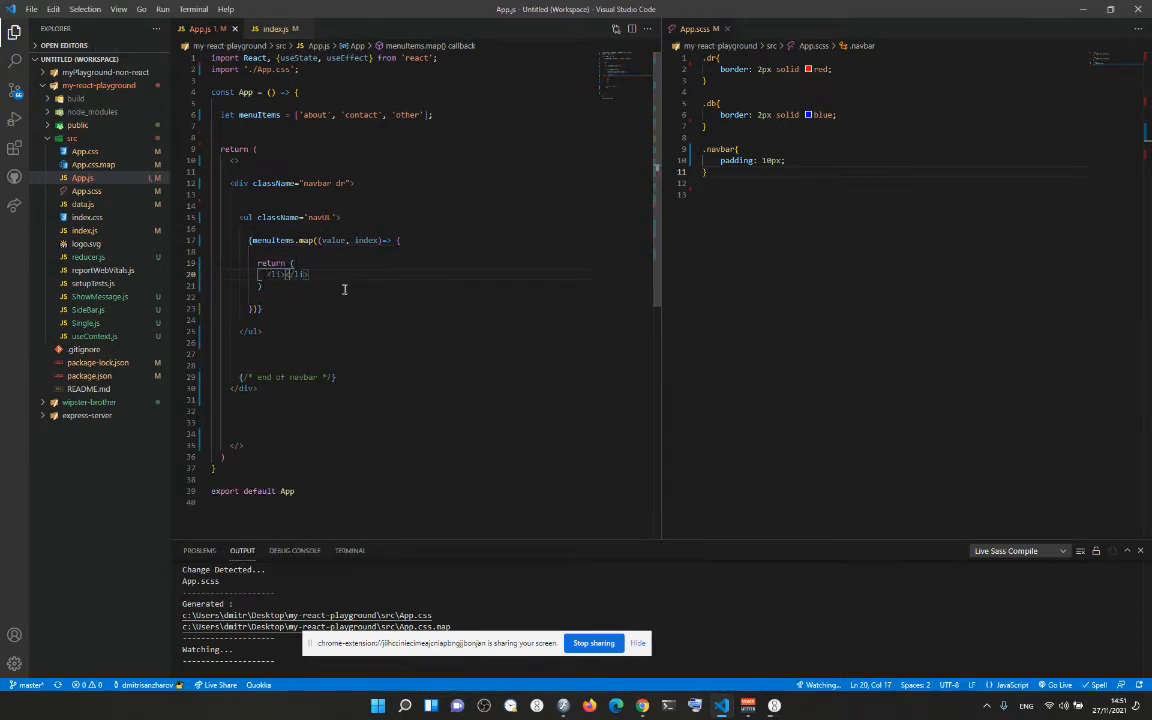
text(key={in)
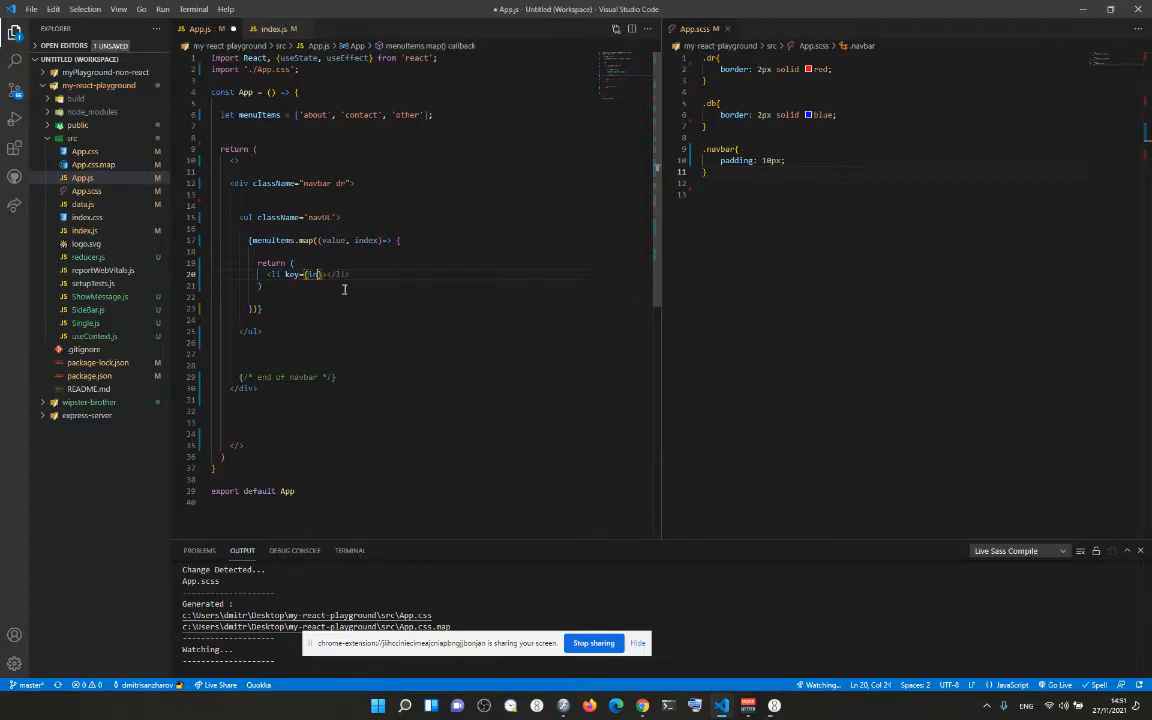
text(index)
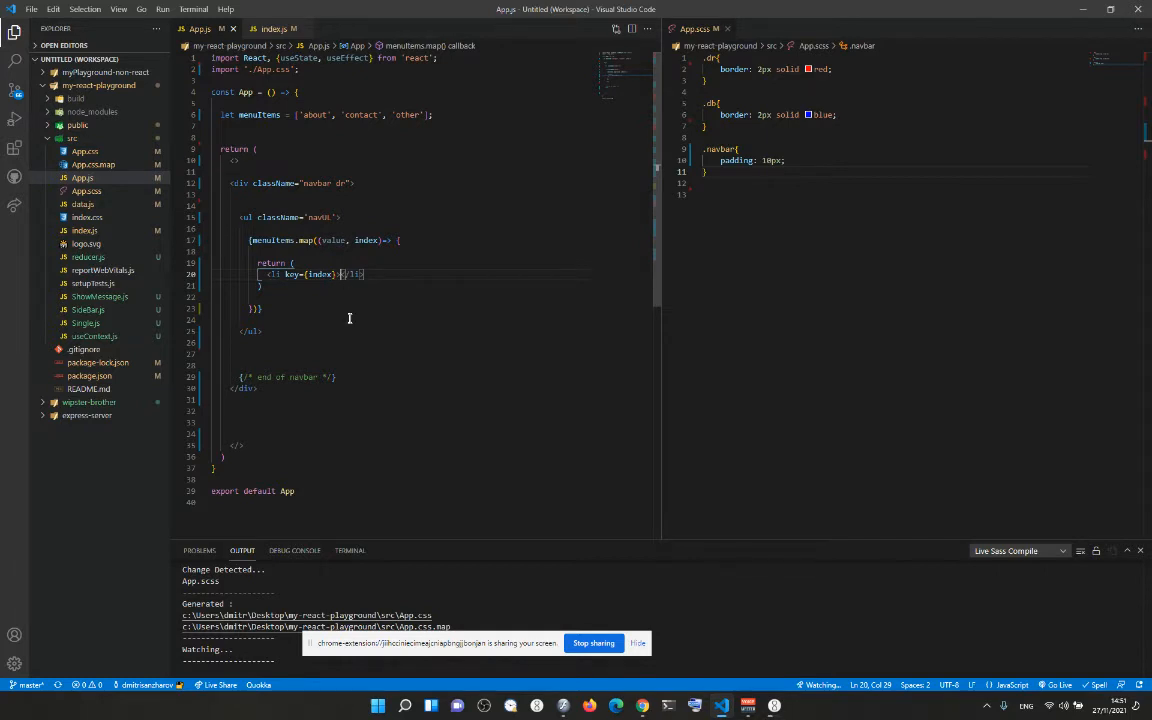
key(Enter)
text({value})
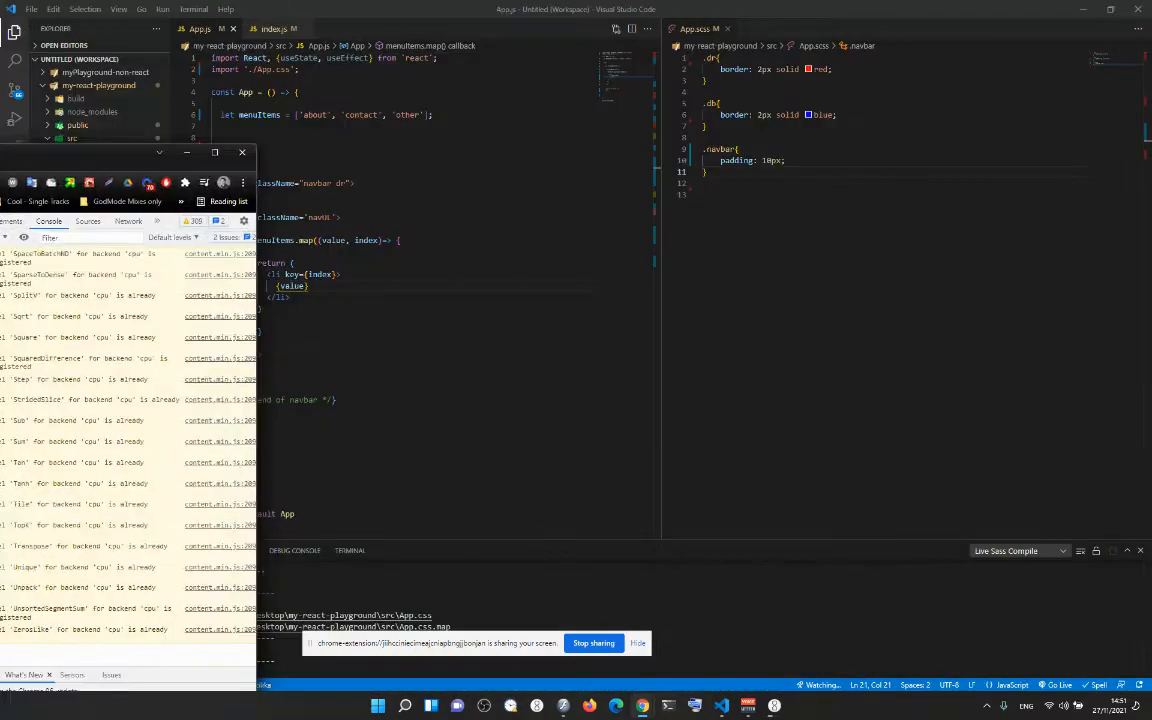
click(240, 152)
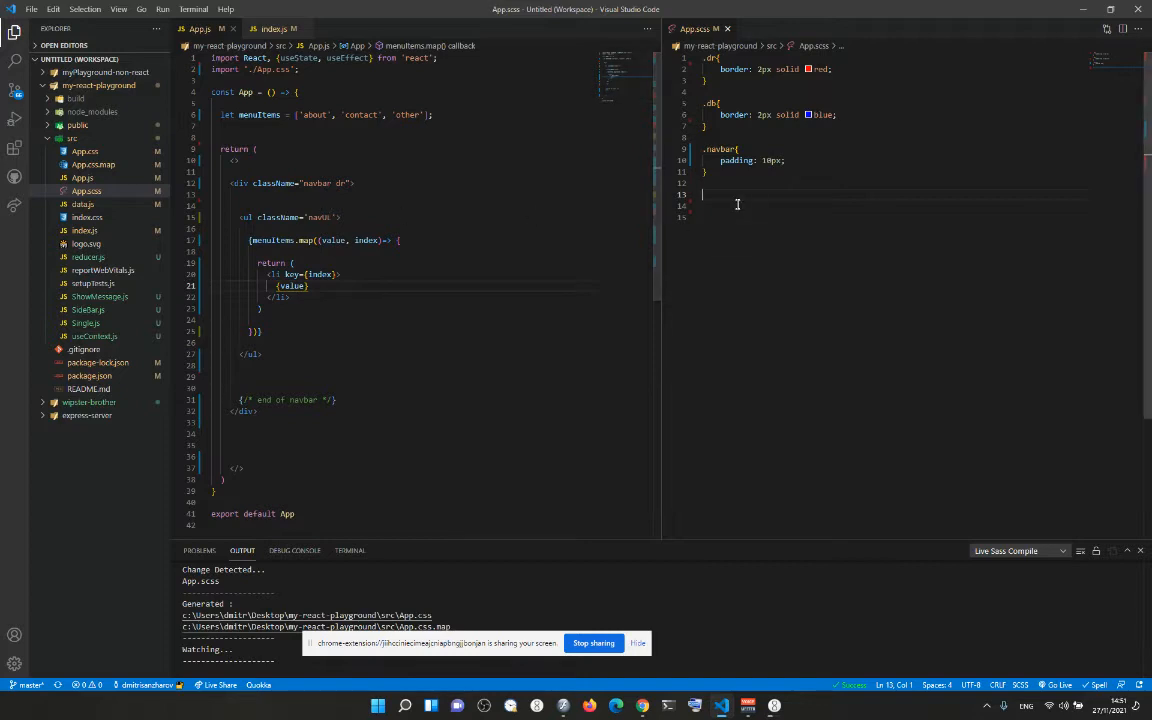
Add a .navUl rule with list-style: none and display: flex.
text(.uln)
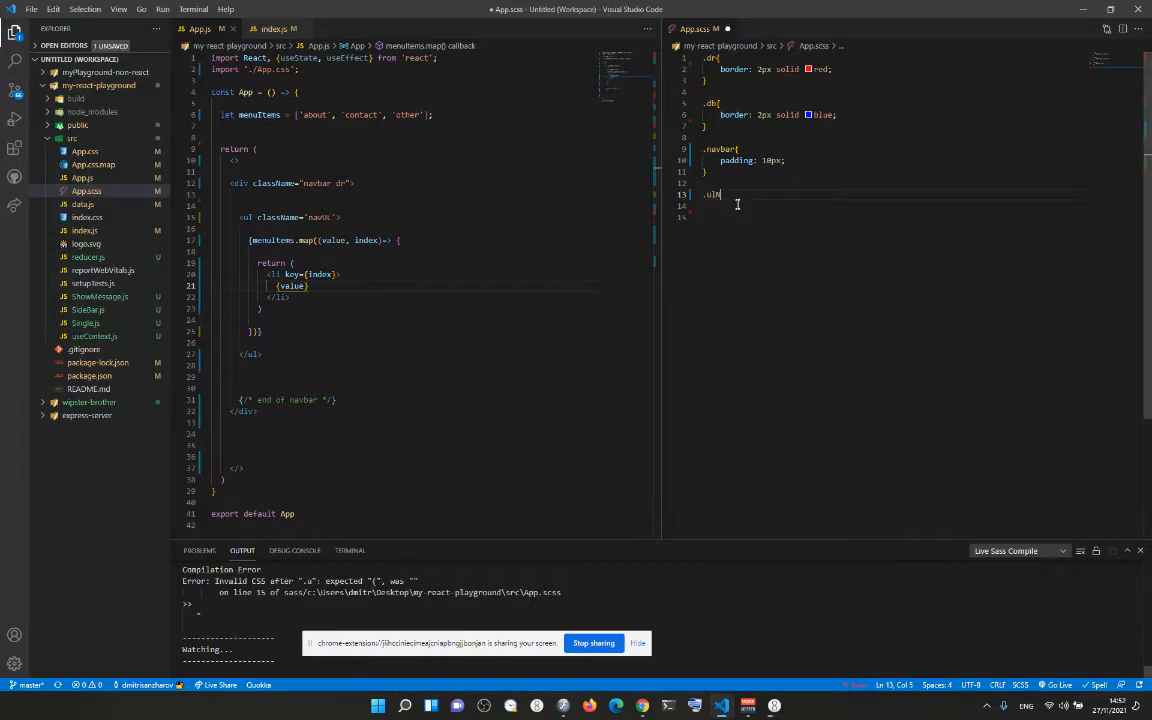
text(list-style: ;)
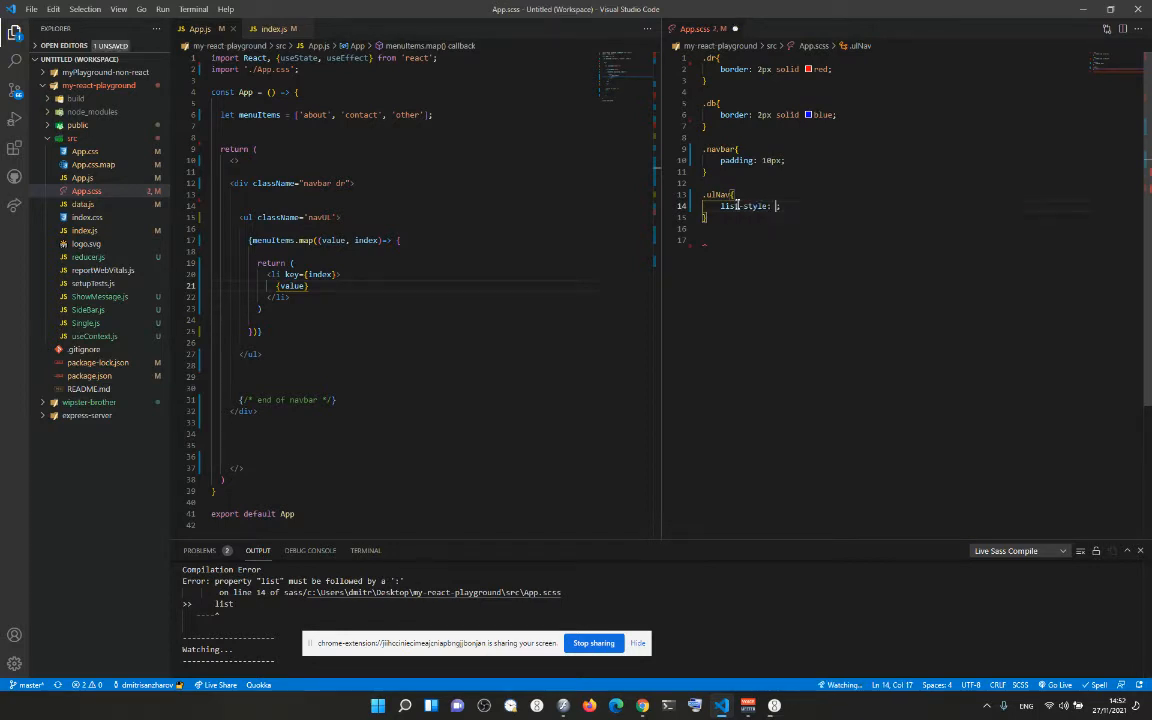
text(none)
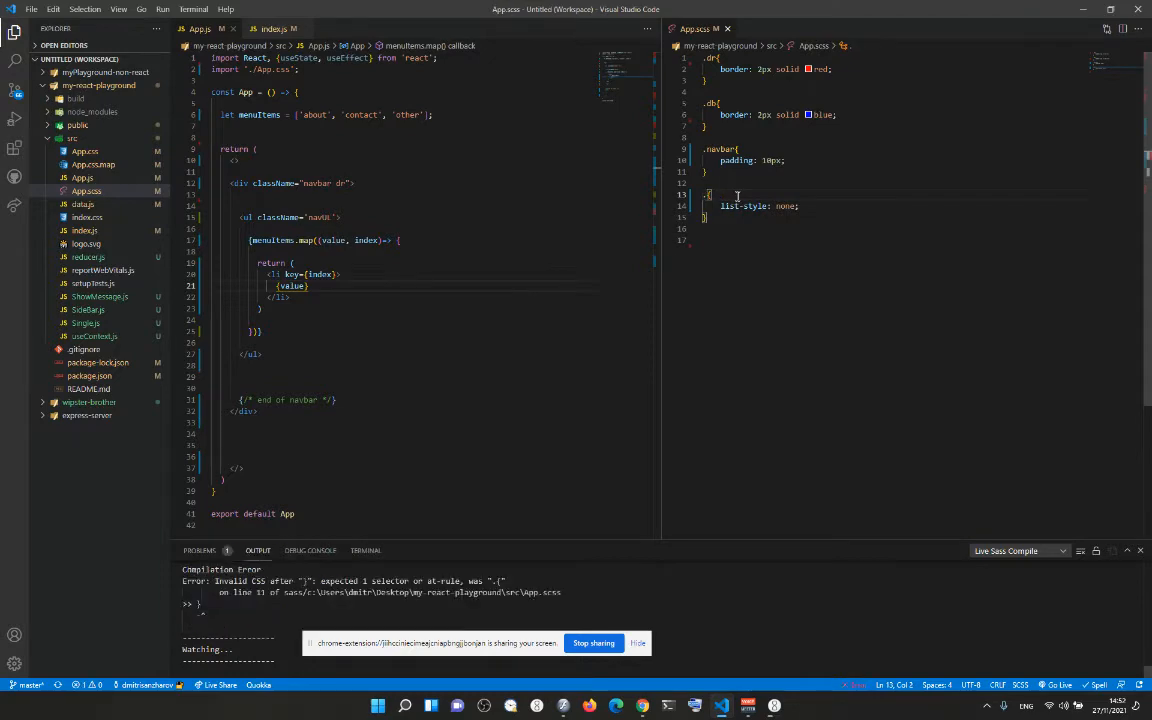
text(navUl)
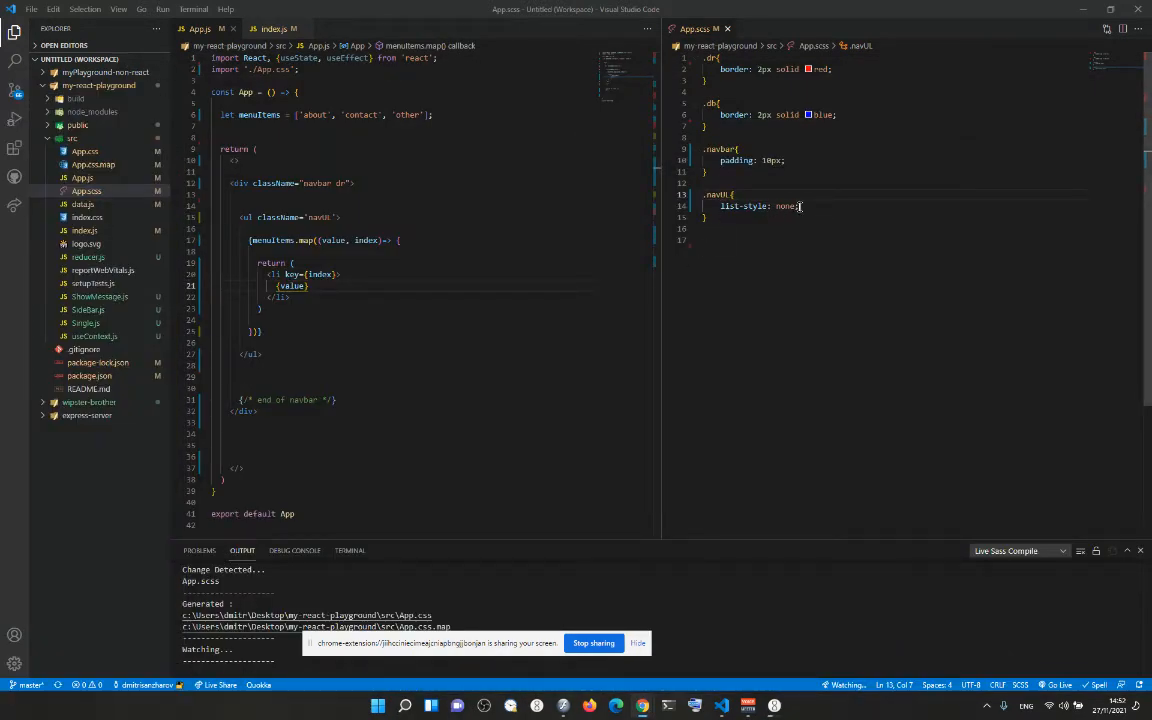
key(Enter)
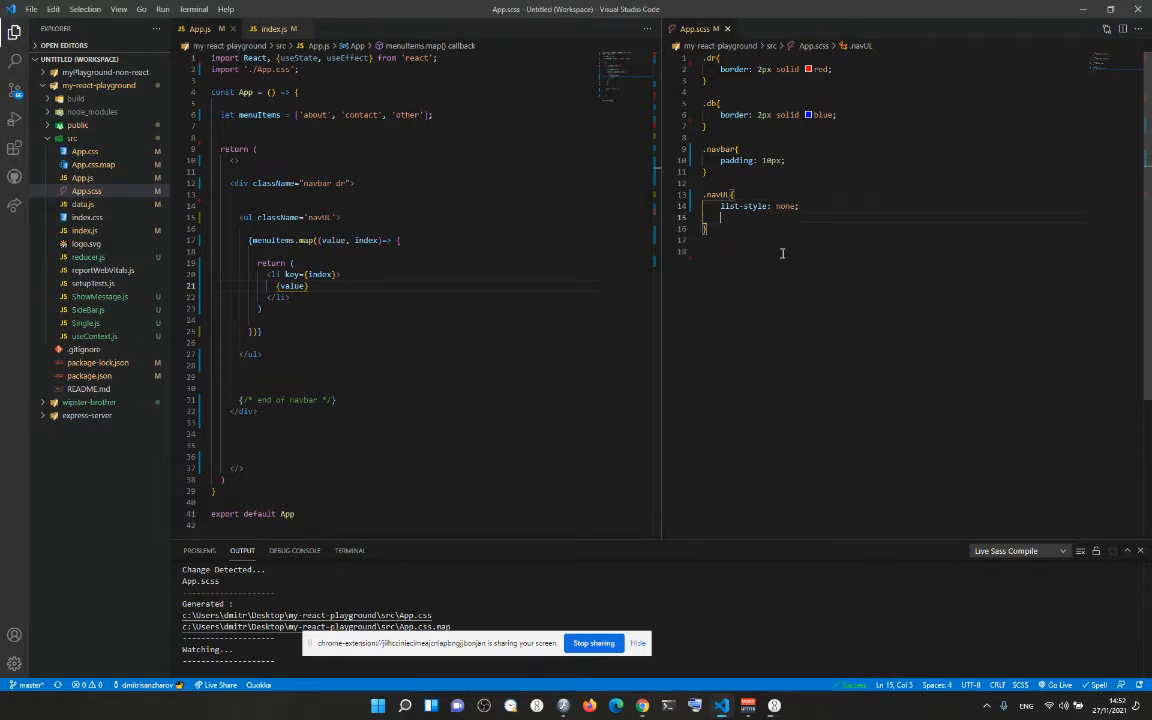
text(display: flex;)
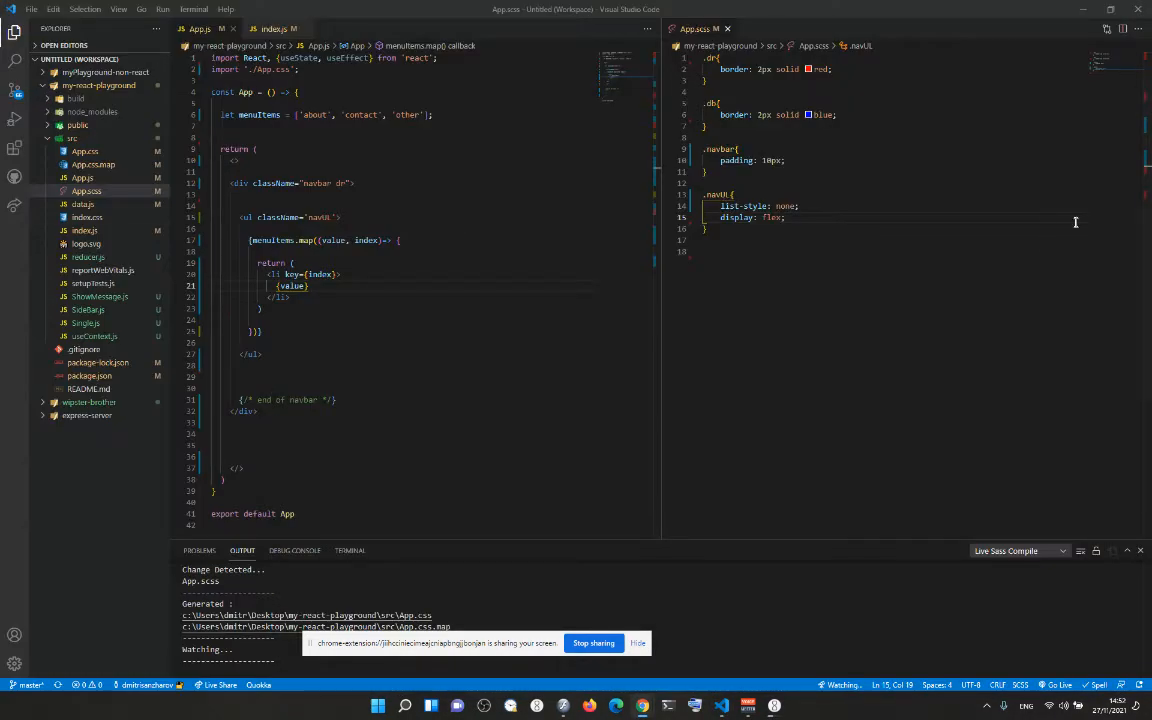
Add an li rule with margin-left: 20px.
click(736, 240)
text(li{)
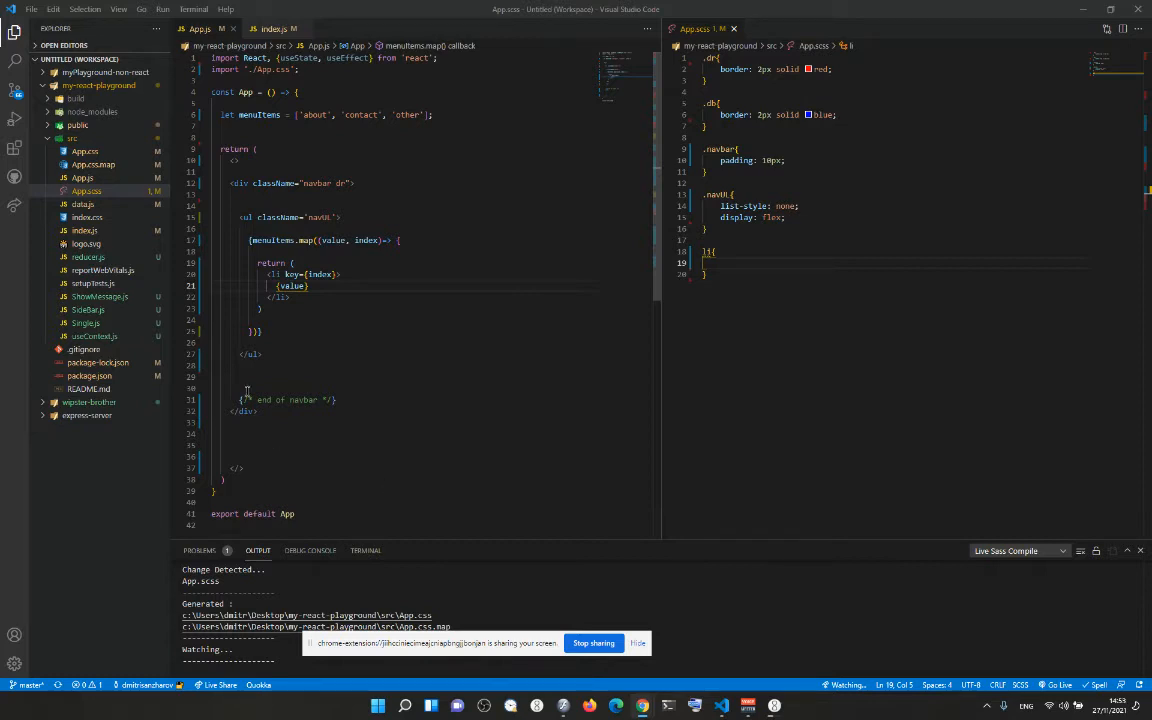
text(a)
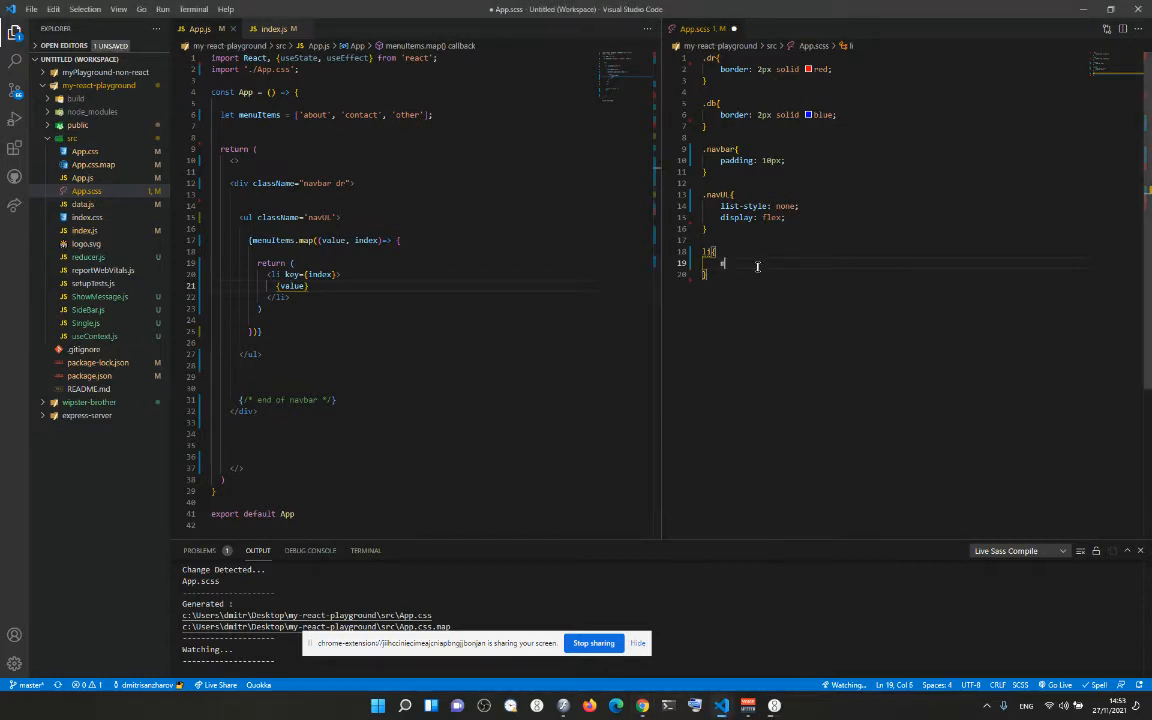
text(argin-left:)
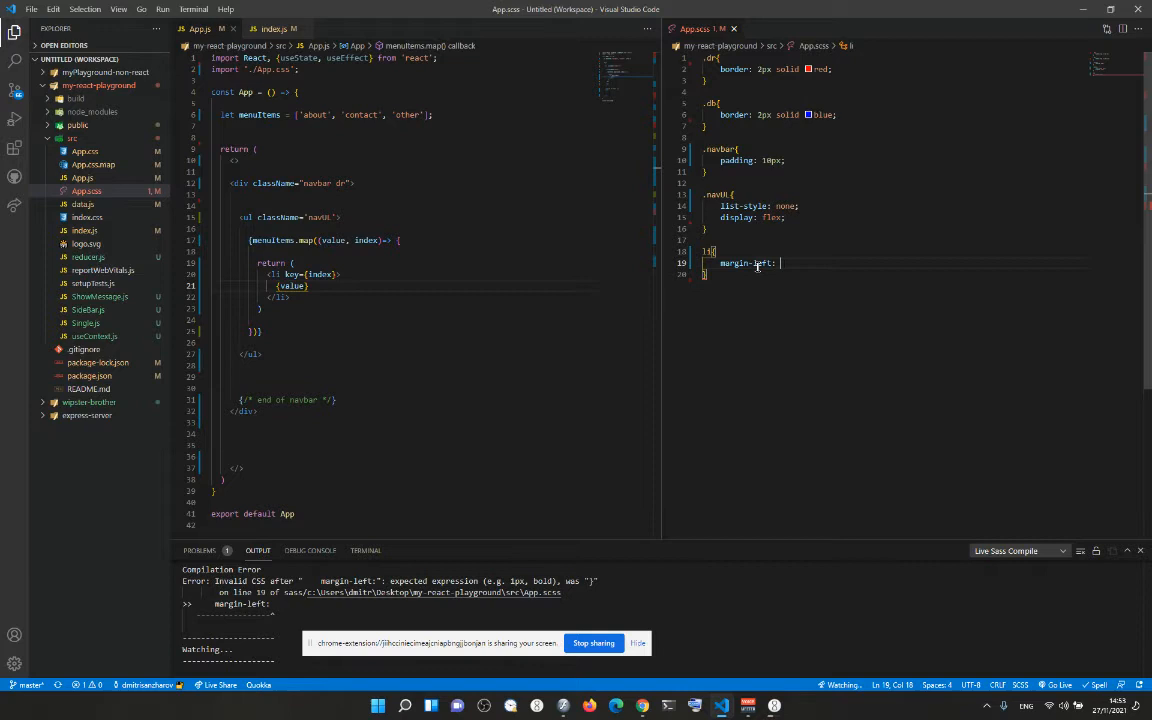
text(20px;)
text(font-size: 30px;)
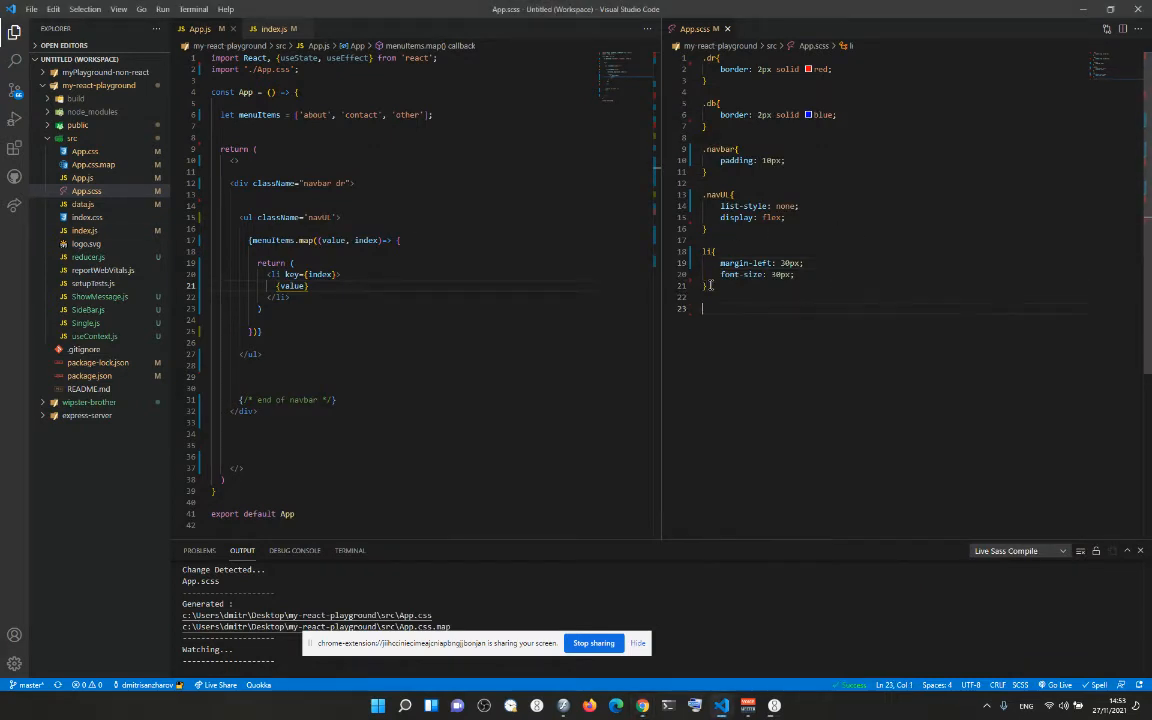
Add an li:hover rule with text-decoration: underline and cursor: pointer.
text(li:hover{)
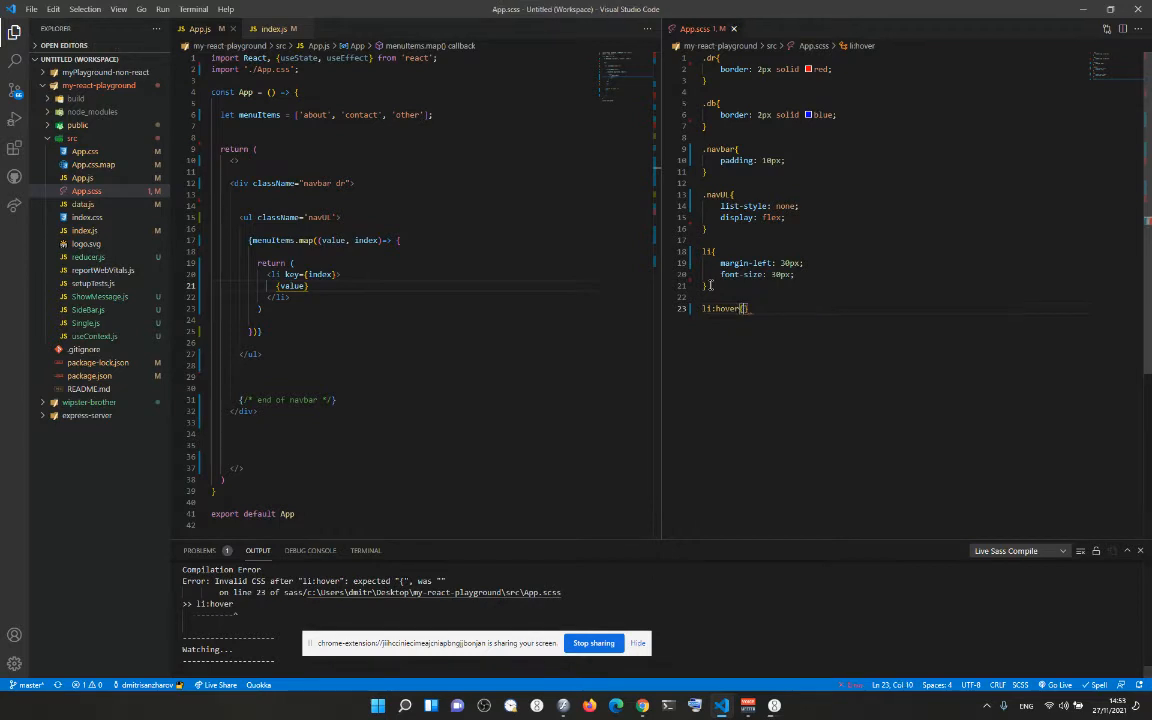
text(te)
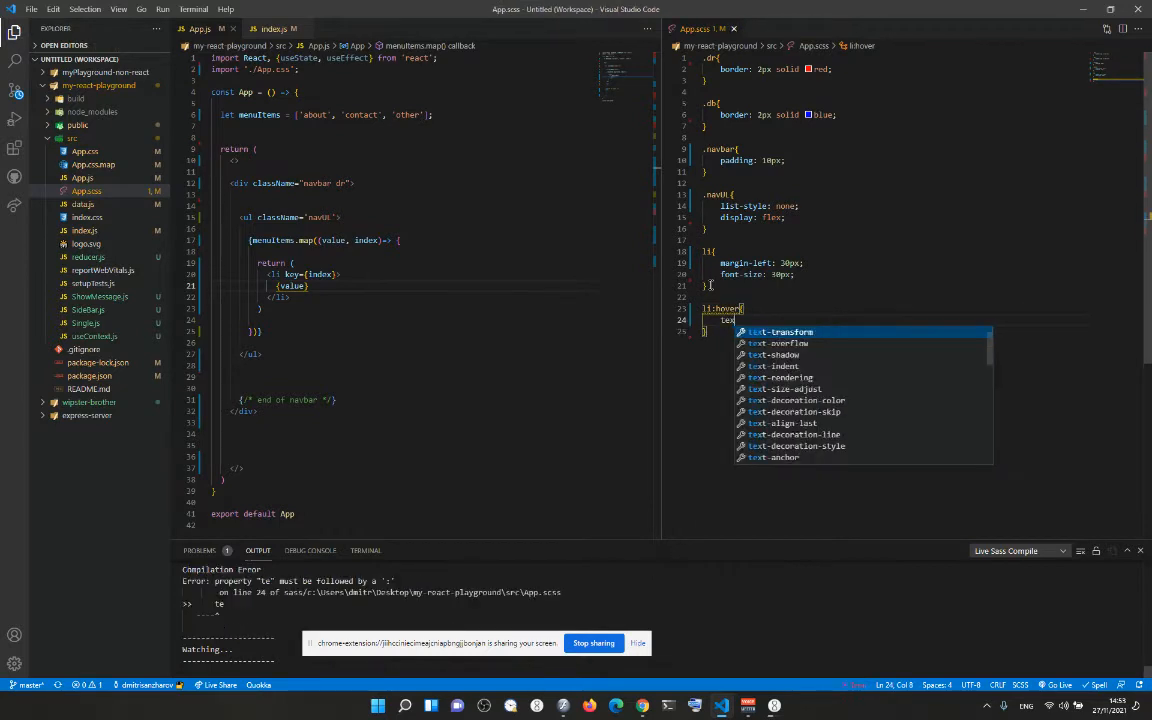
text(x)
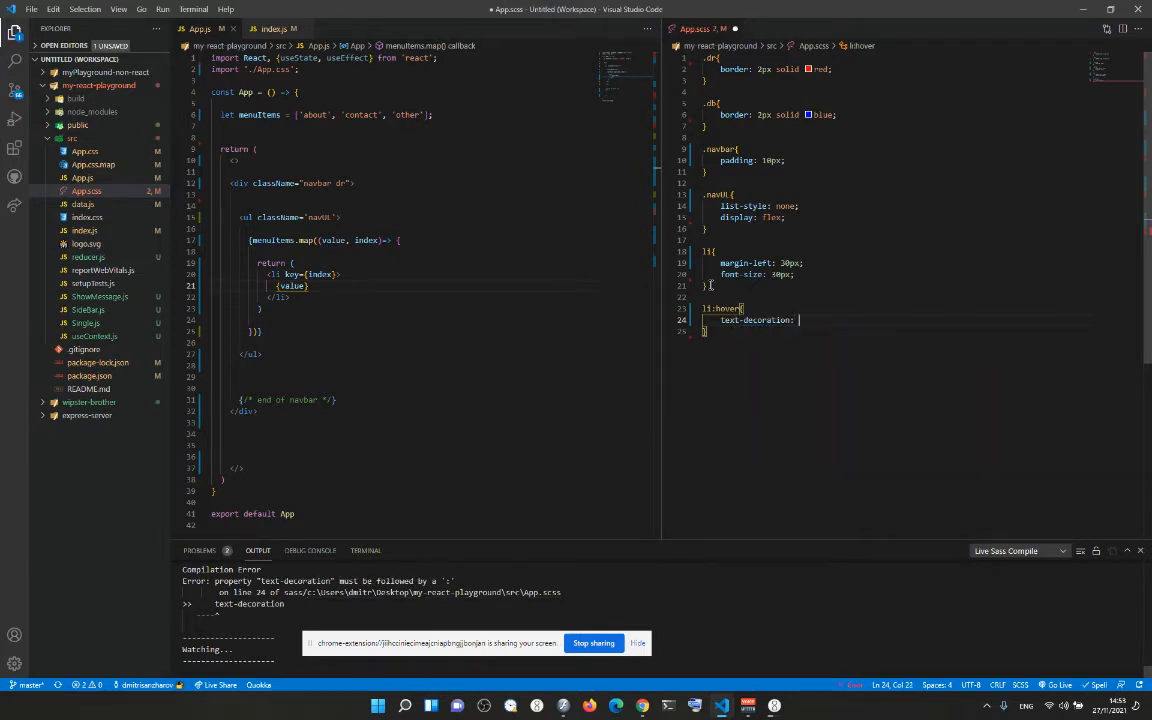
text(underline;)
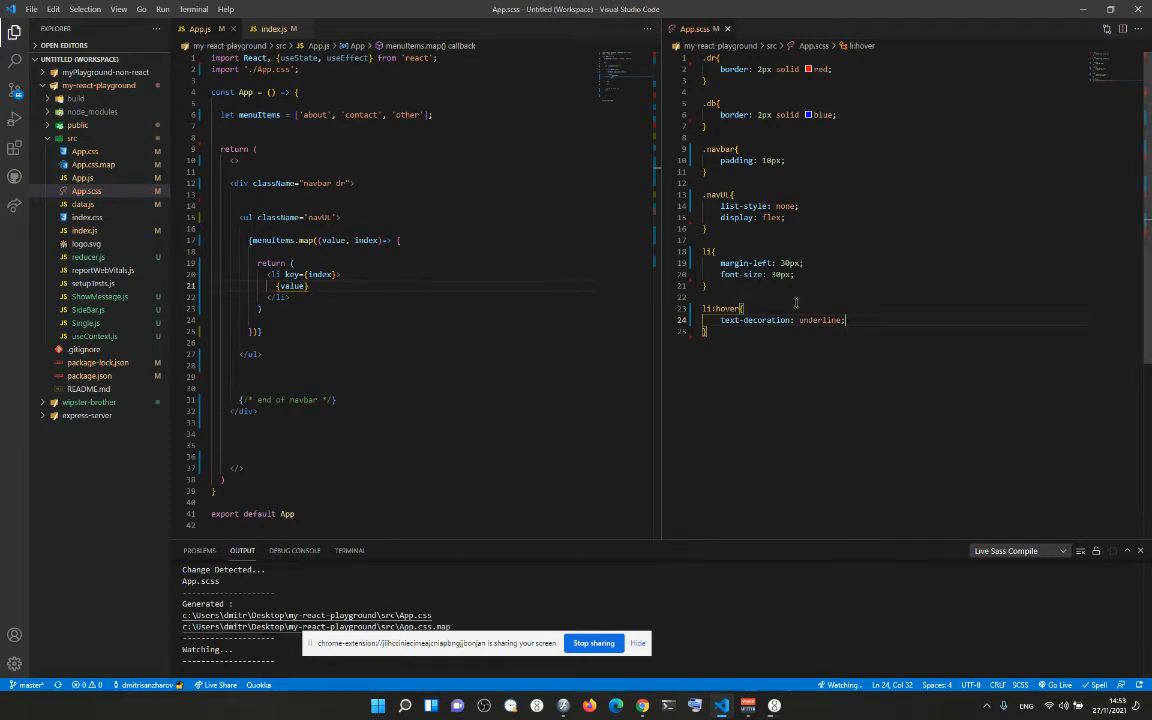
text(cursor: pointer;)
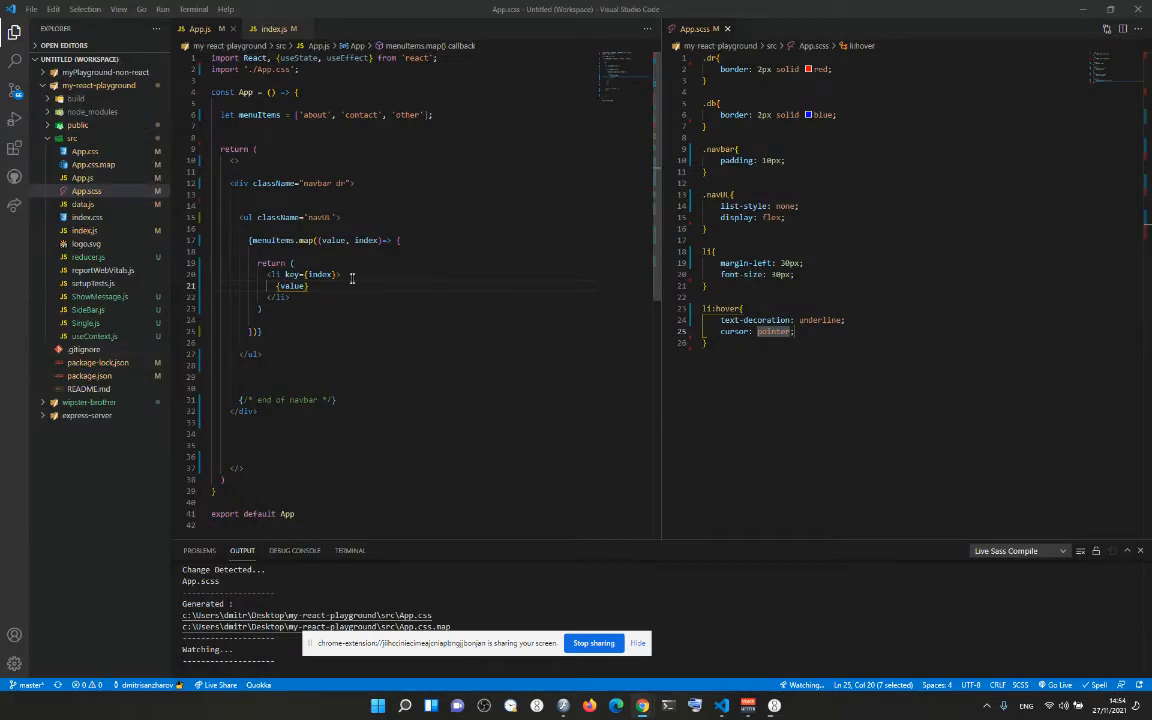
mouse_move(320, 274)
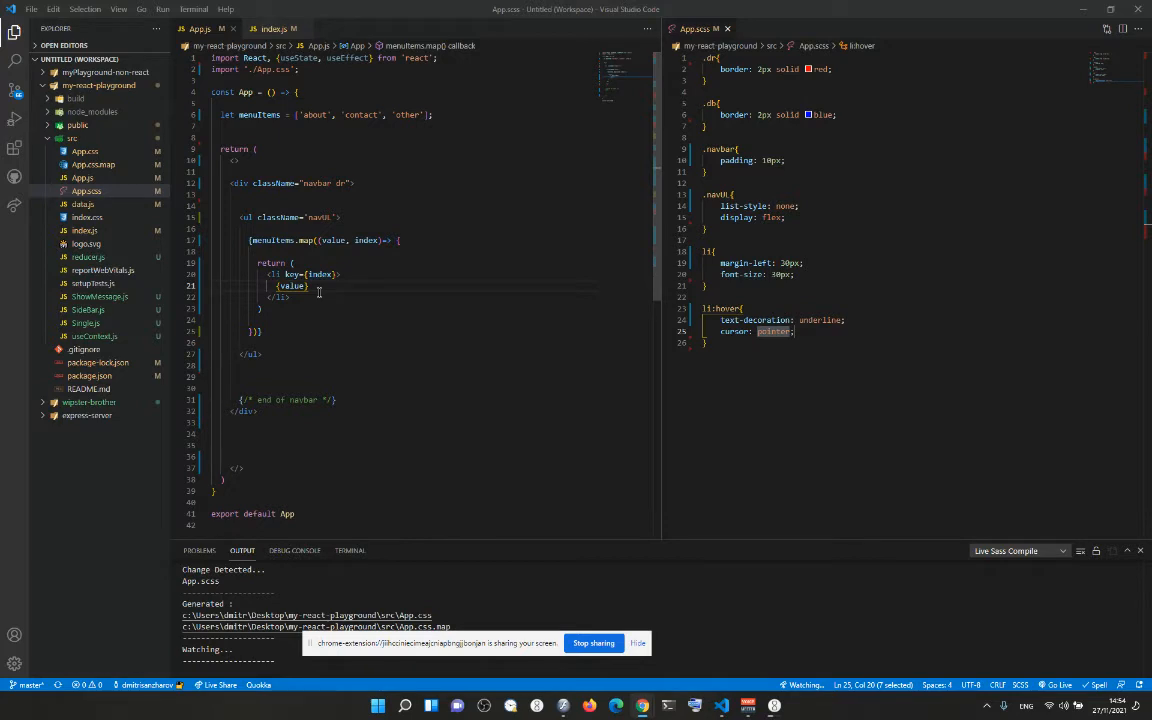
mouse_move(340, 302)
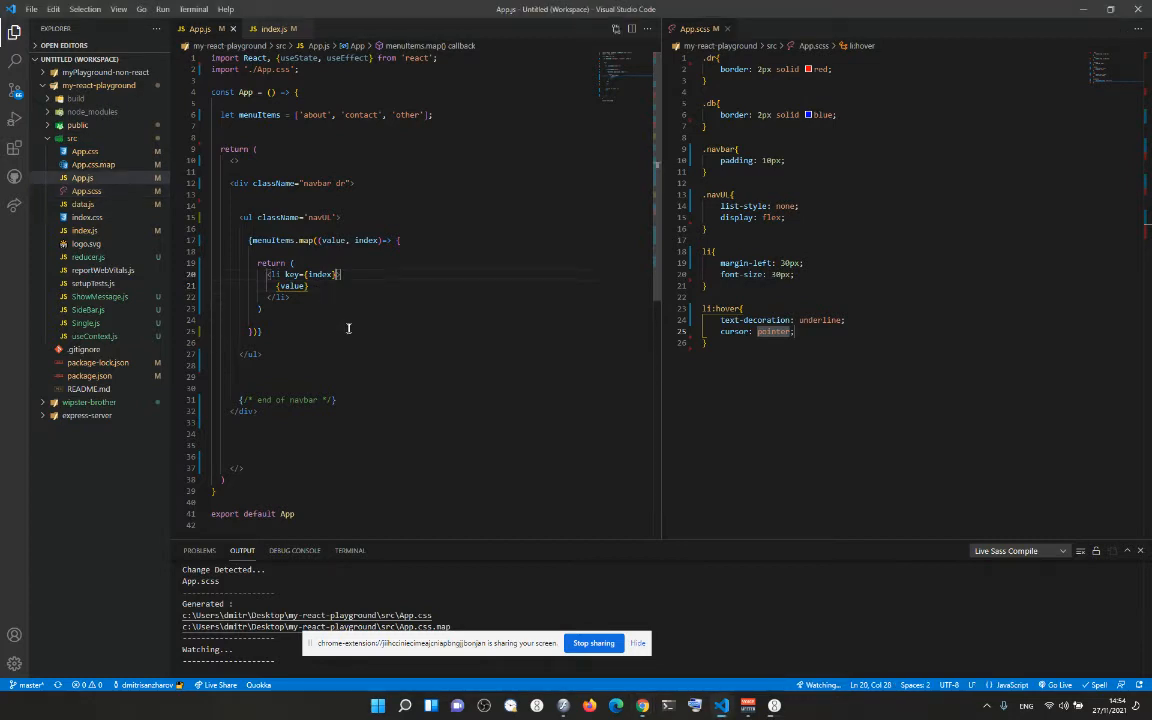
Declare const [state, setState] = useState('') below the menuItems array.
key(Enter)
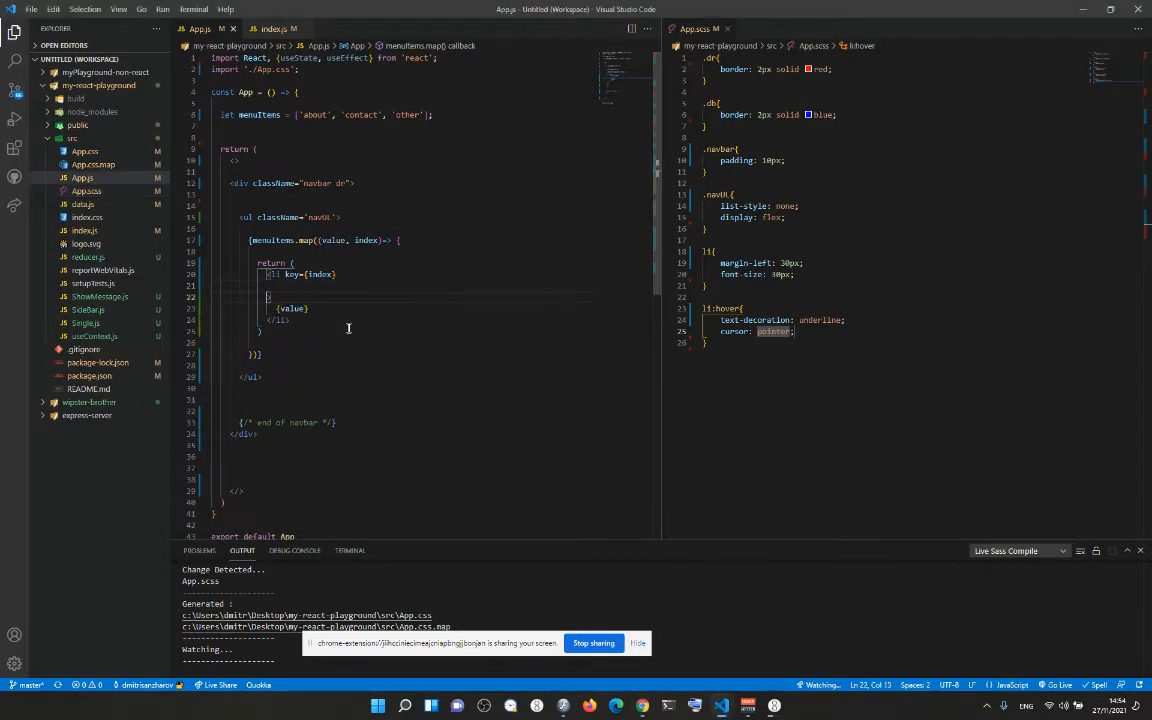
click(460, 114)
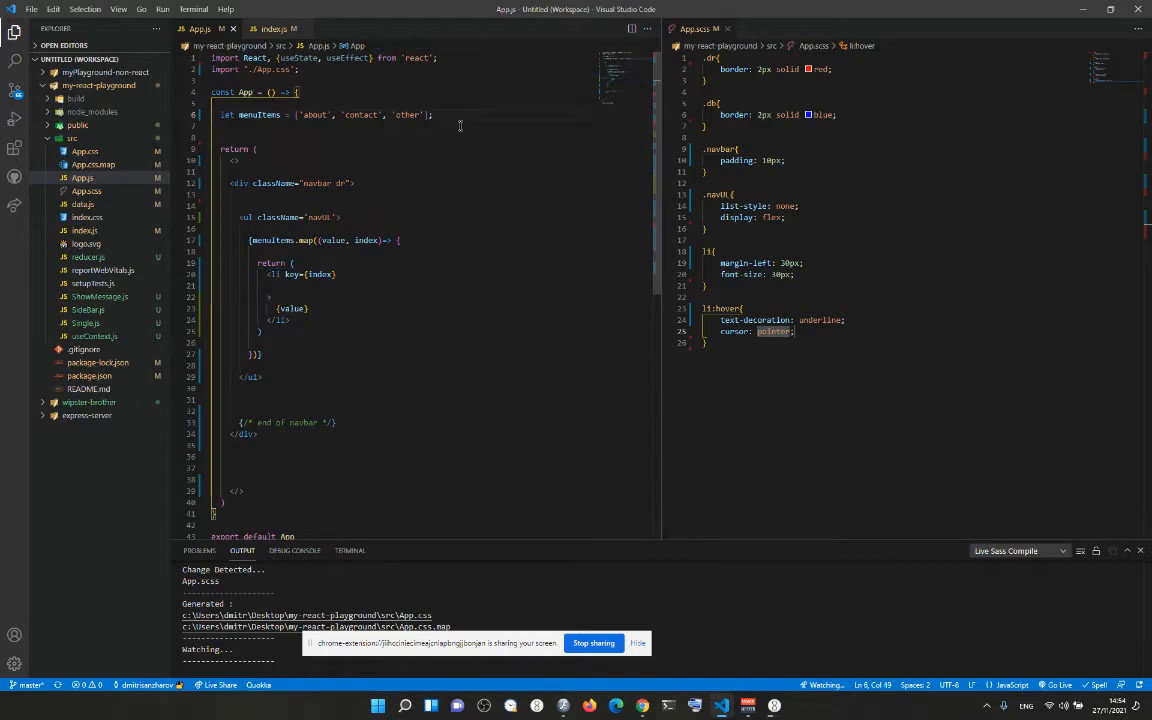
text(con)
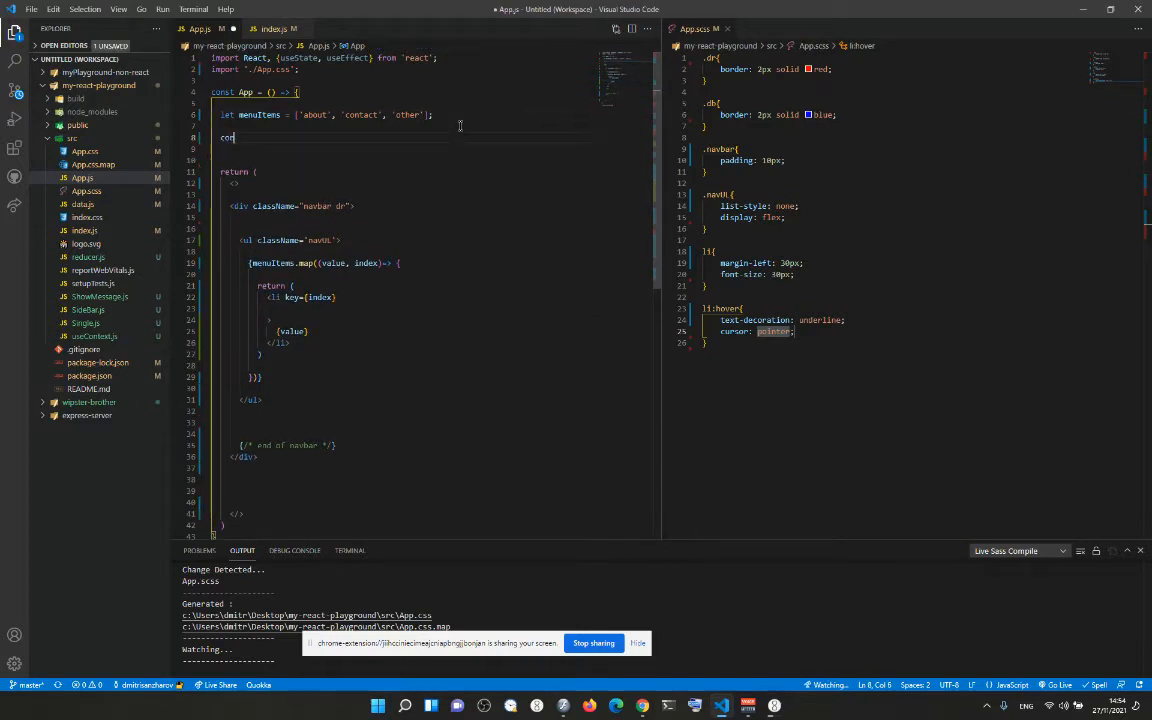
text([state, setState] = useState('');)
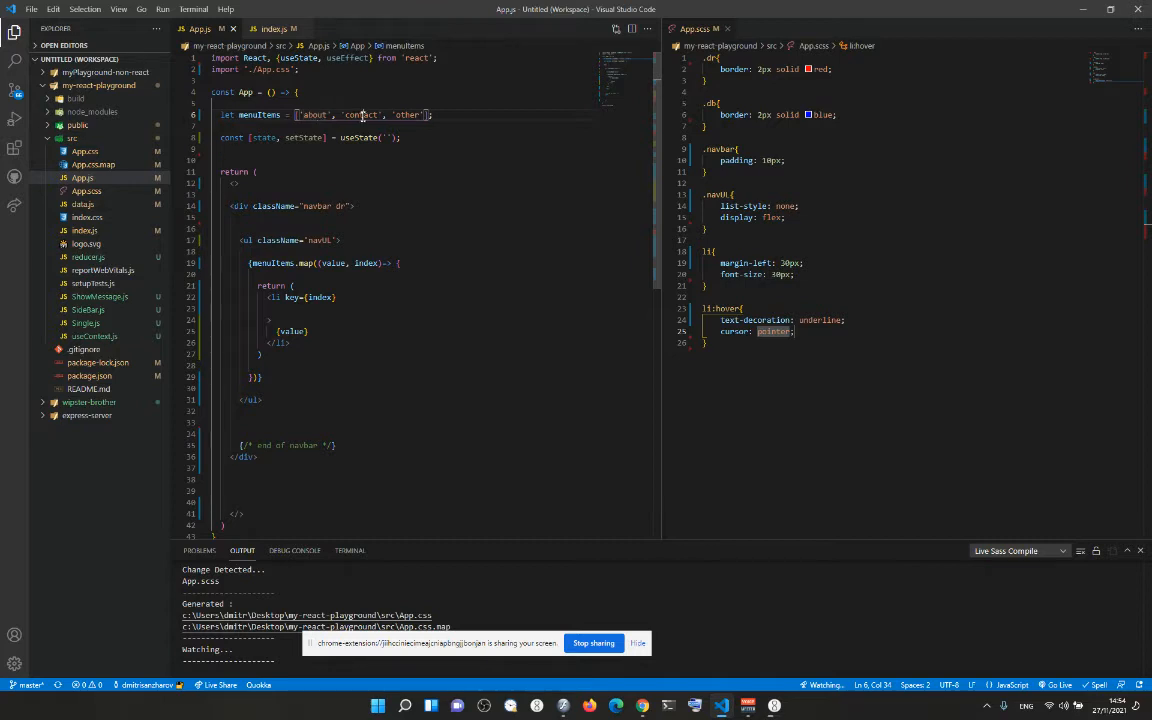
double_click(360, 114)
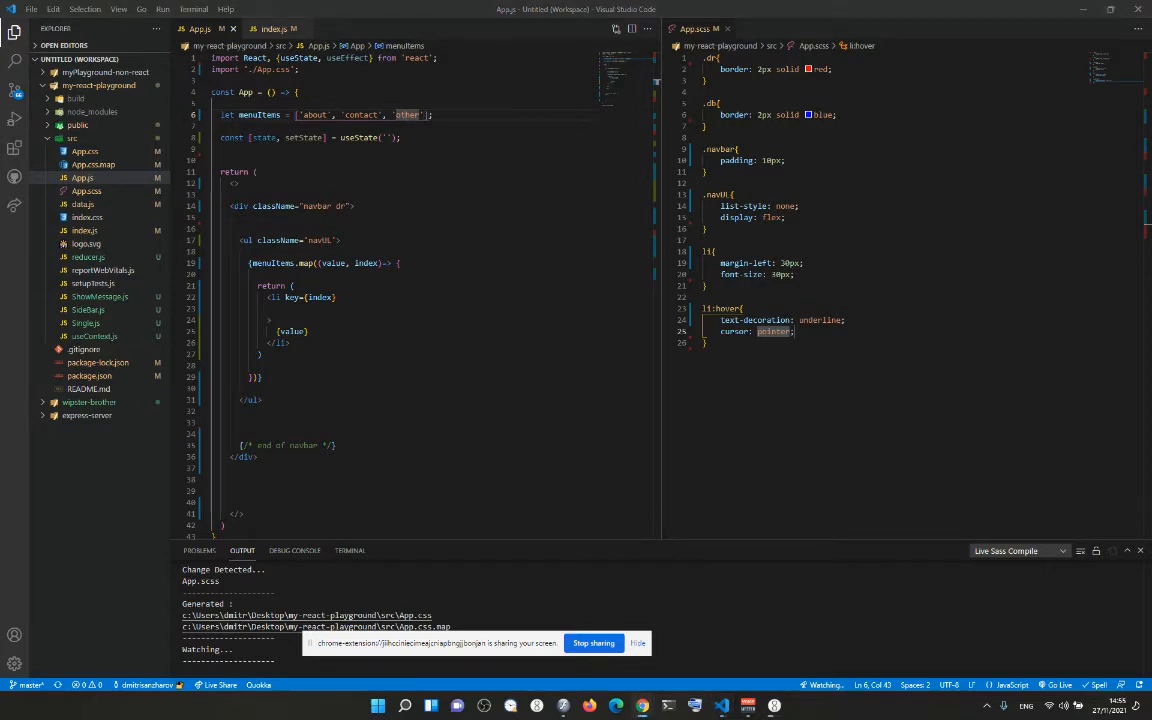
Check in the browser that about, contact and other underline on hover.
click(616, 706)
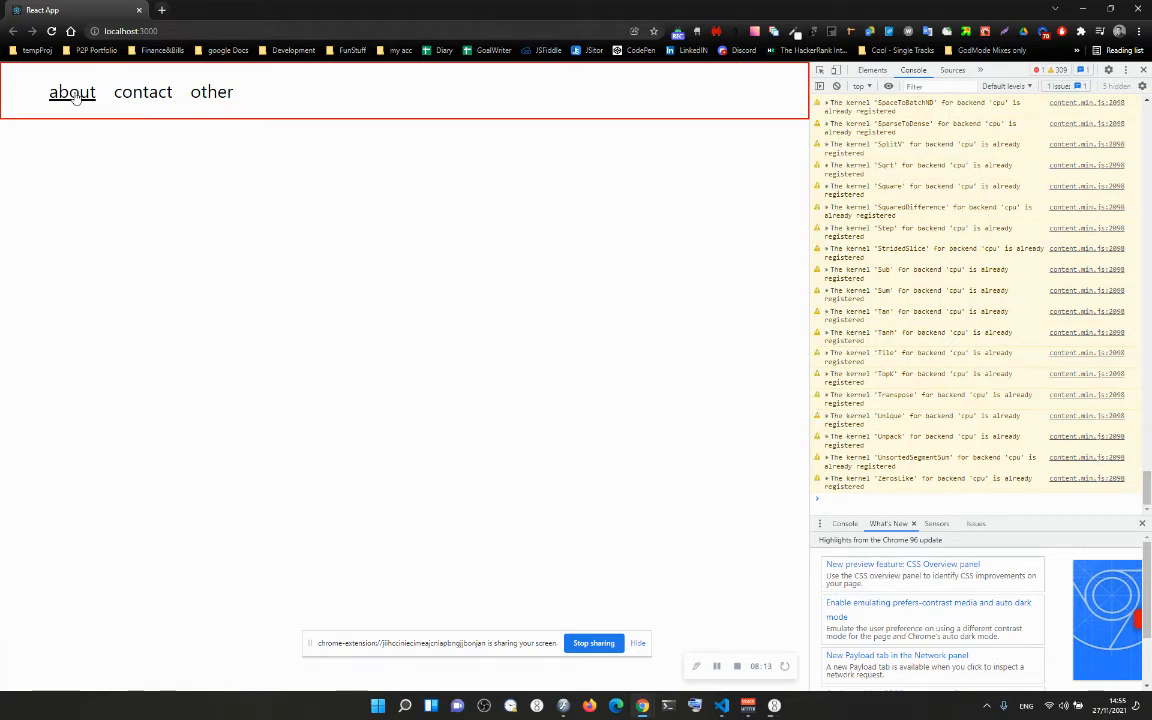
mouse_move(172, 146)
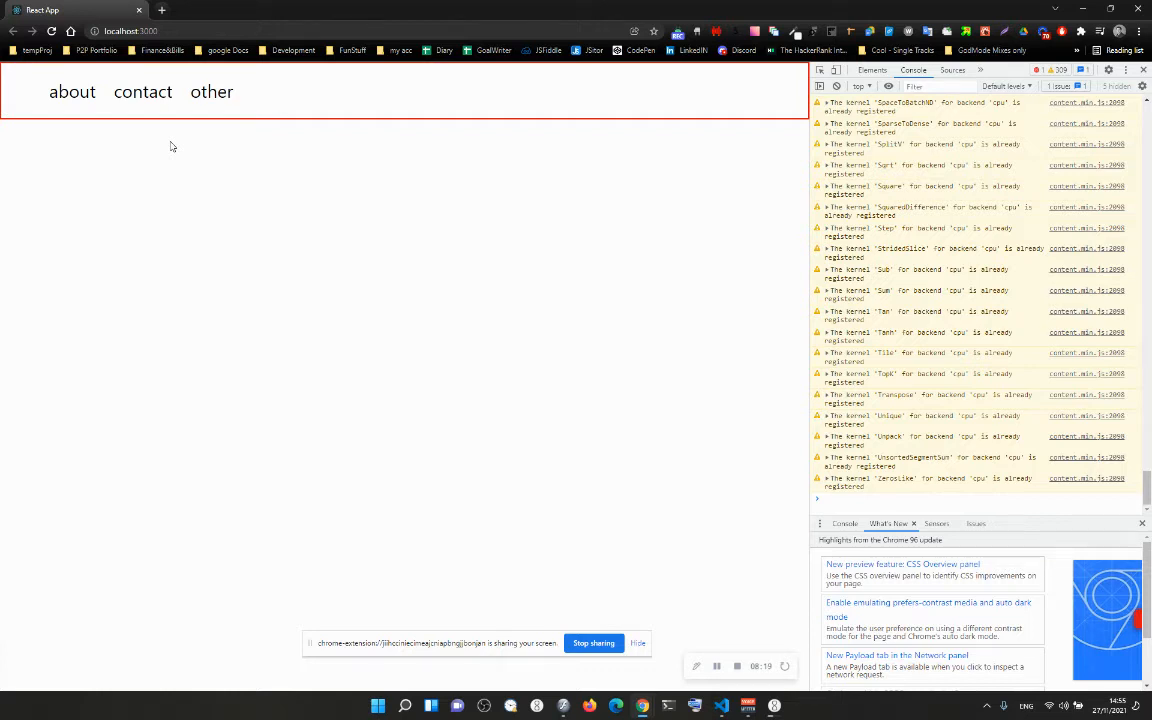
mouse_move(778, 668)
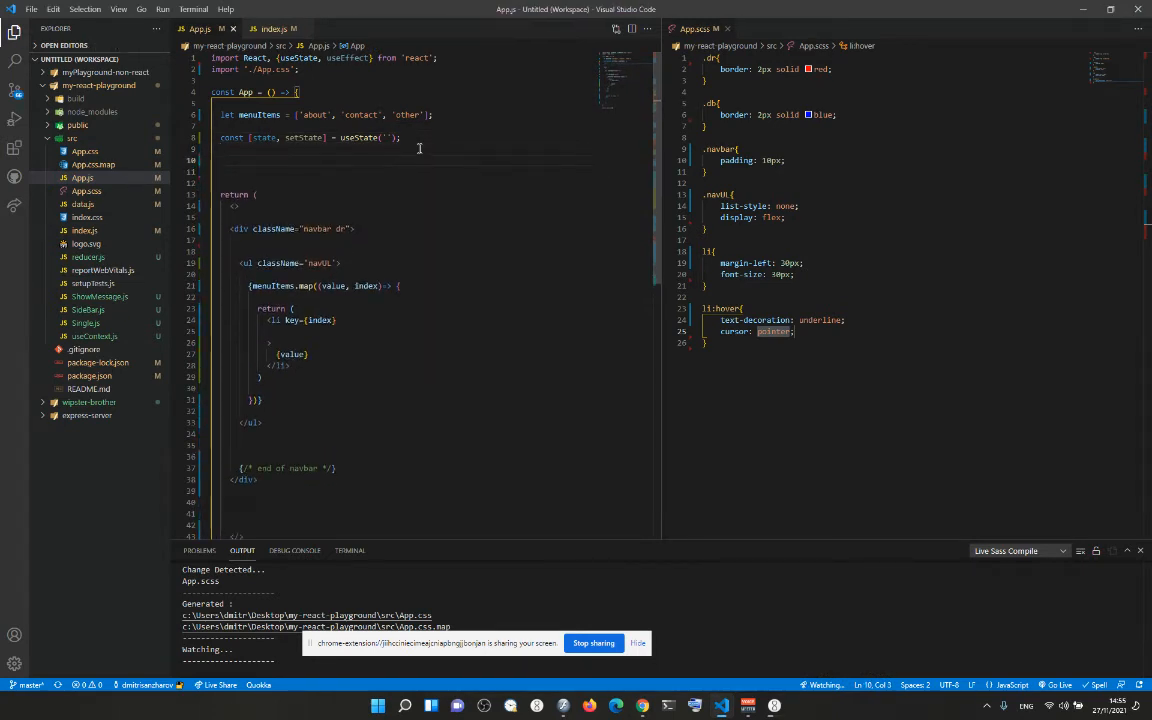
Give the li onMouseEnter setState(value) and onMouseLeave setState('') handlers.
click(320, 320)
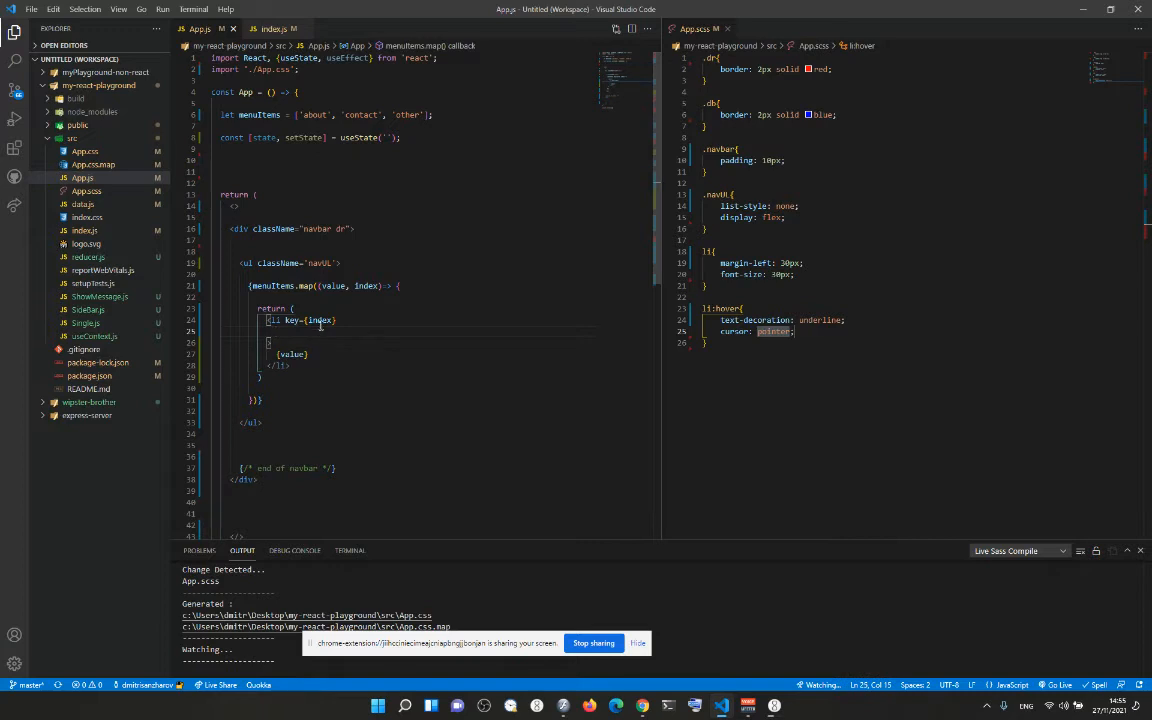
text(onMouseEnter={()=>)
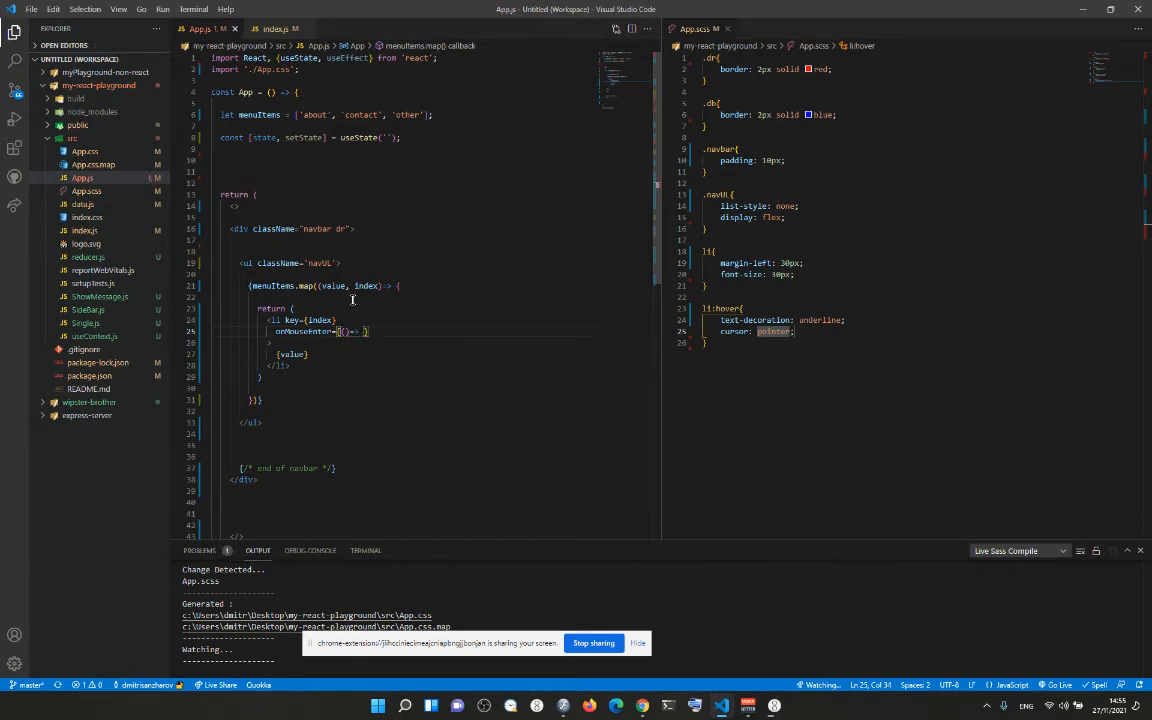
text(setState())
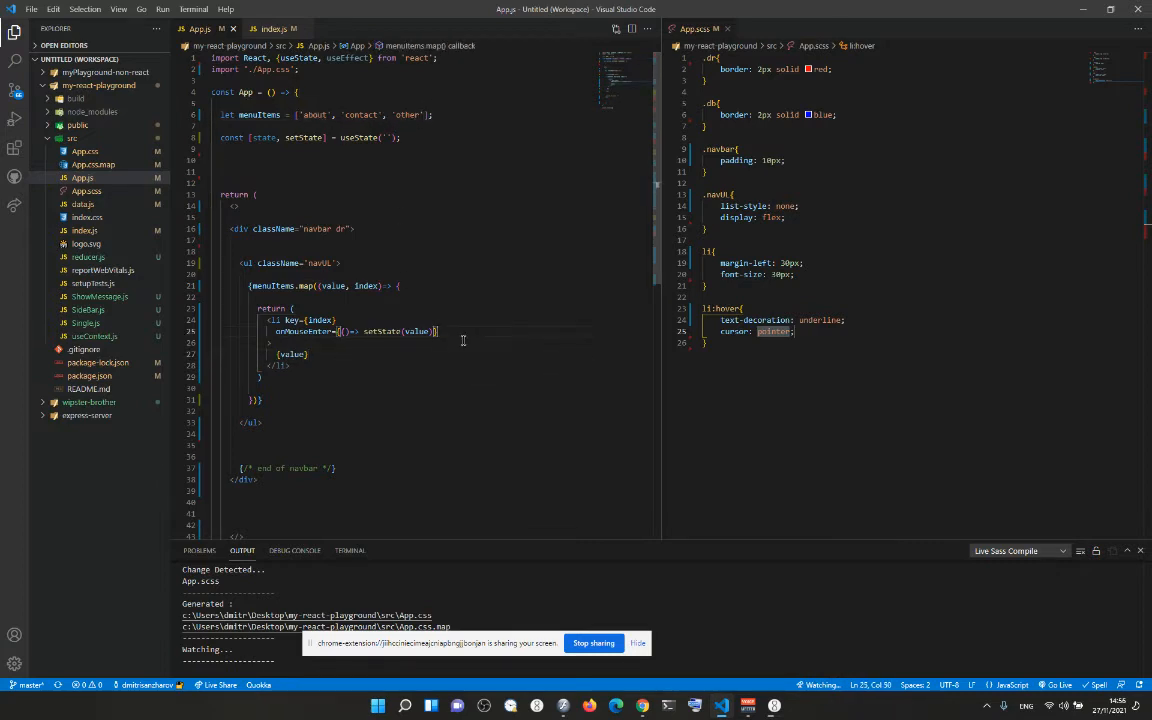
text(onMouseLeave={)
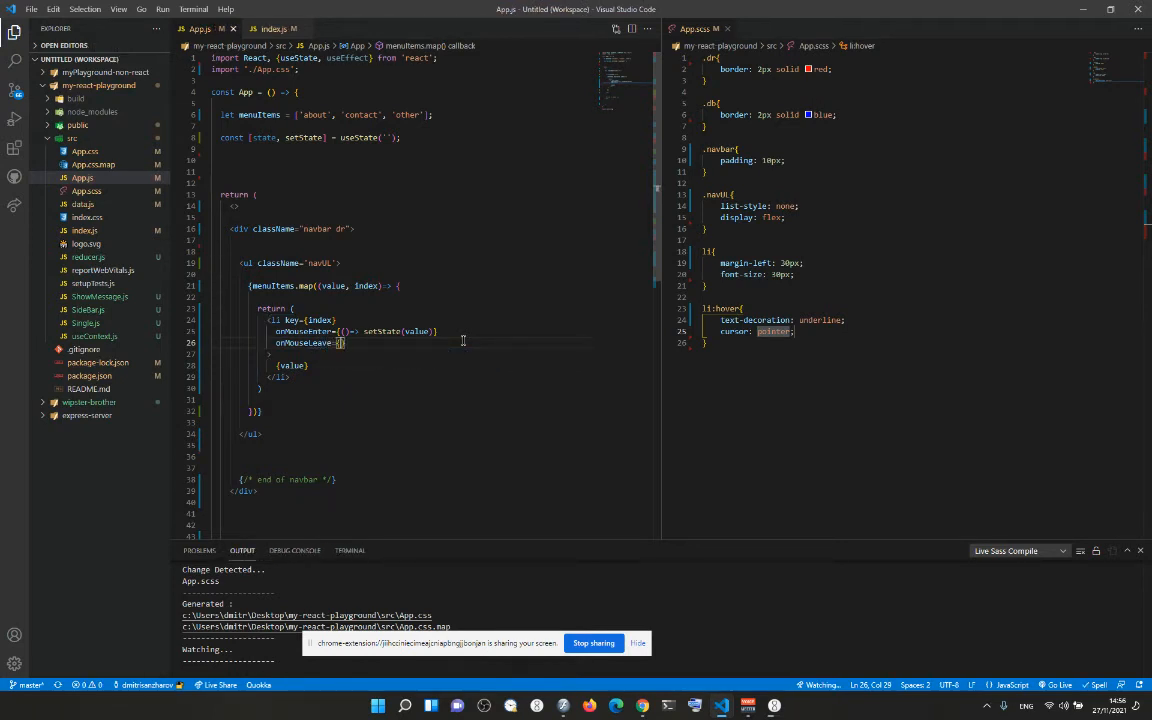
text(()=>)
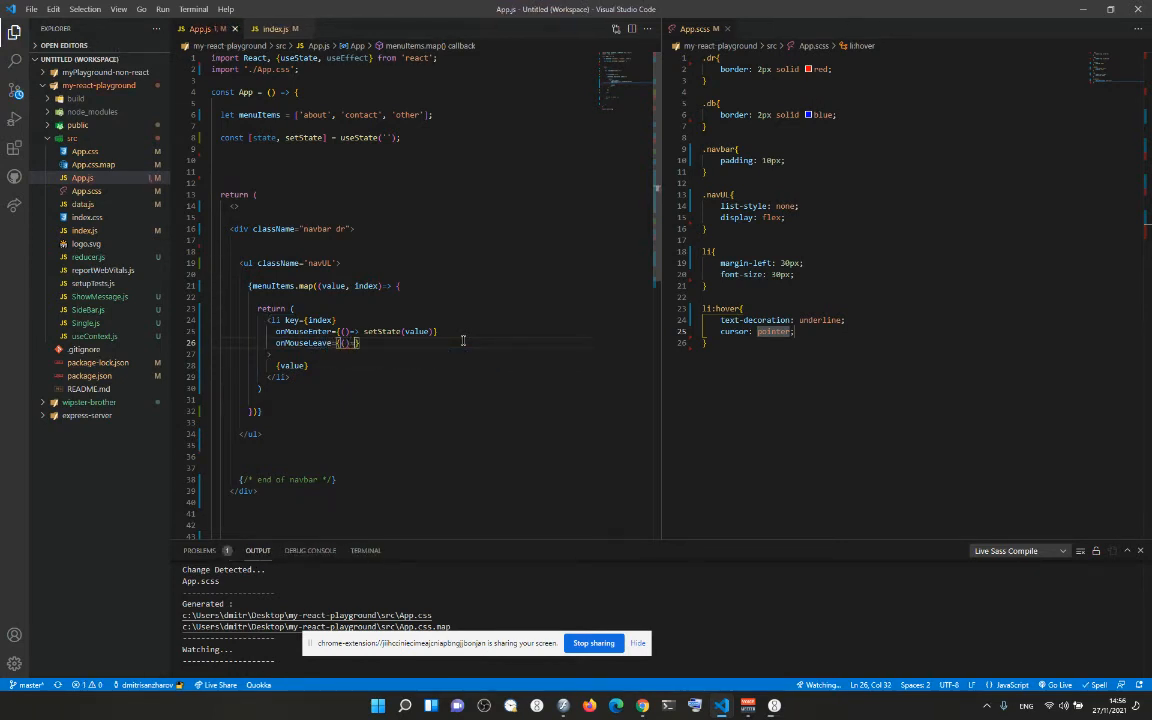
text(setState()
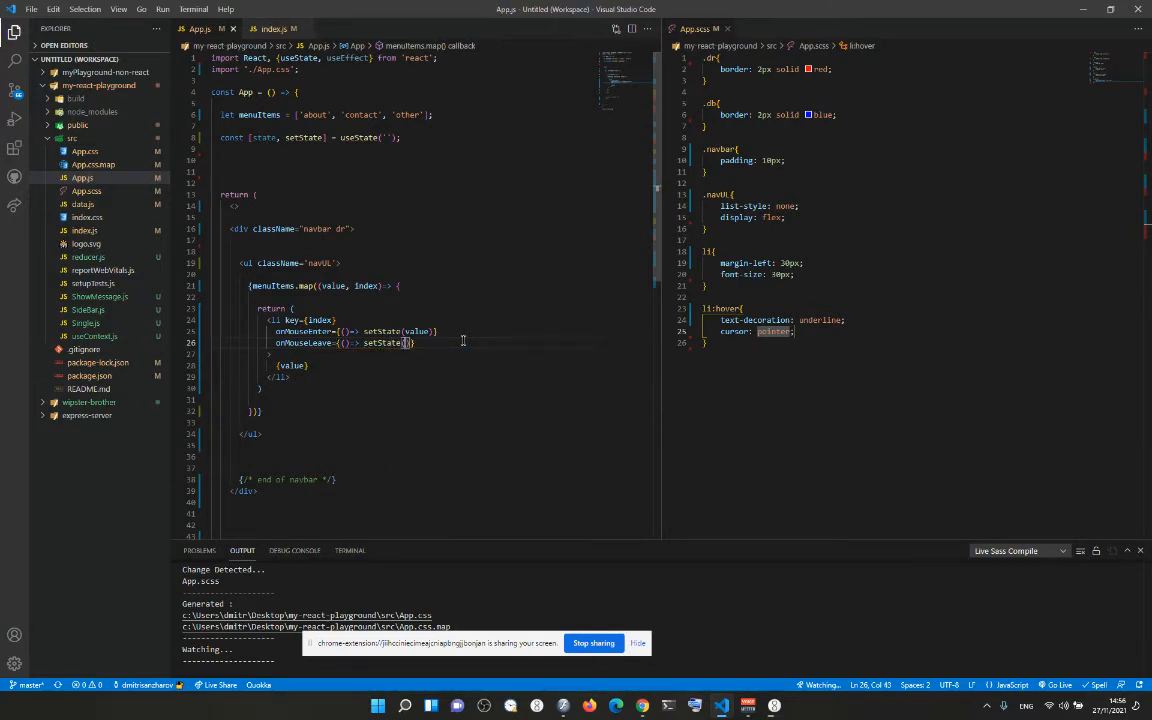
Log the state with console.log(state) above the return.
click(276, 160)
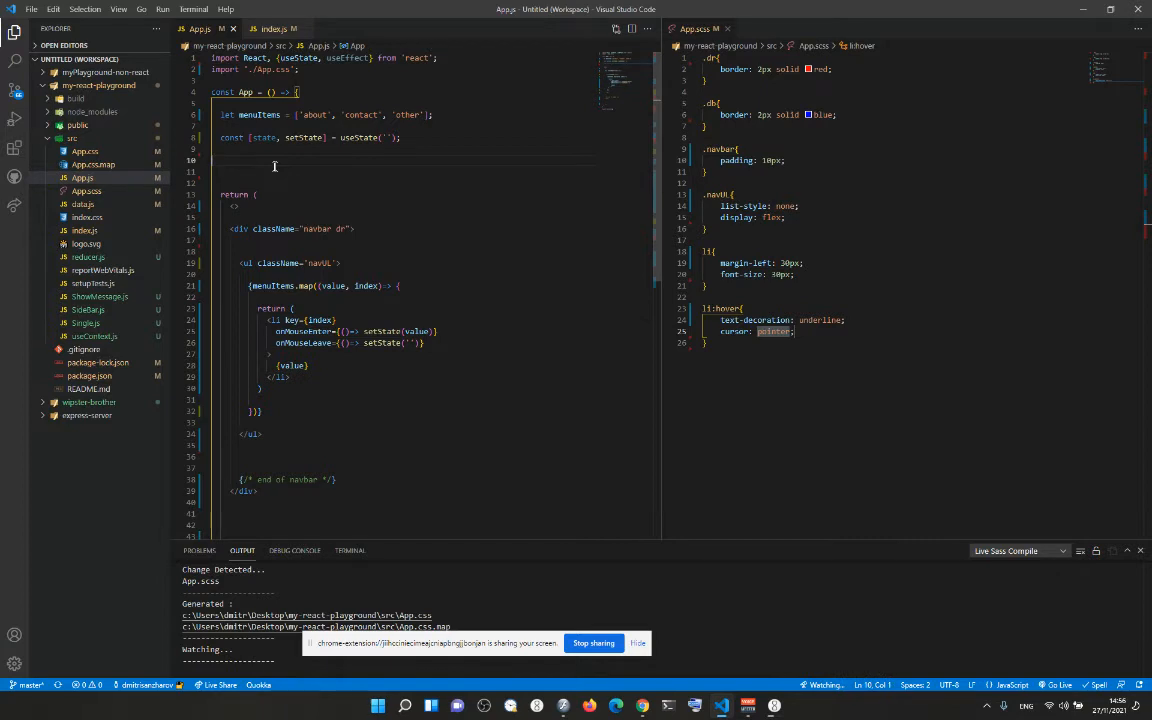
text(HTMLFormControlsCollection.)
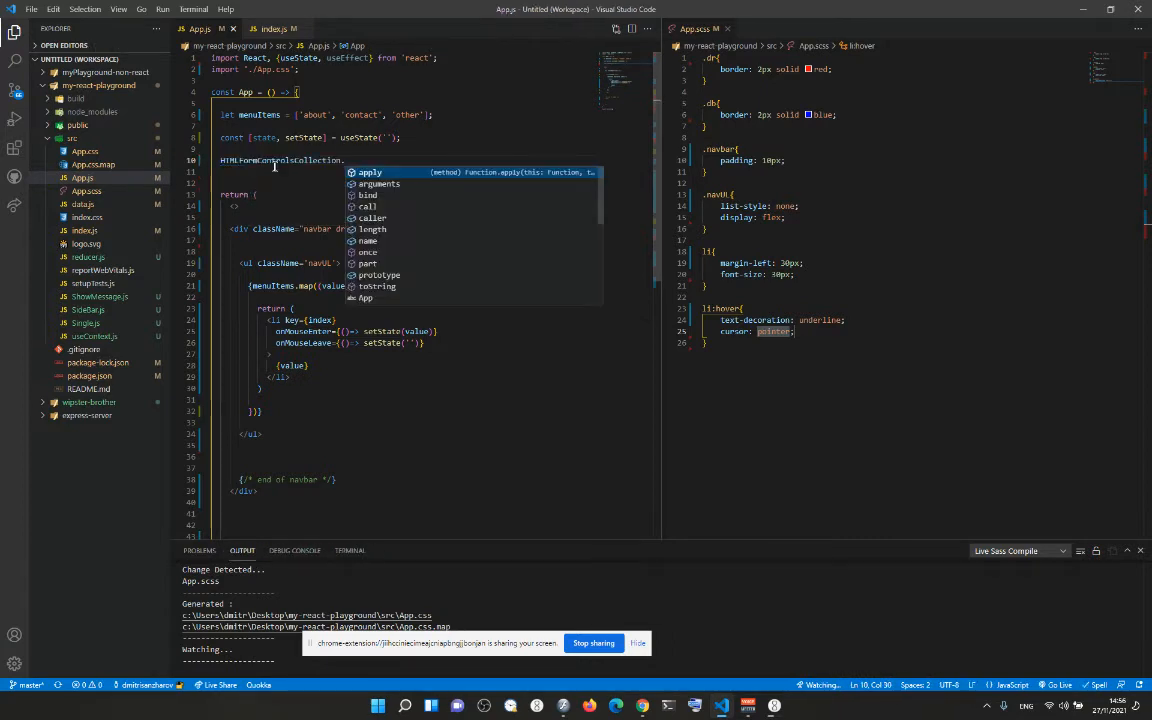
text(console.log(state)
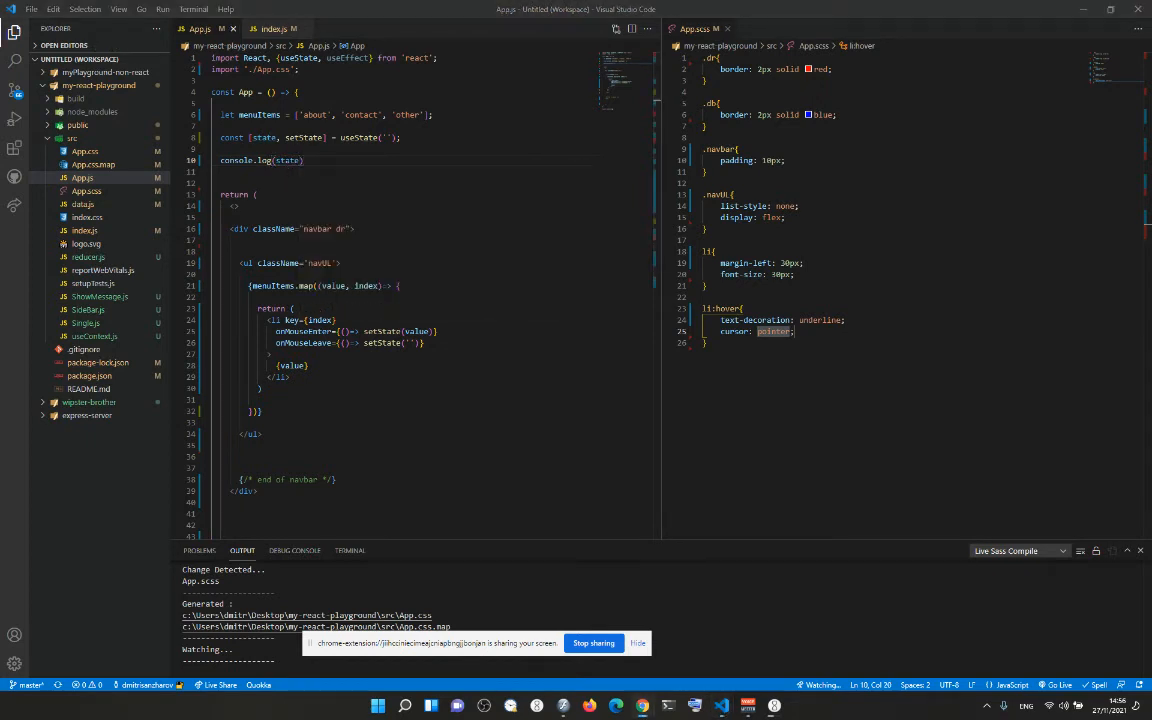
mouse_move(296, 244)
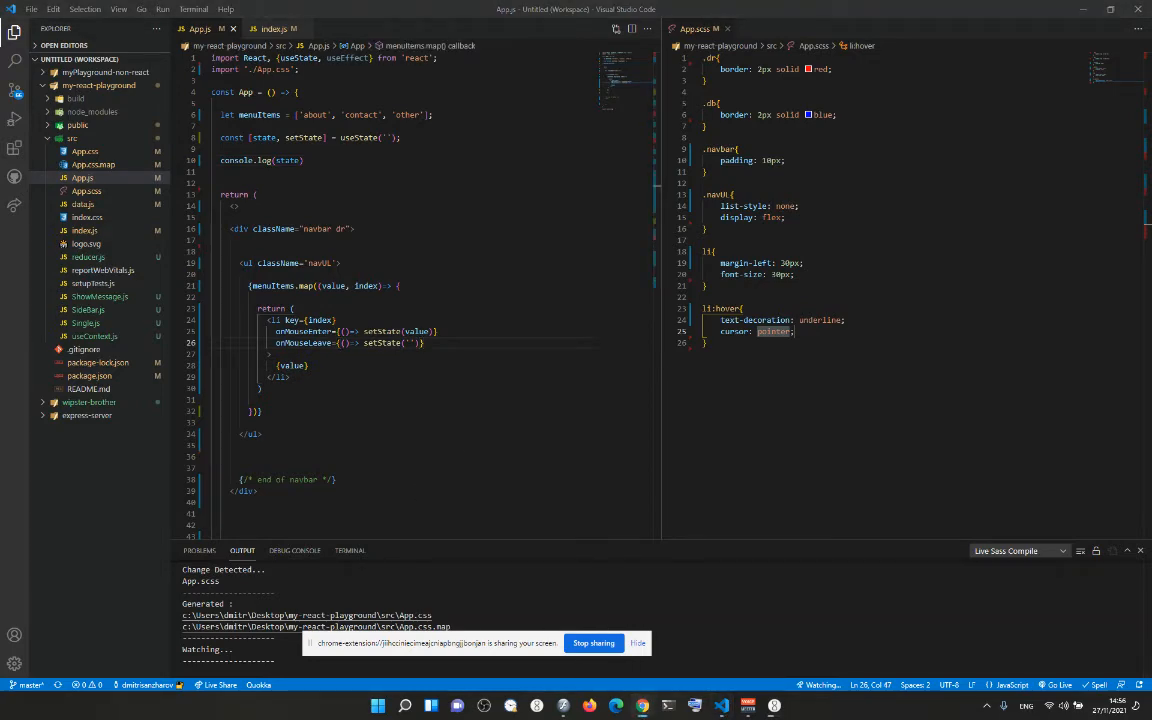
Hover about, contact and other in the browser and see each name logged to the console.
click(640, 706)
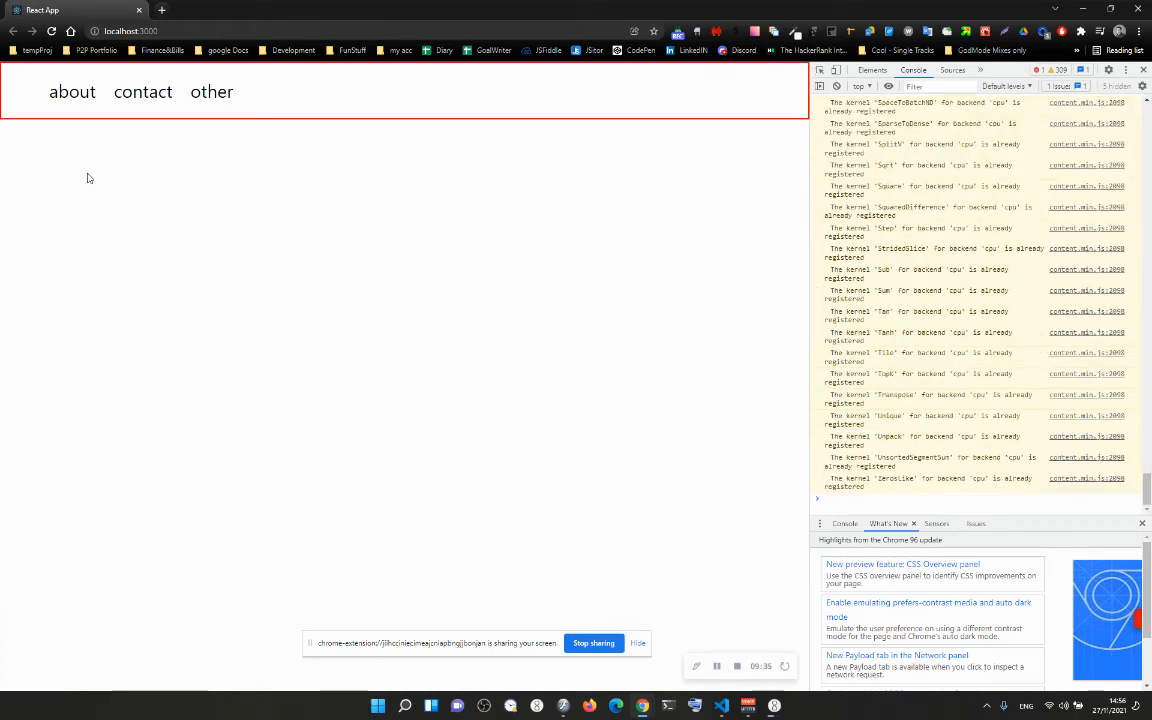
click(72, 92)
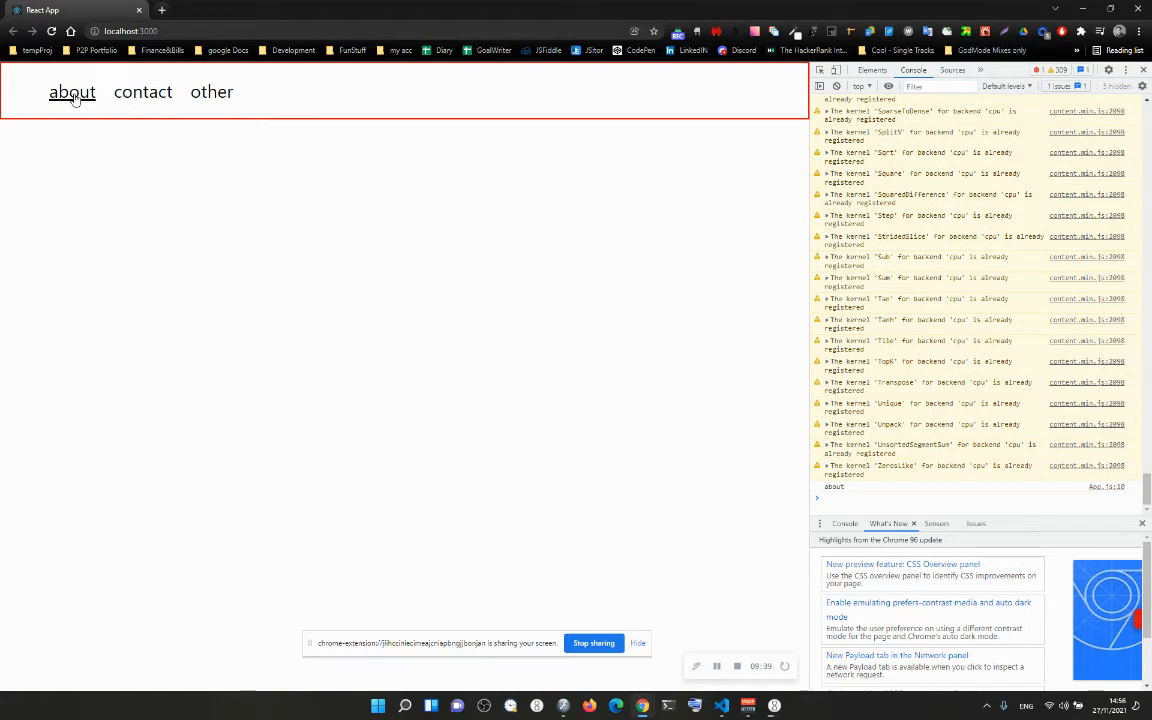
click(72, 92)
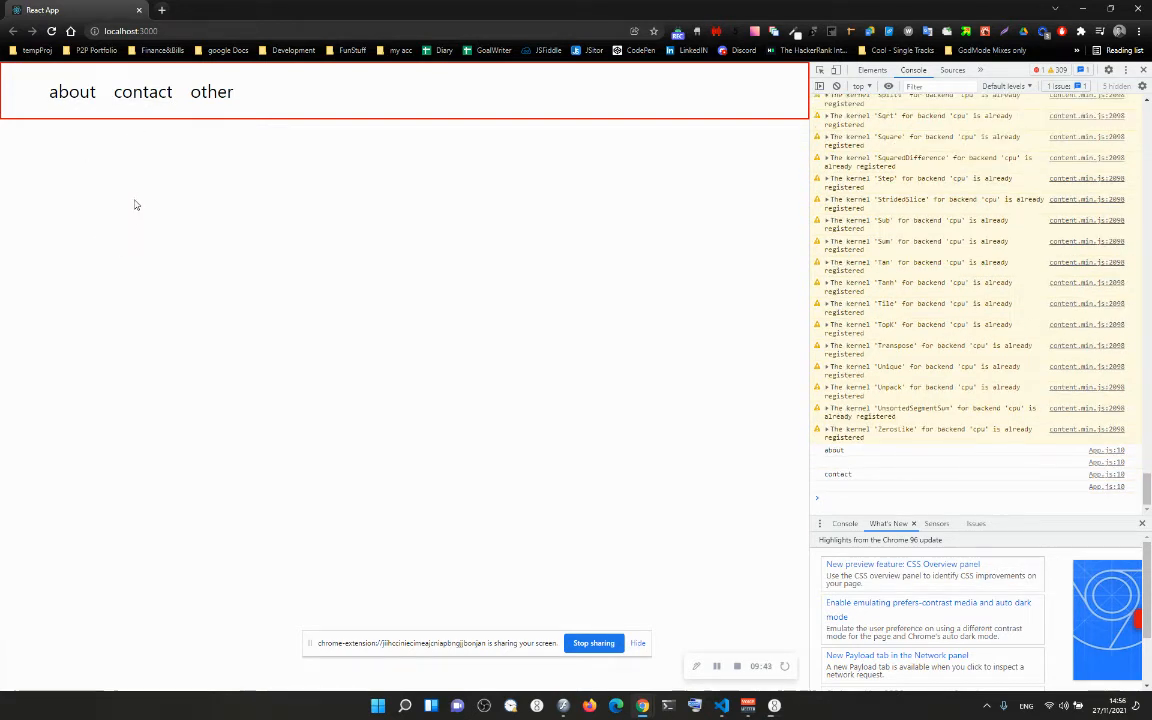
click(212, 92)
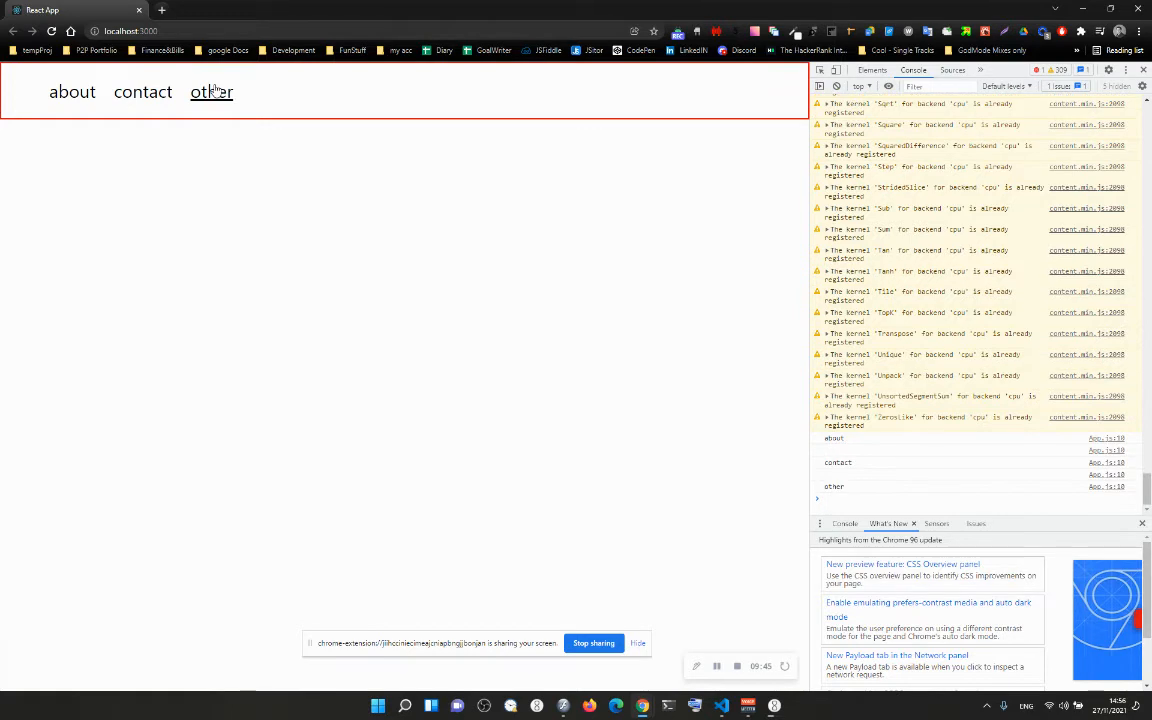
click(142, 92)
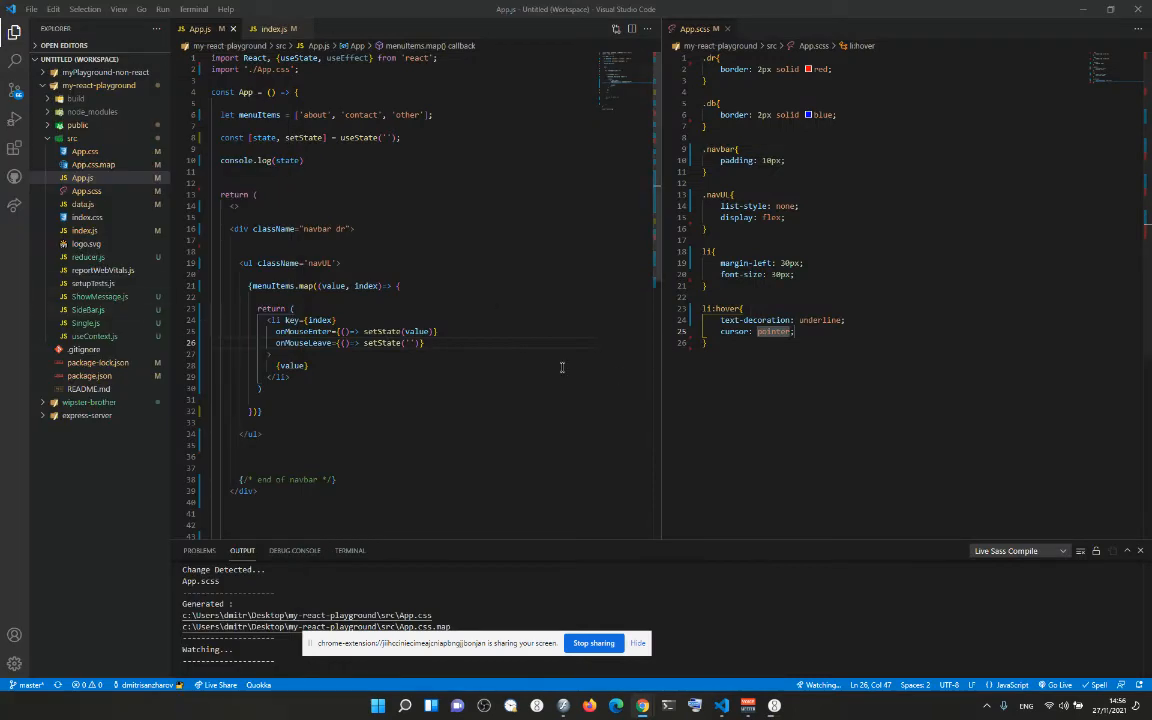
Remove the console.log and write an About component returning a div with 'About info'.
triple_click(262, 160)
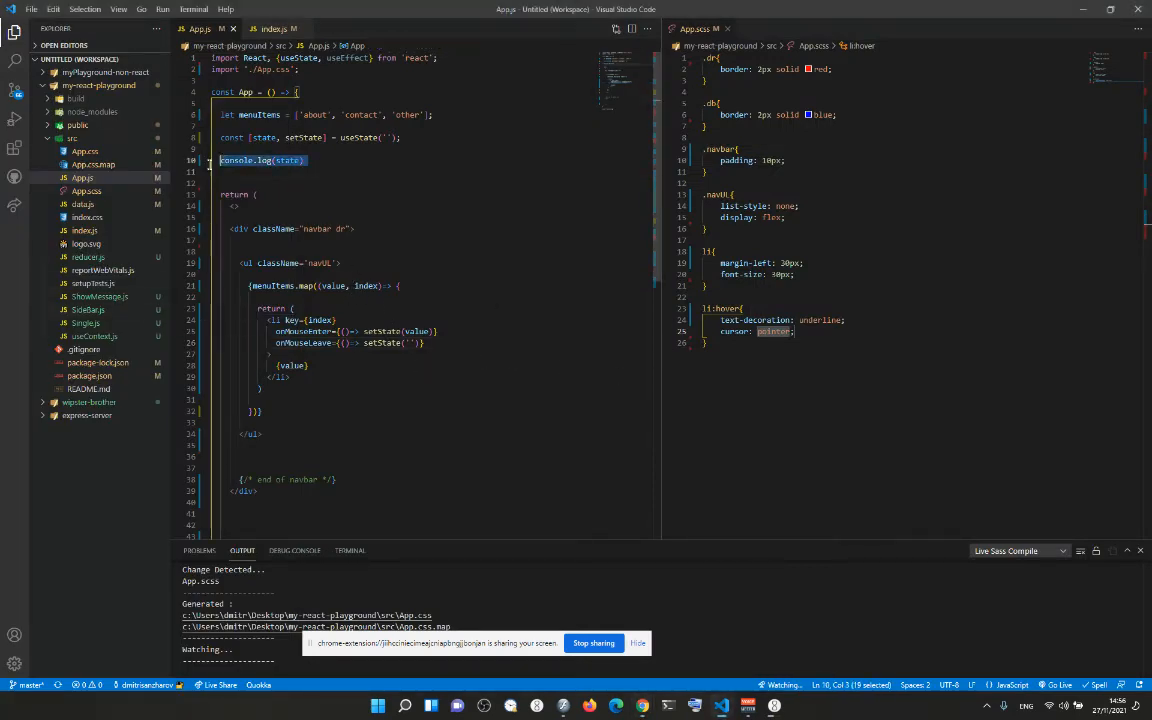
key(Delete)
text(const N = () => {)
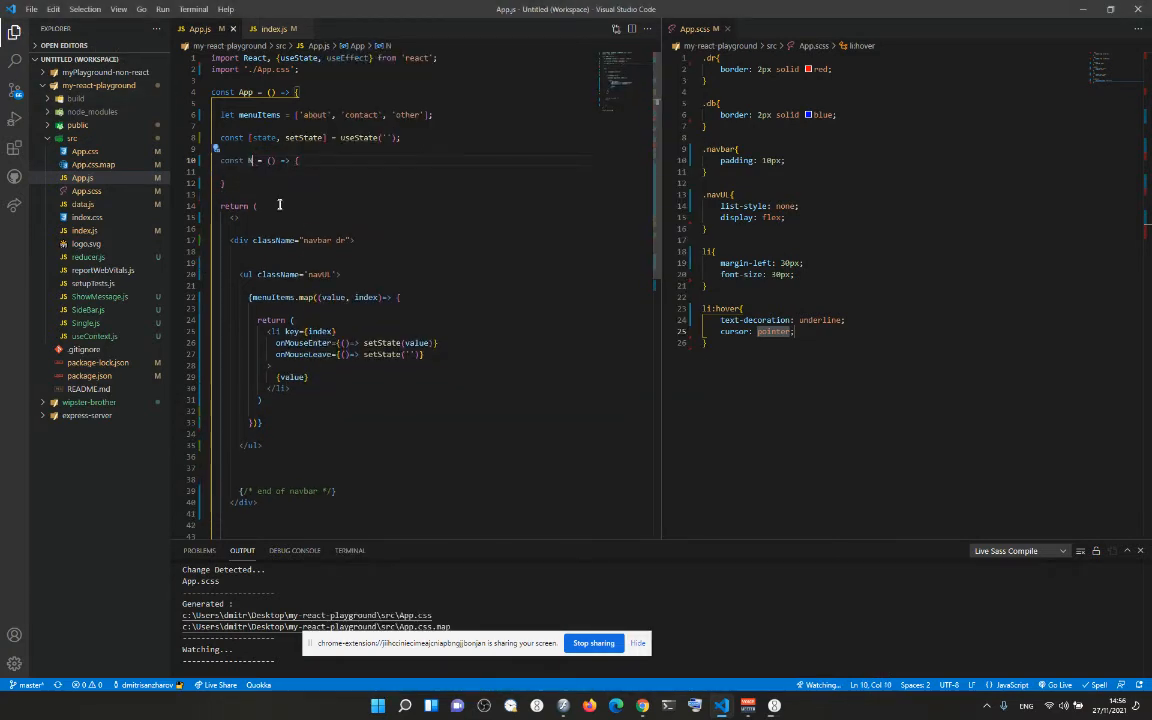
text(bout)
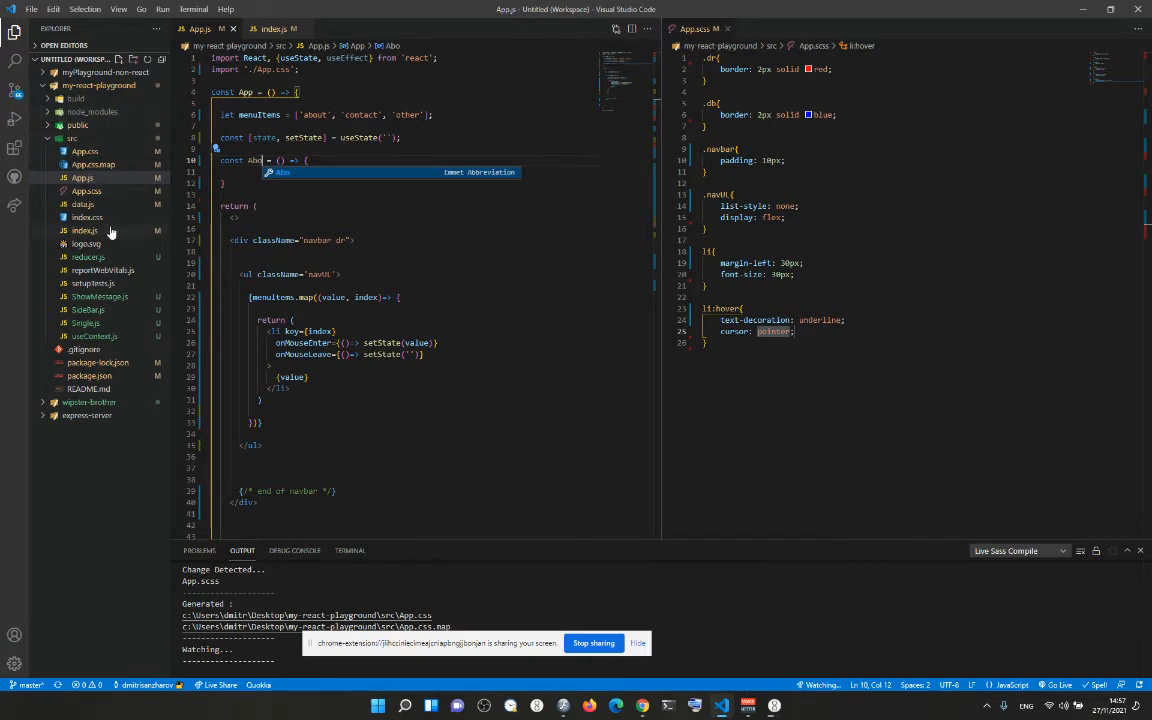
mouse_move(84, 230)
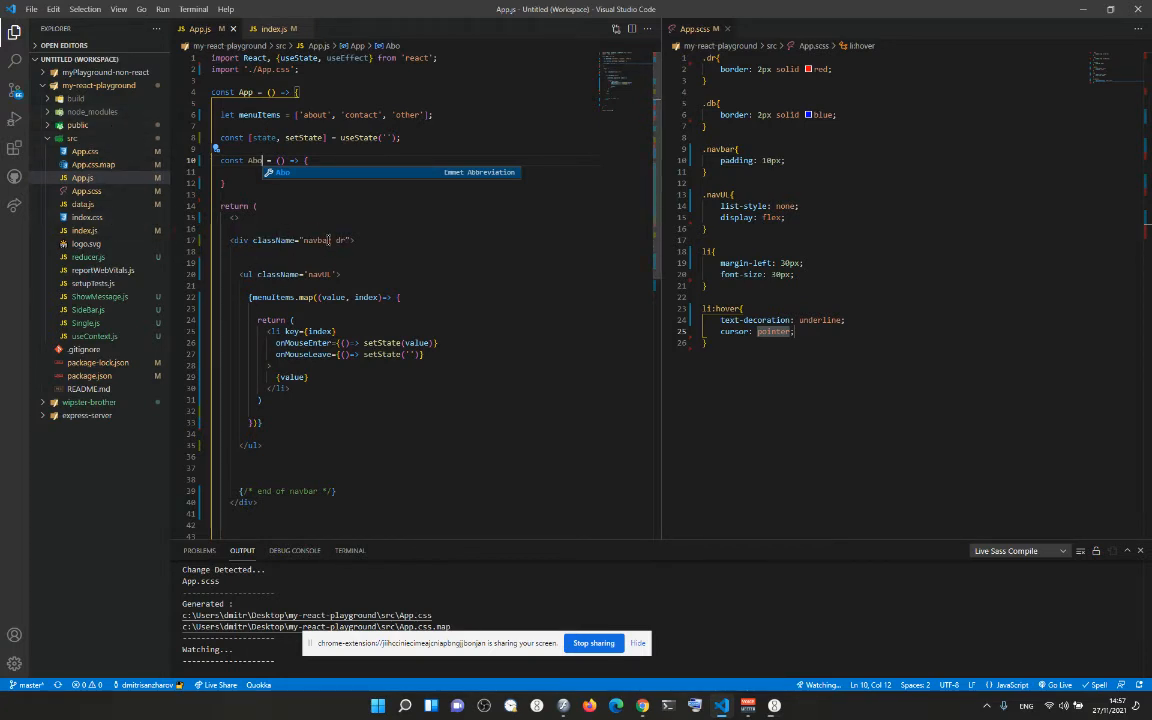
text(ut)
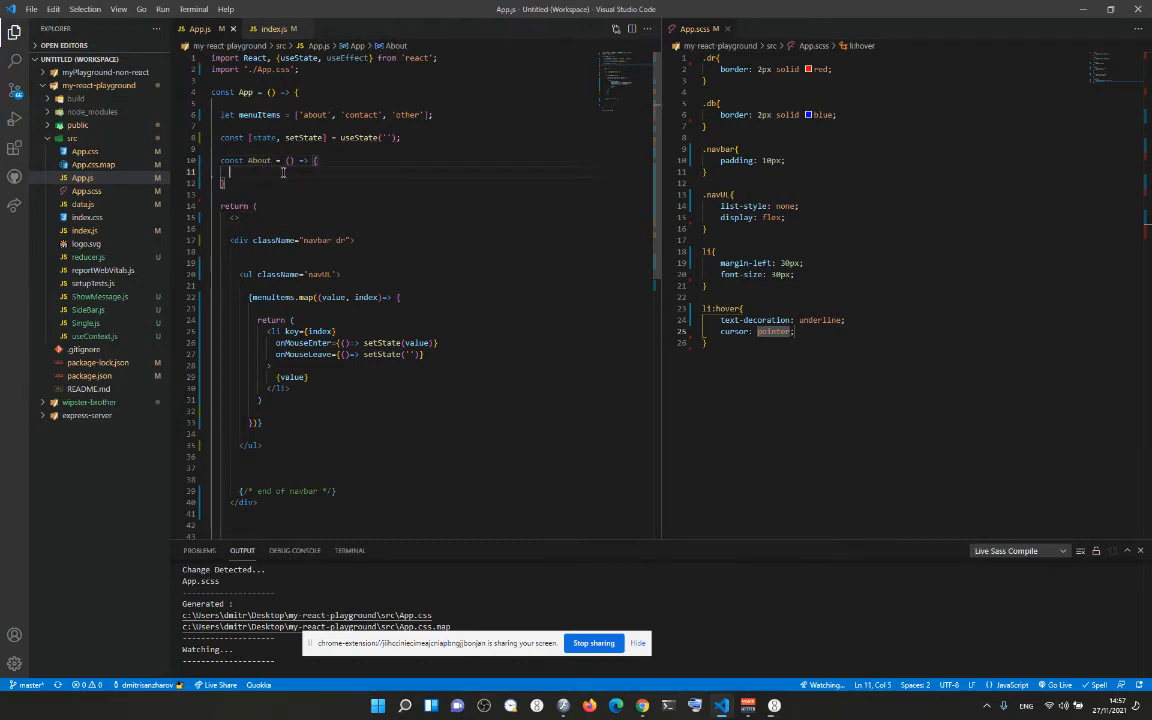
text(return)
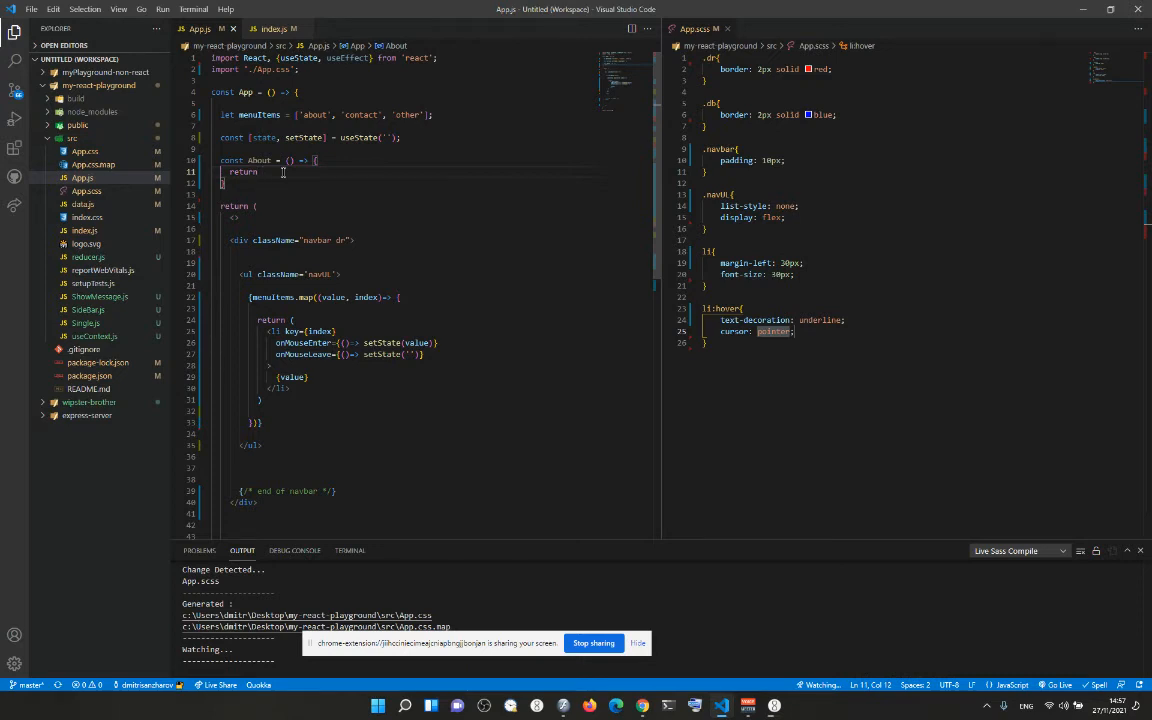
text(())
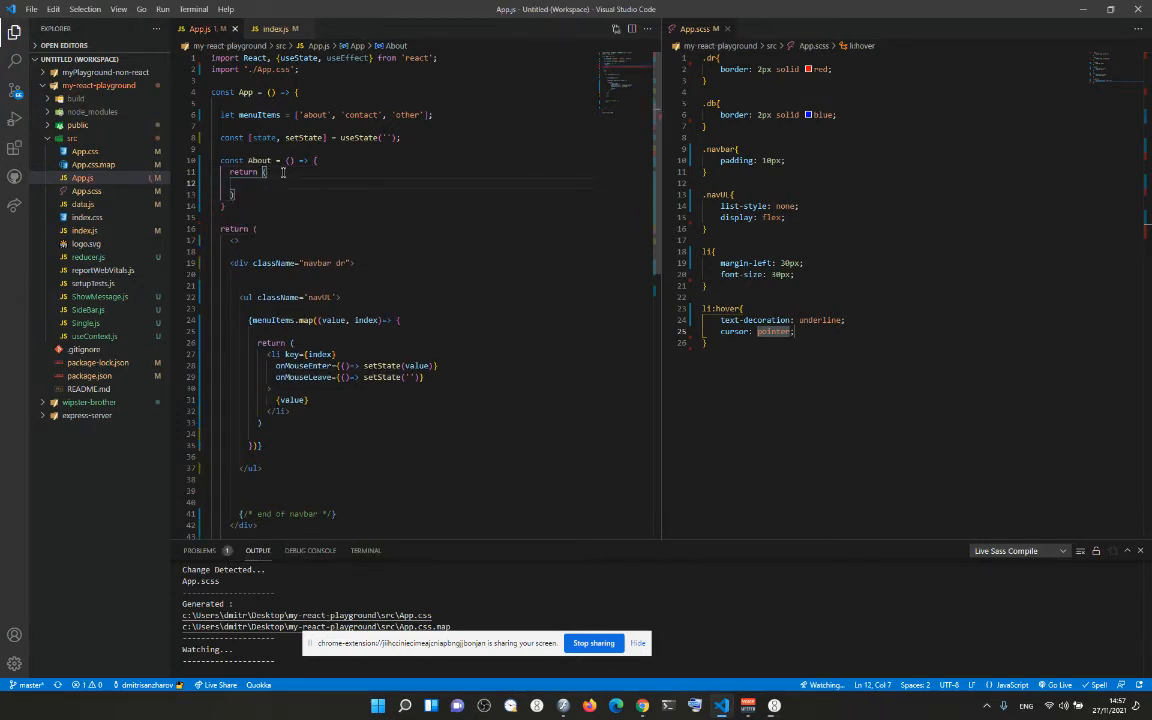
text(div.)
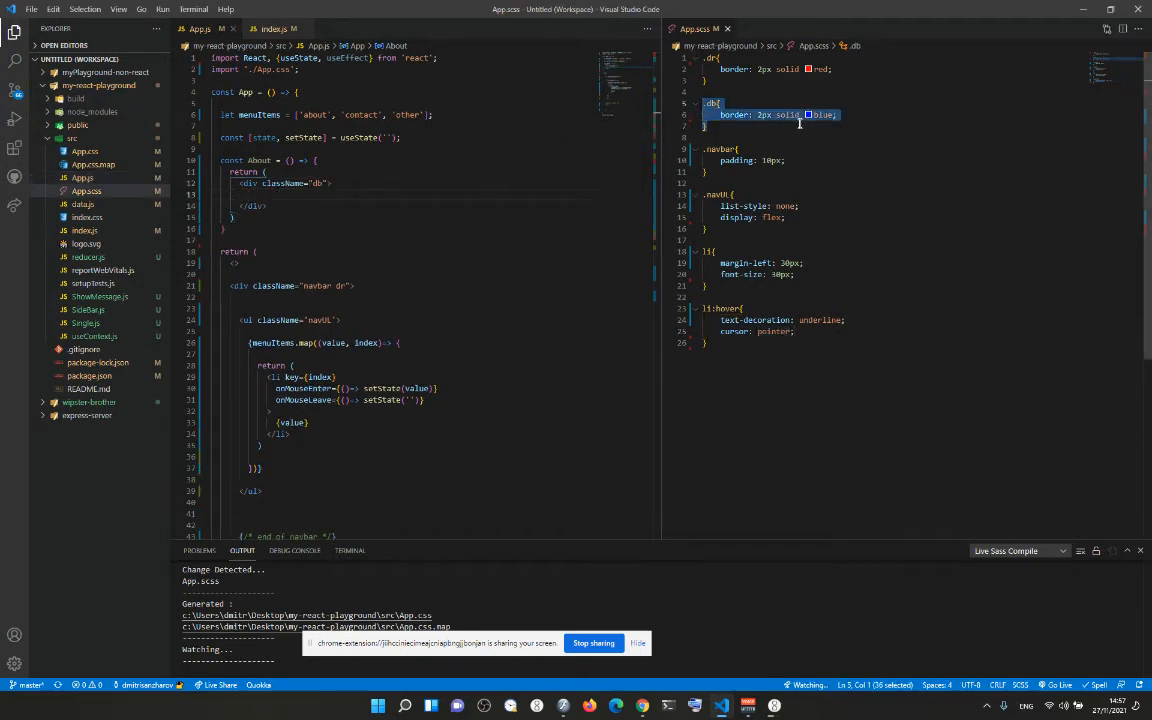
click(264, 172)
text(<h1>{}</h1>)
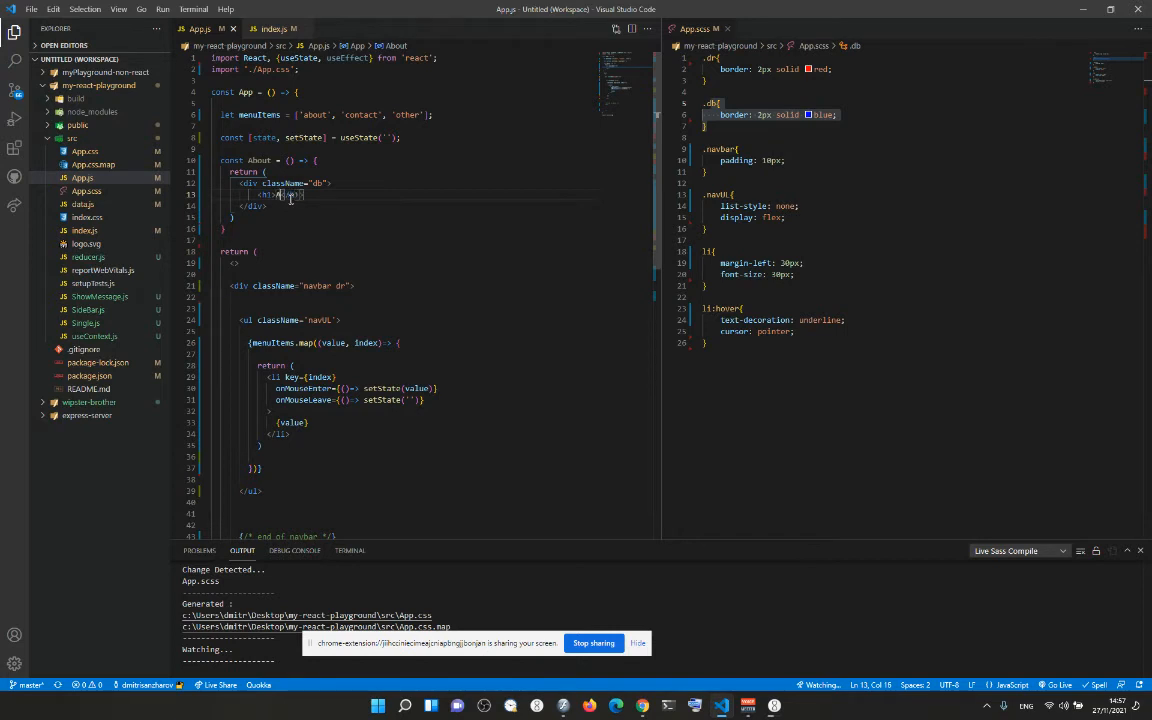
text(About info)
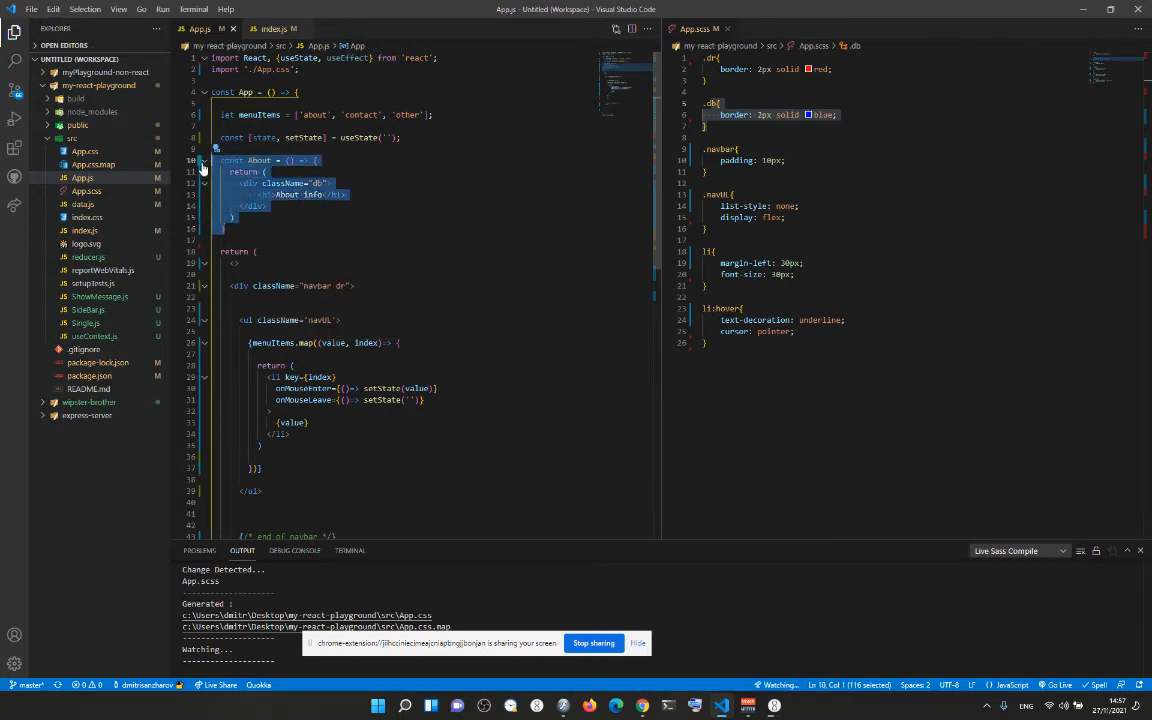
Duplicate the About component twice as Contact and Other.
click(240, 250)
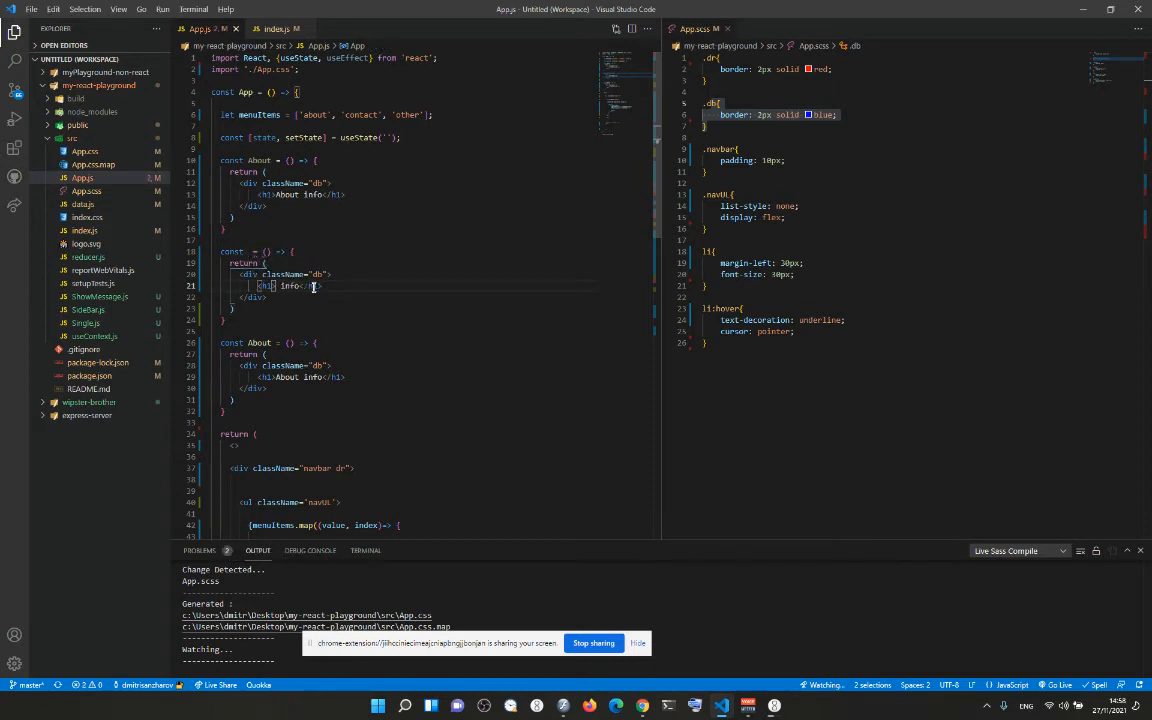
text(Conta)
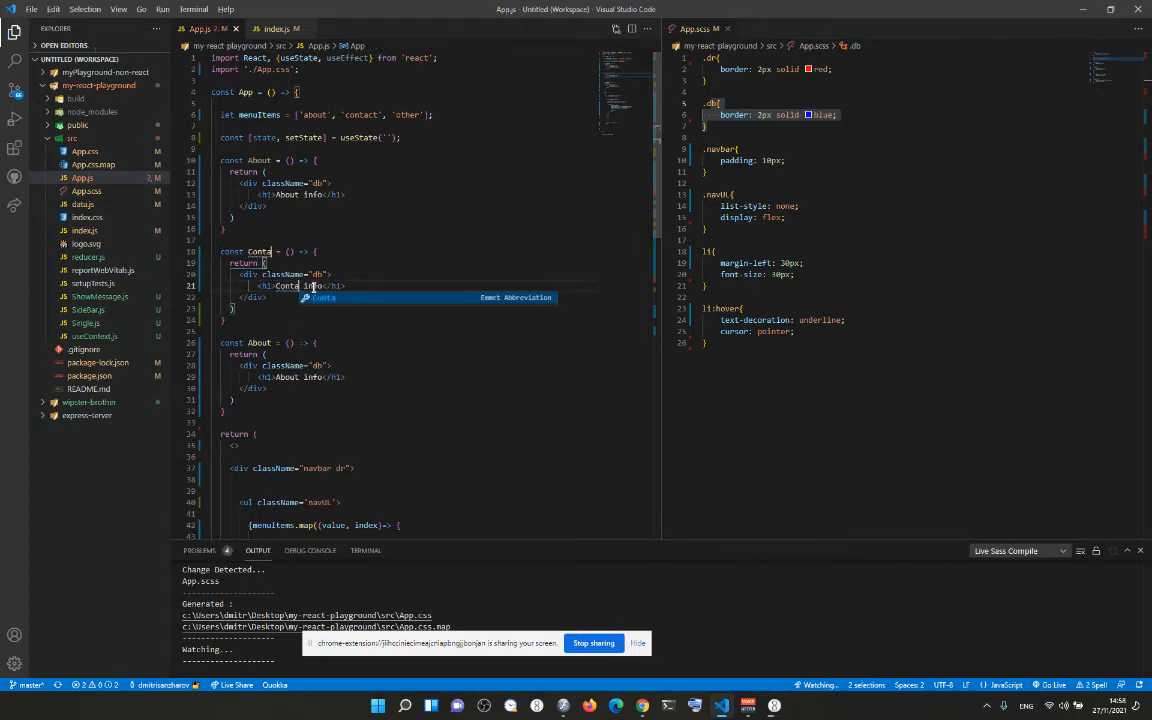
text(ct)
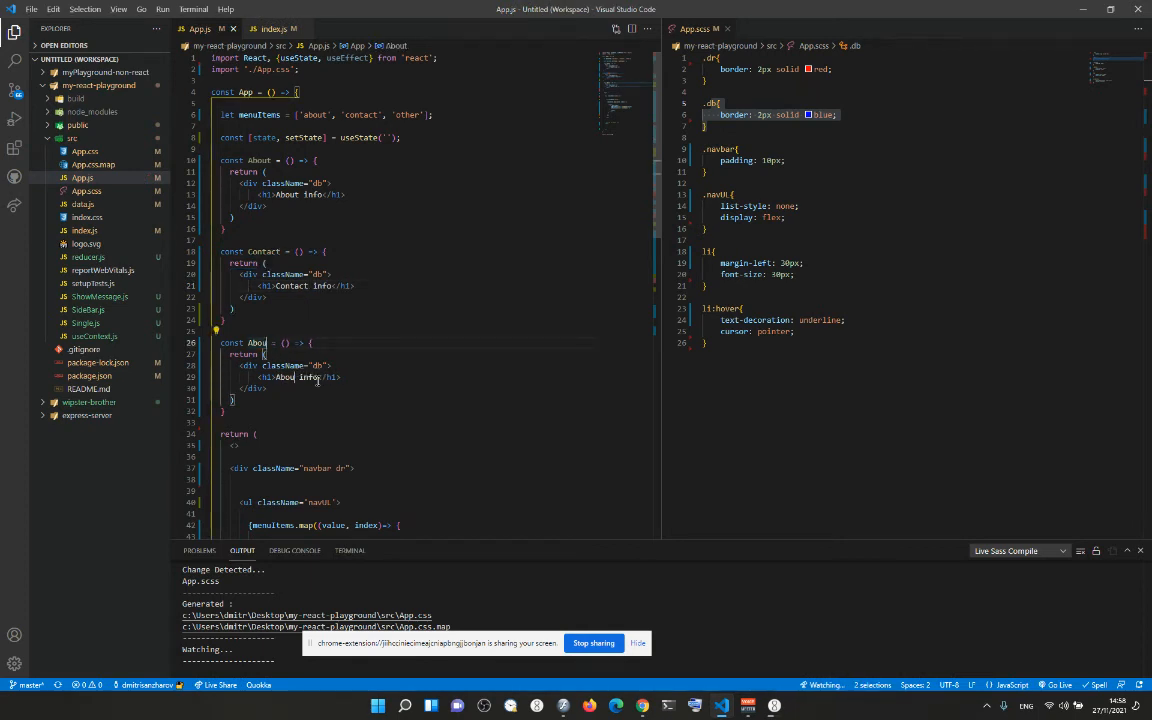
text(Other)
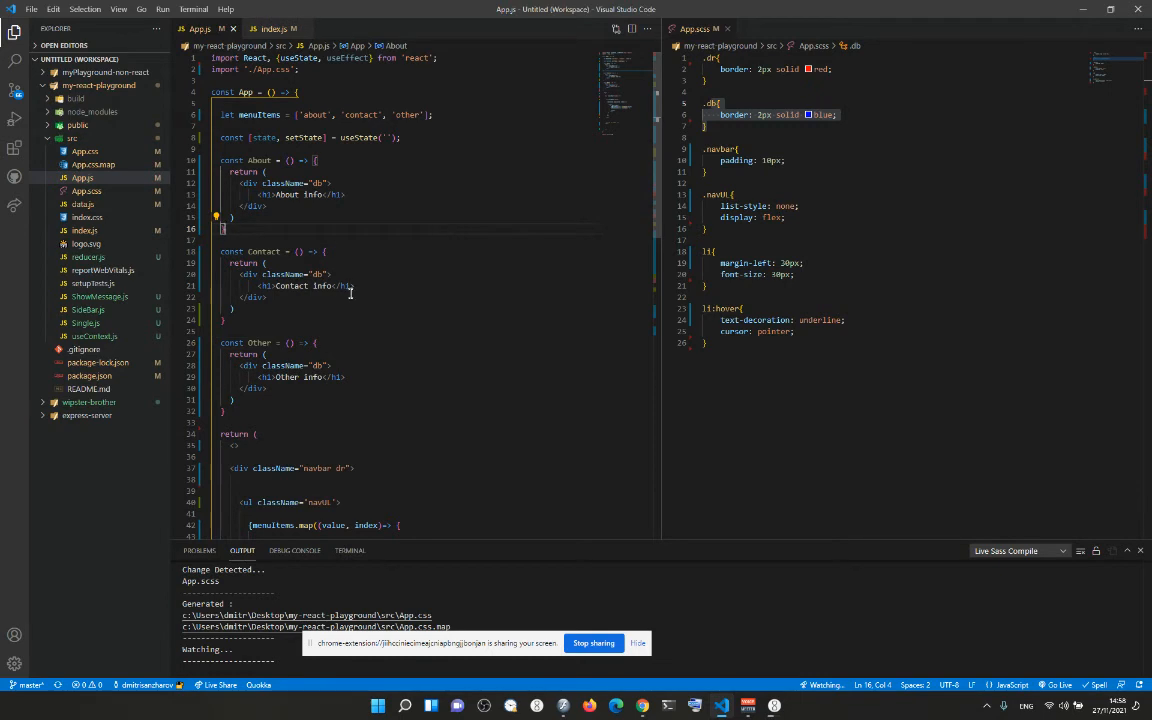
scroll(down, 3)
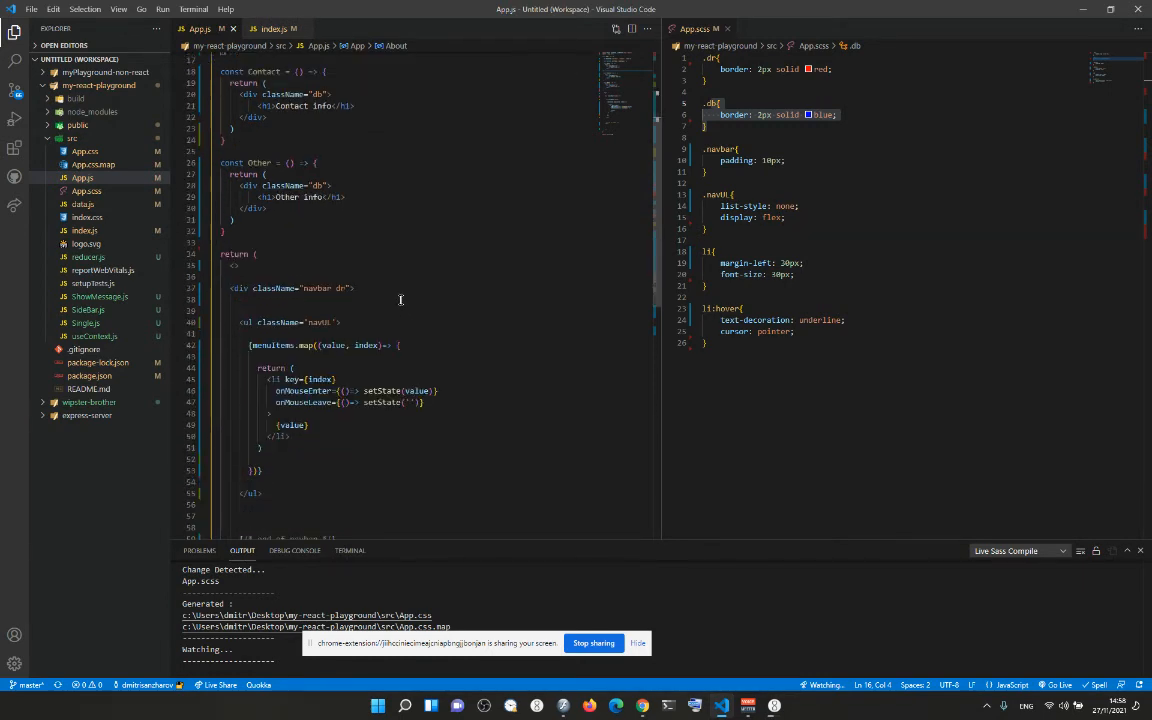
Render <About /> below the nav list inside the navbar div, conditional on state === 'about'.
scroll(down, 3)
text({state === 'about'})
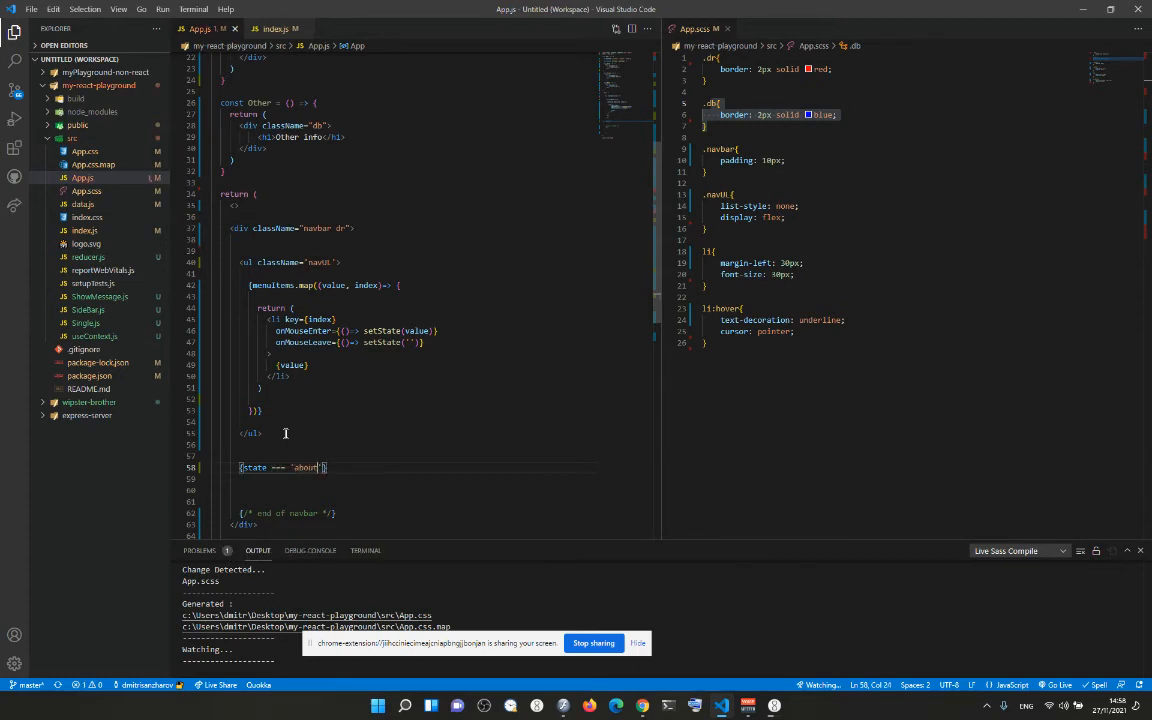
scroll(up, 3)
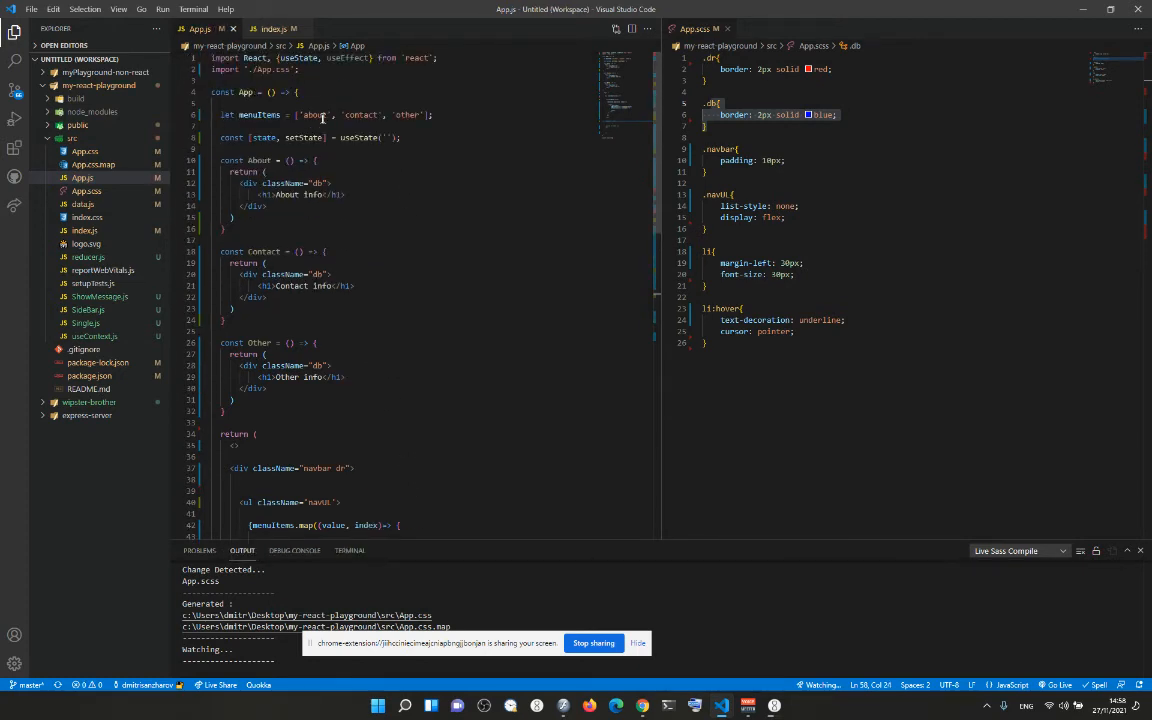
scroll(down, 3)
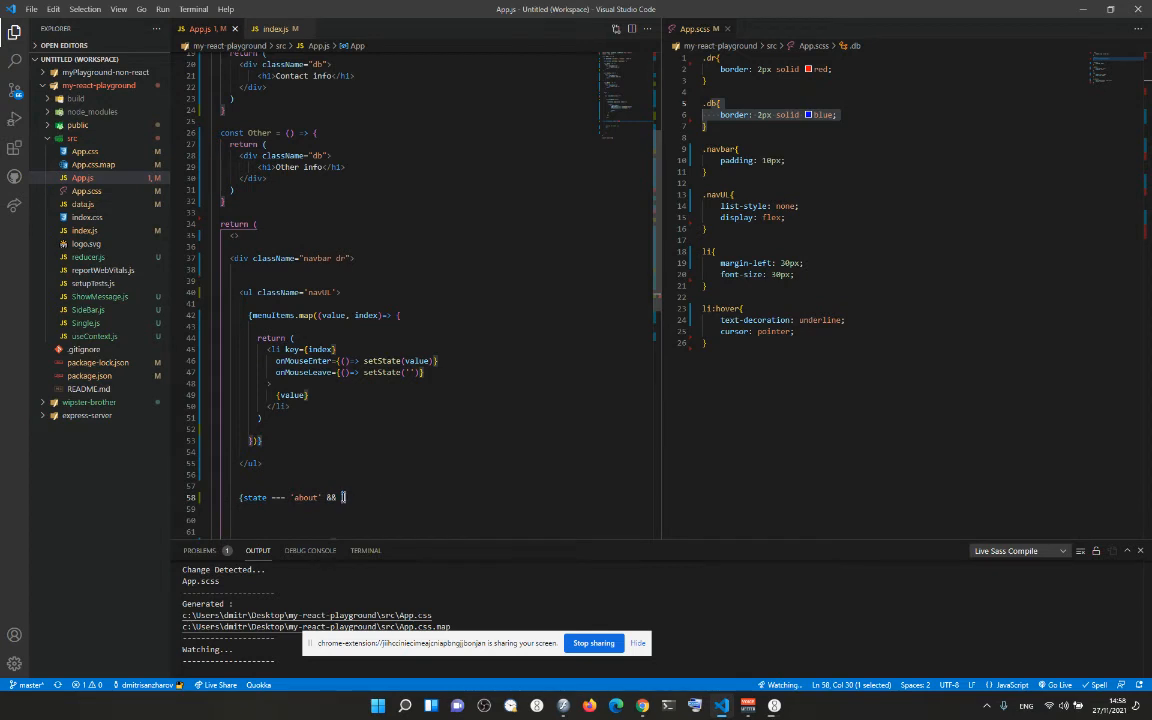
scroll(up, 3)
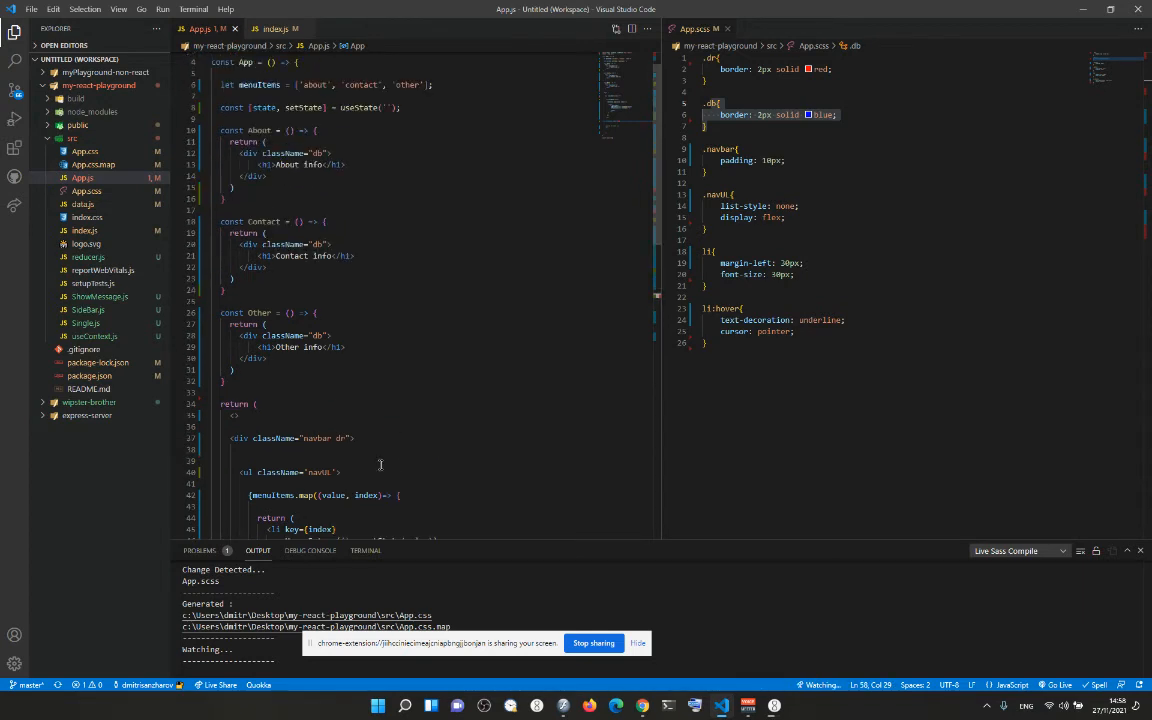
scroll(down, 3)
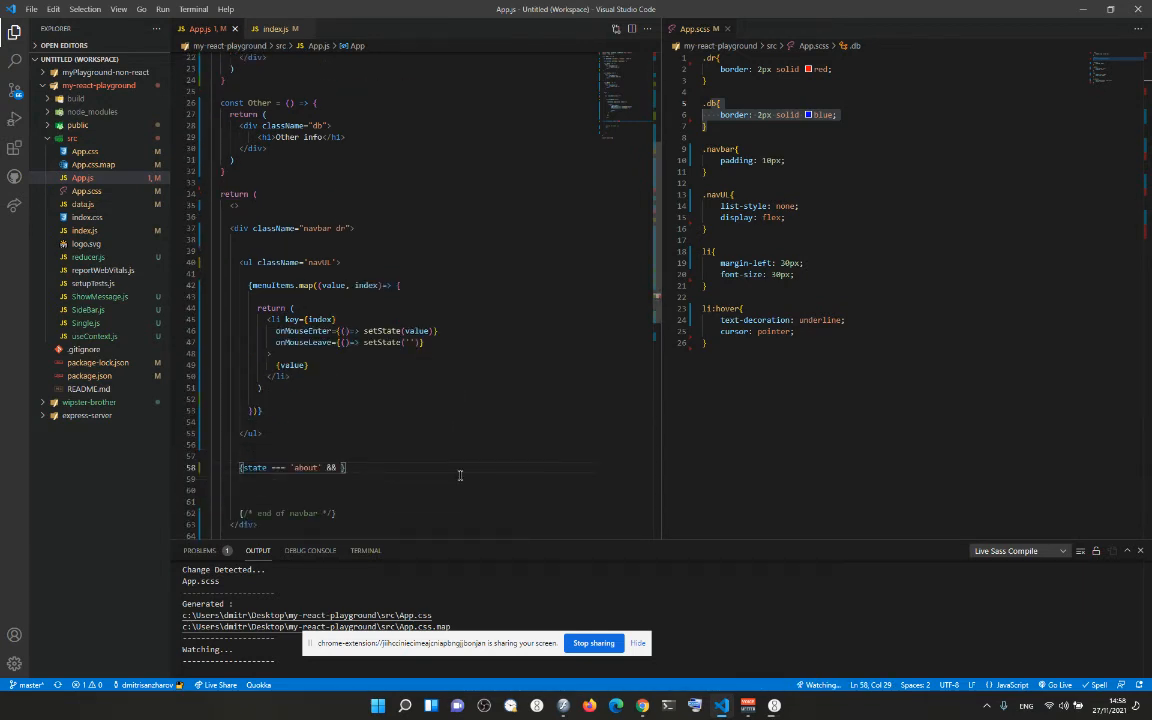
text(<About />)
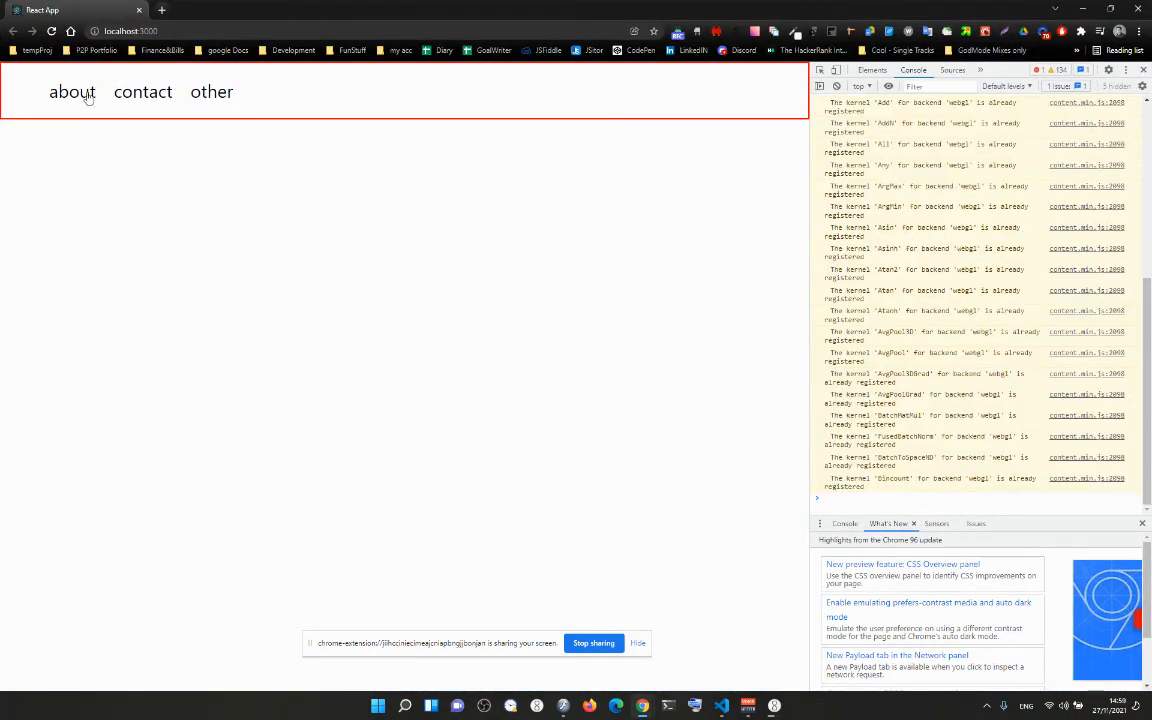
Check hovering about in the browser, then complete {state === 'about' && <About />} in the editor.
click(72, 92)
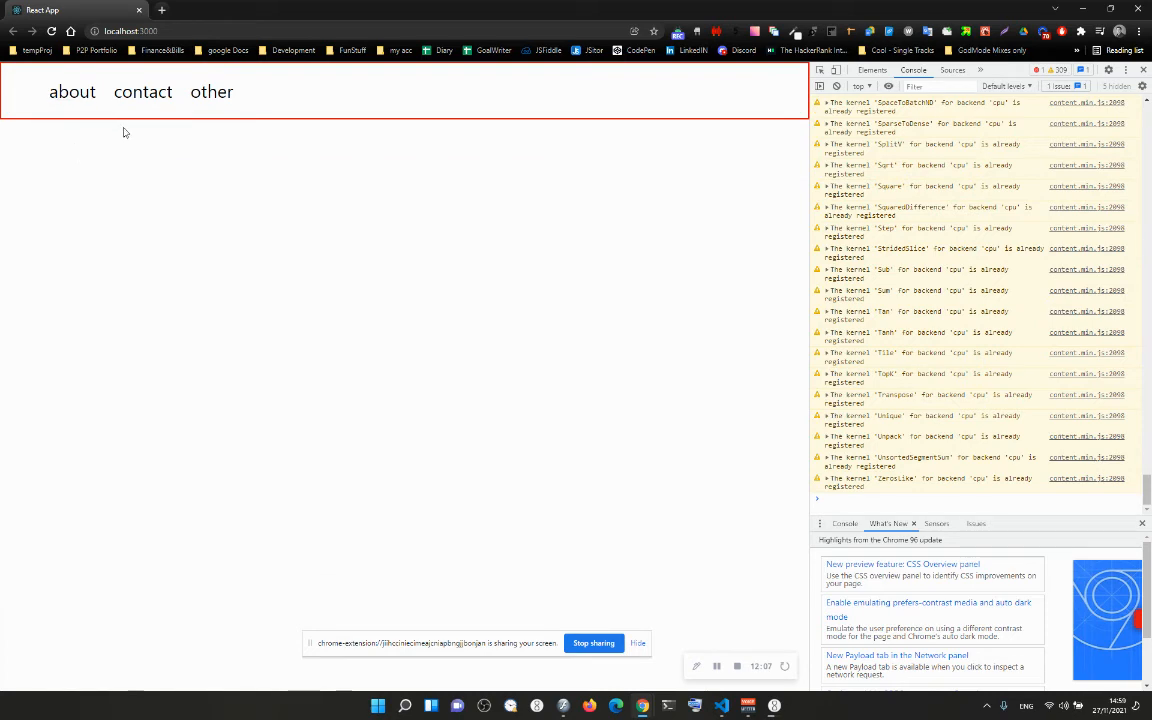
click(720, 706)
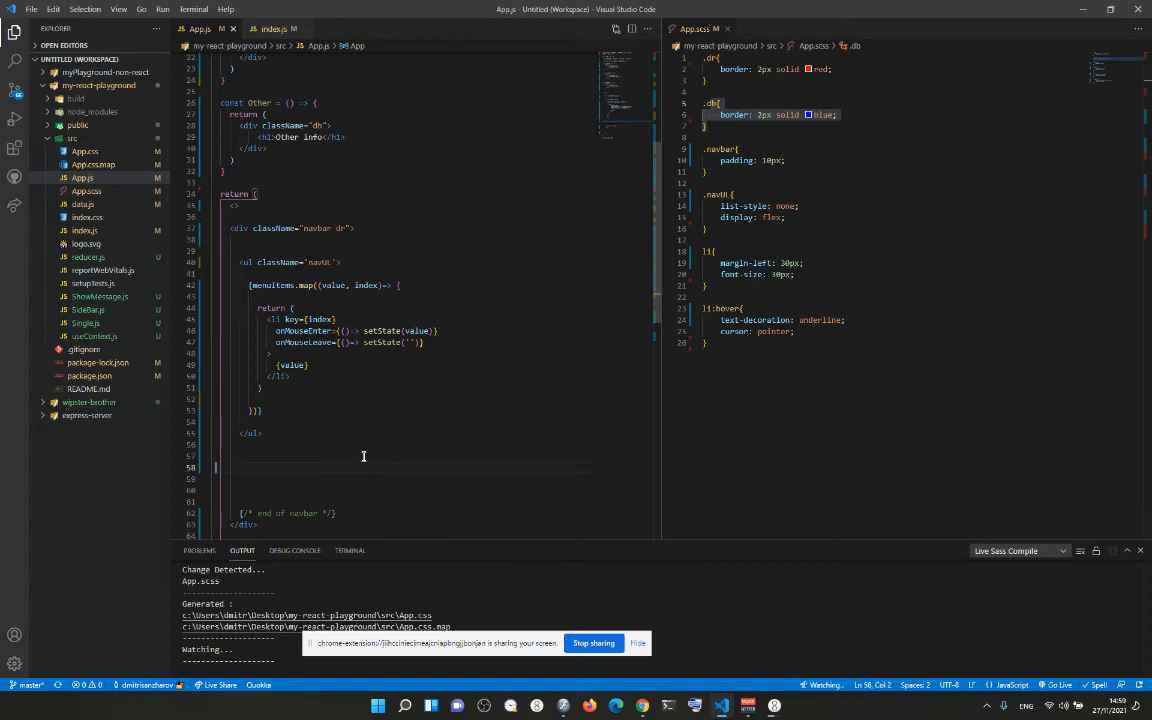
scroll(down, 3)
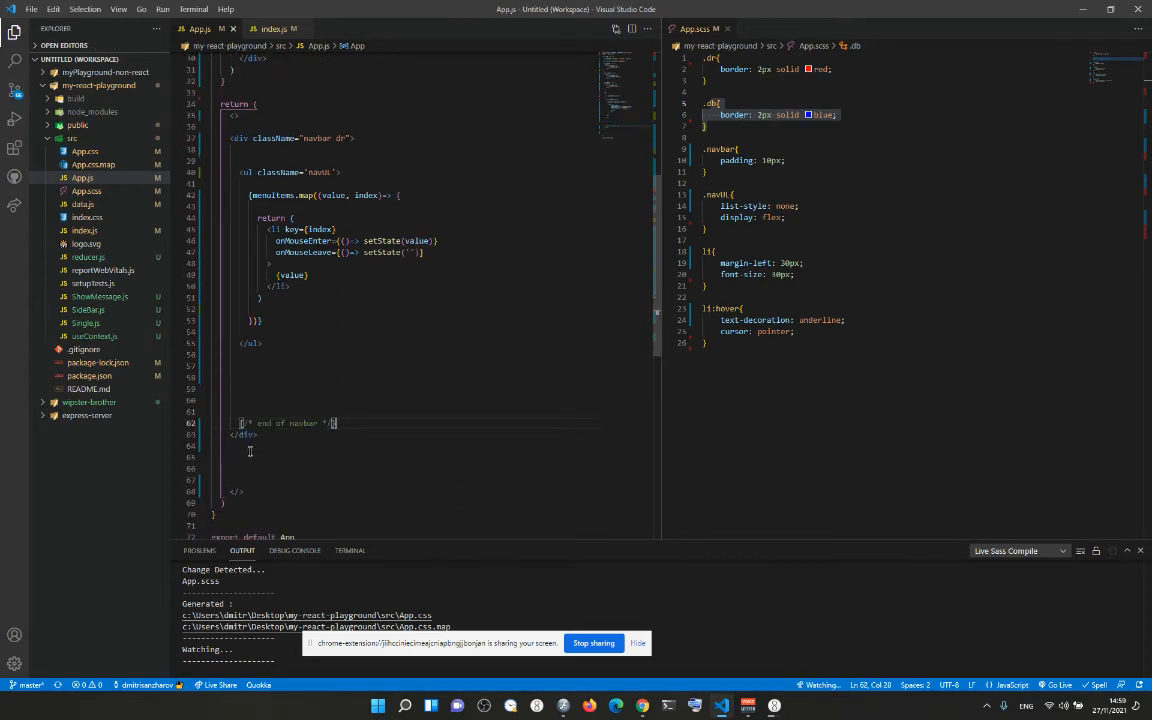
text({state === 'about' && <About />})
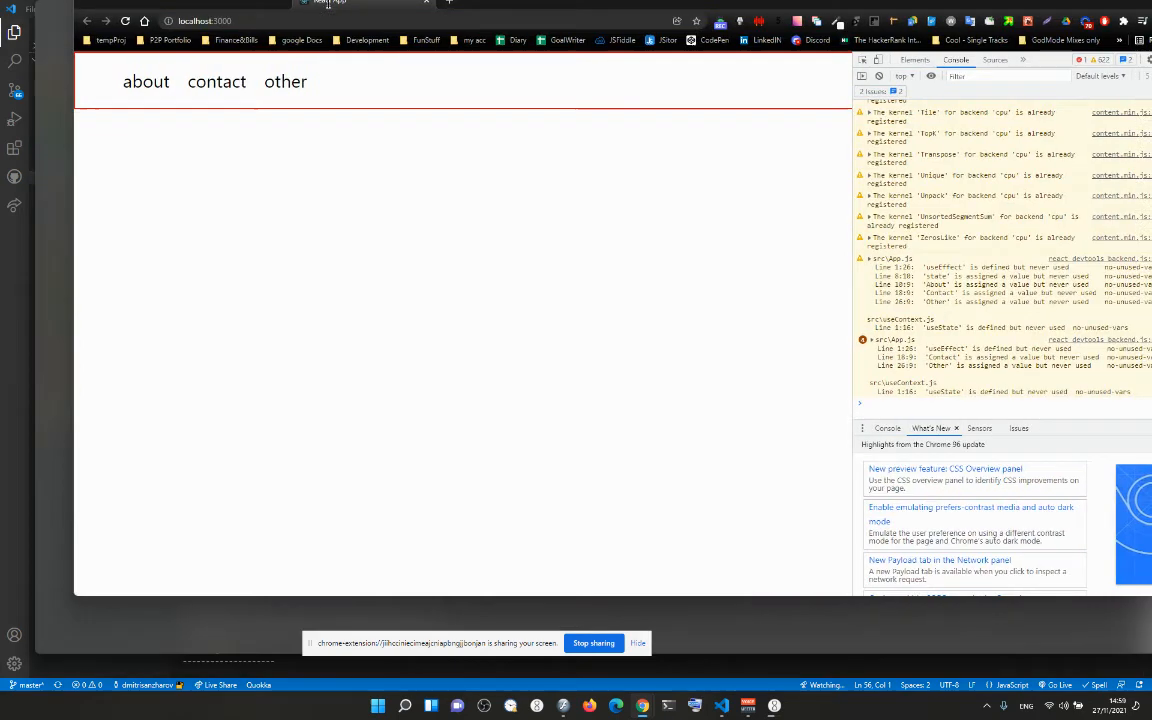
Hover about again on localhost and see the About info box appear beneath the navbar.
click(146, 80)
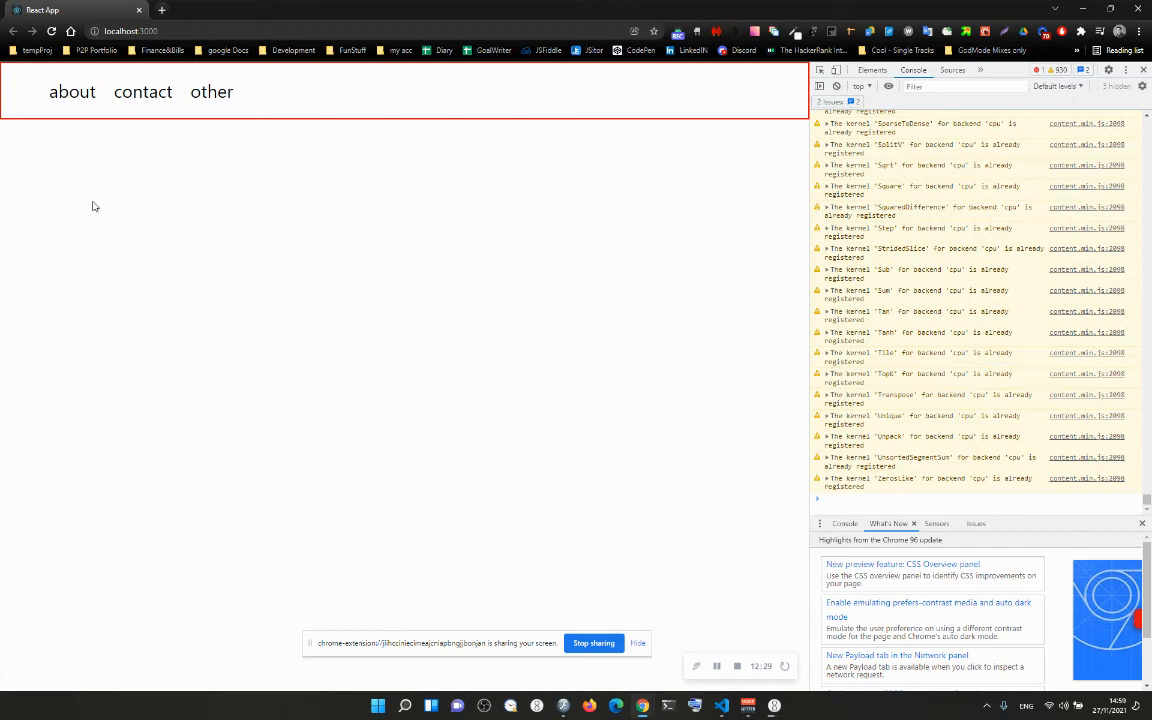
click(72, 92)
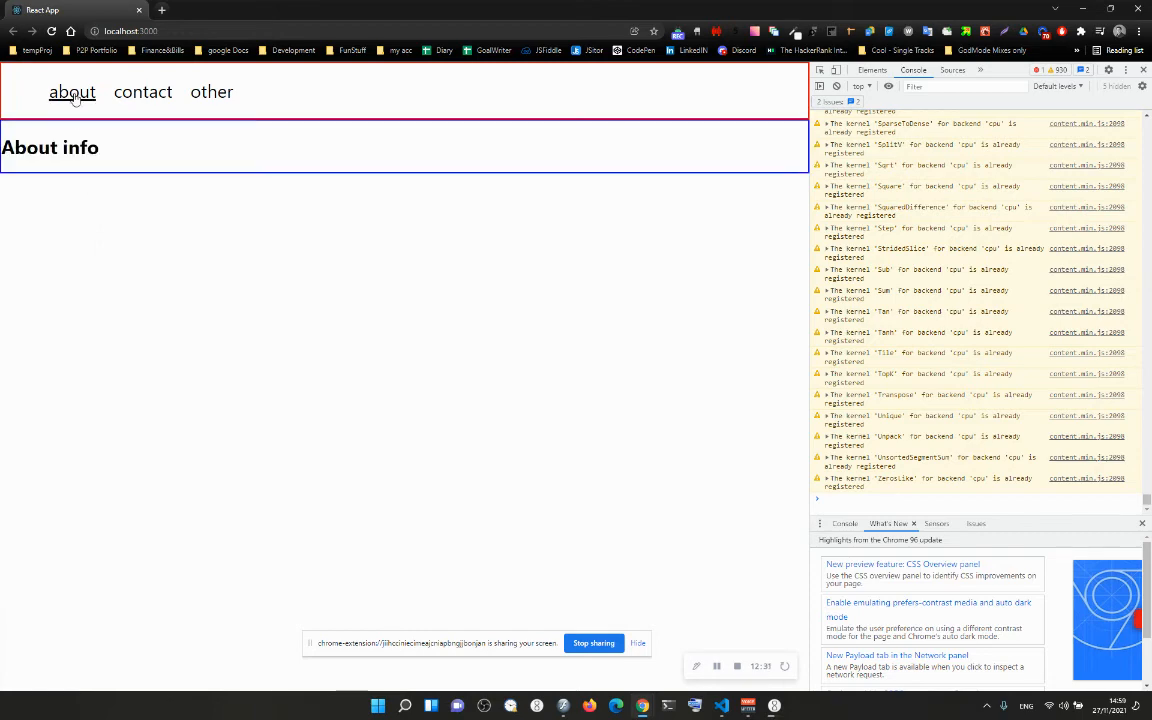
click(720, 706)
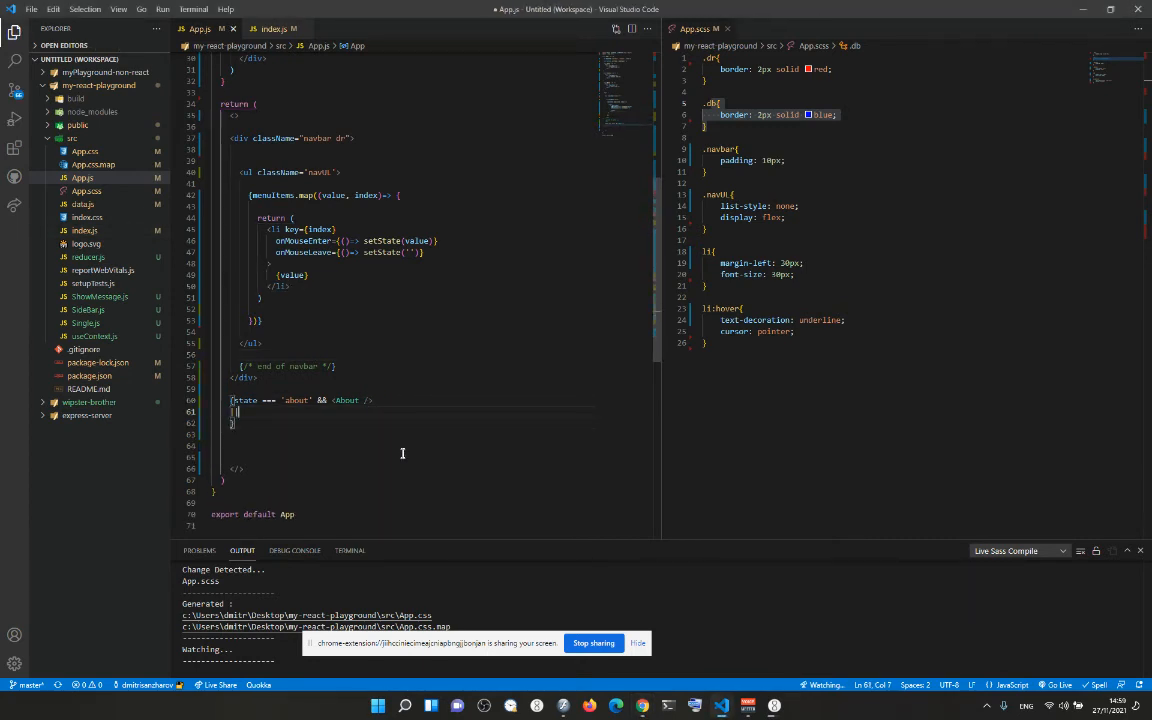
Add {state === 'contact' && <Contact />} and {state === 'other' && <Other />} below the About line.
text(s)
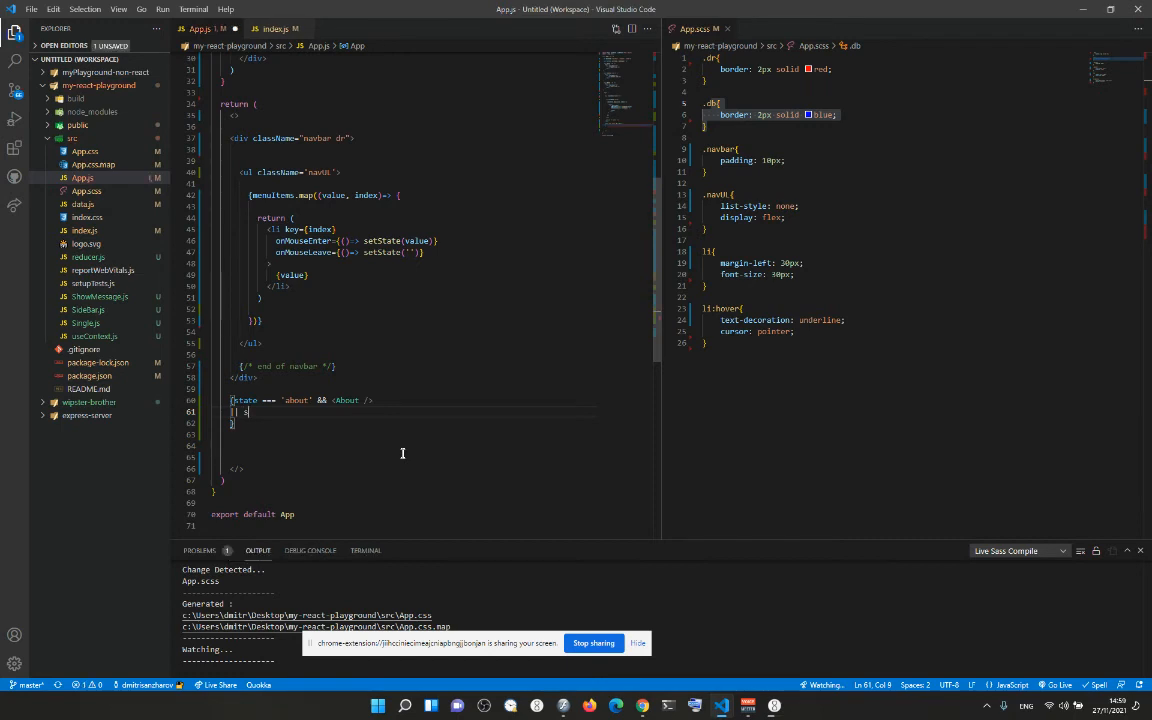
text(state === 'c)
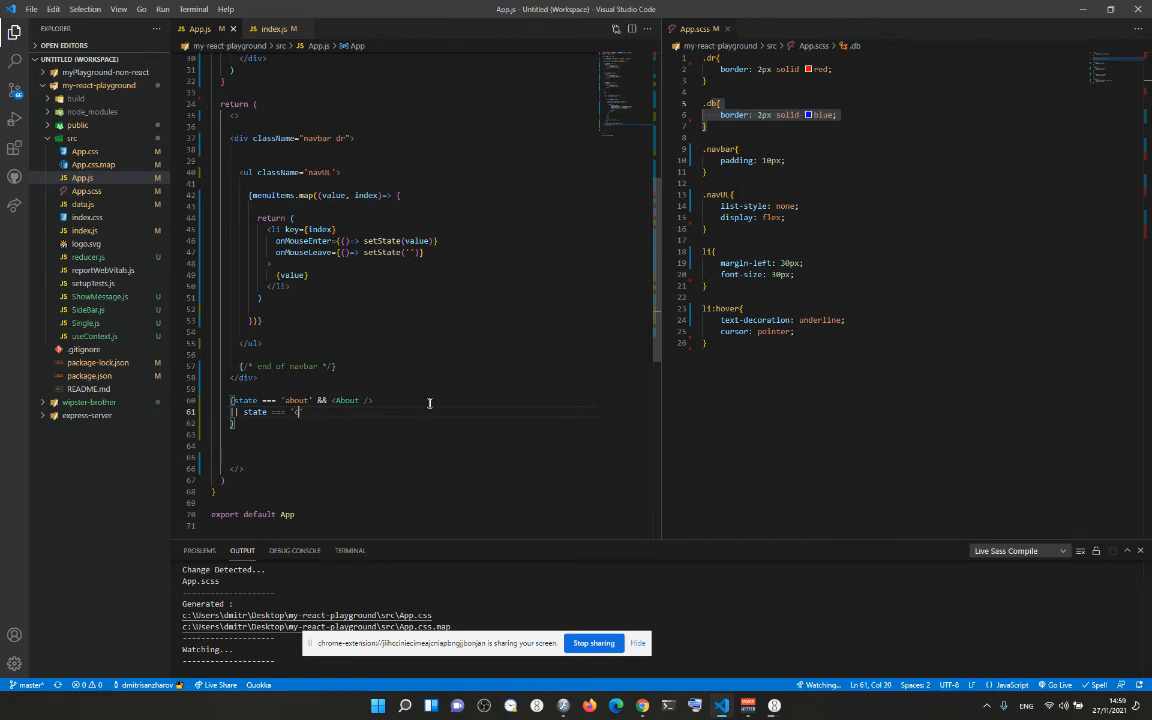
text(contact)
text(|| state = ')
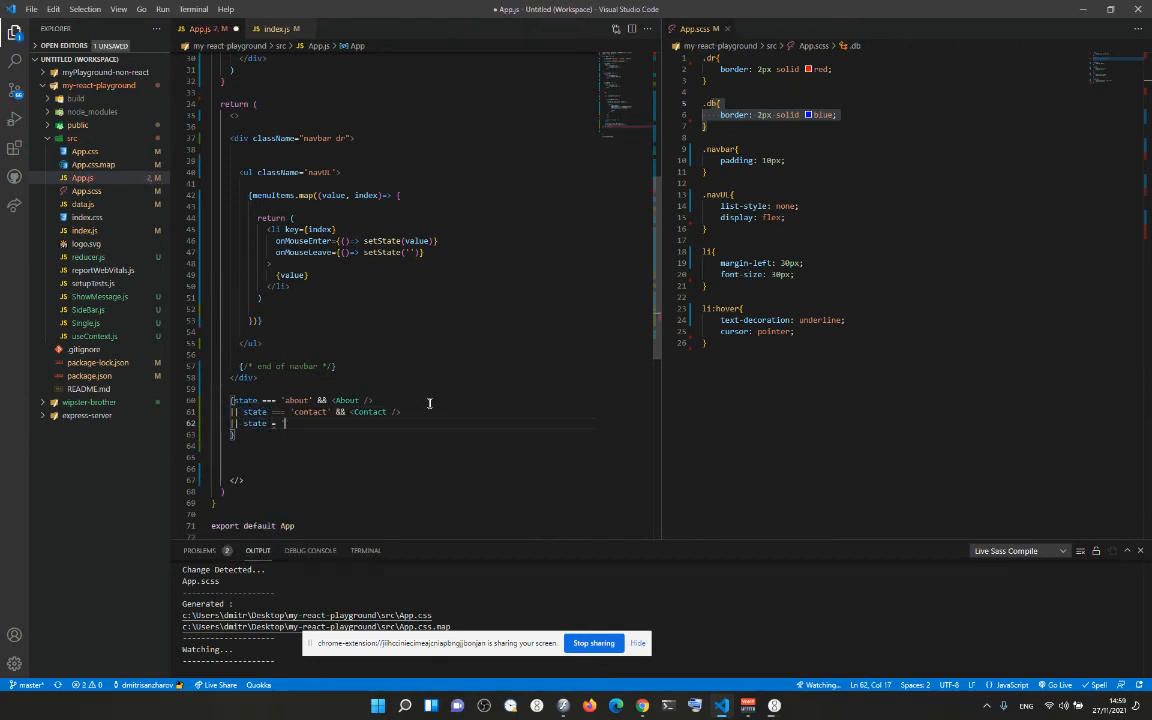
text(=== ')
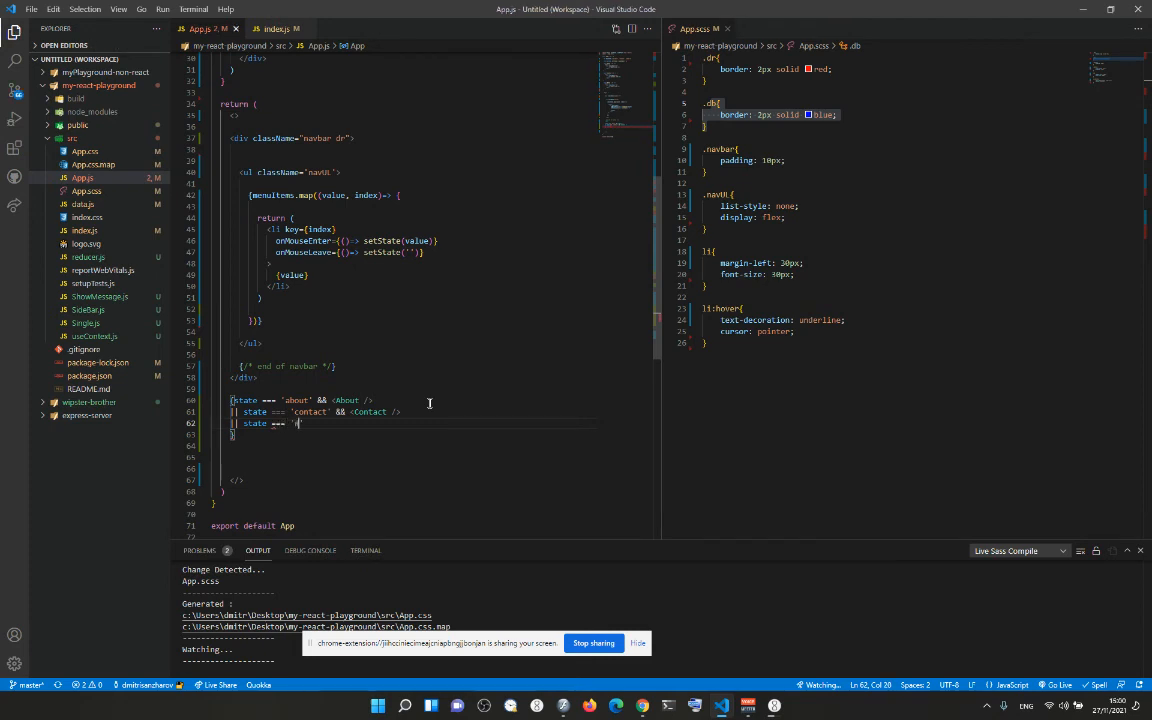
text(other)
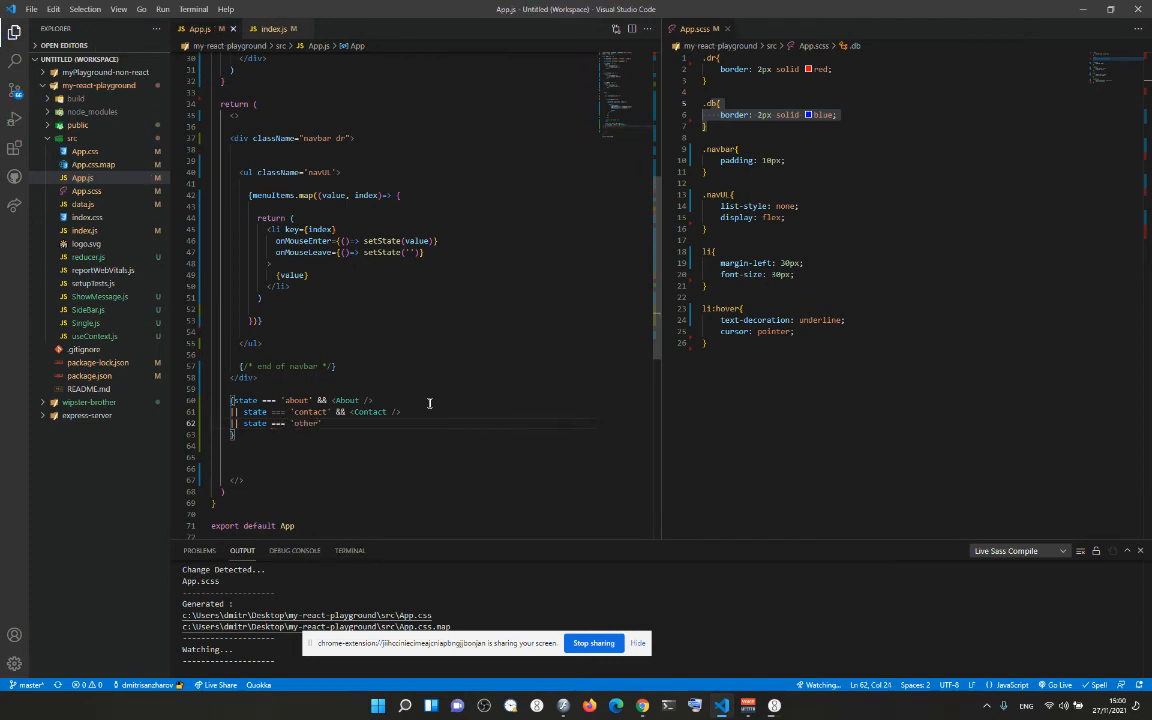
text(&& <Other />)
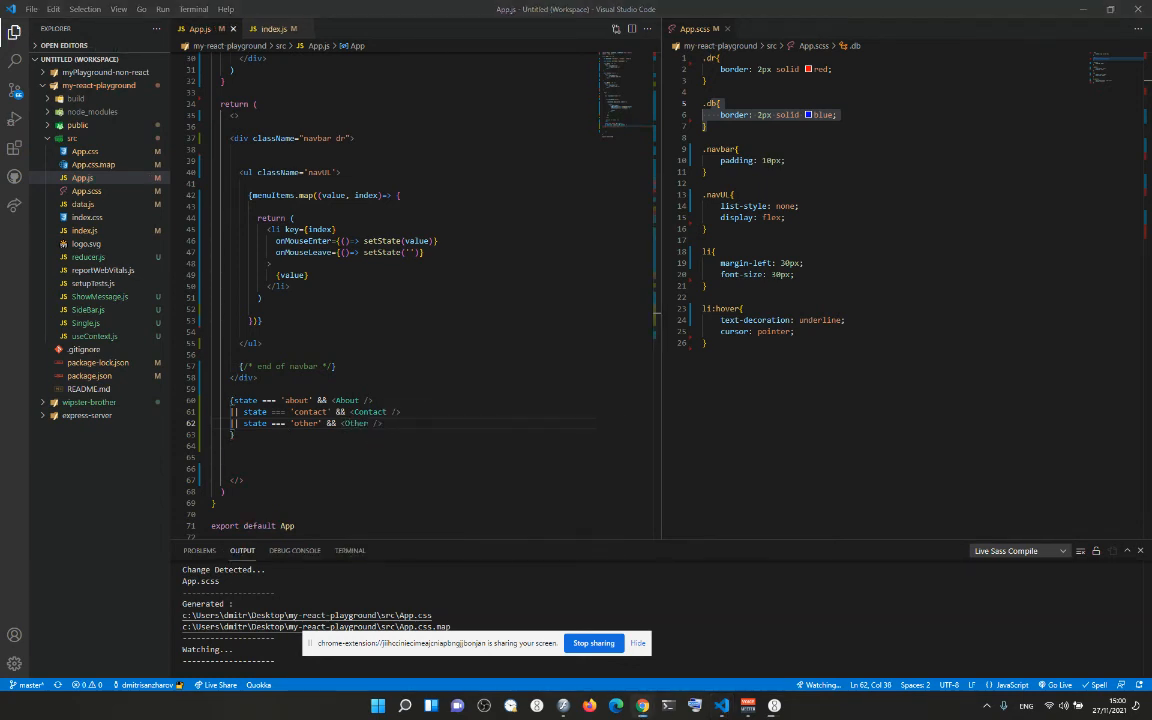
Finish editing the conditional lines and save the app component.
click(642, 706)
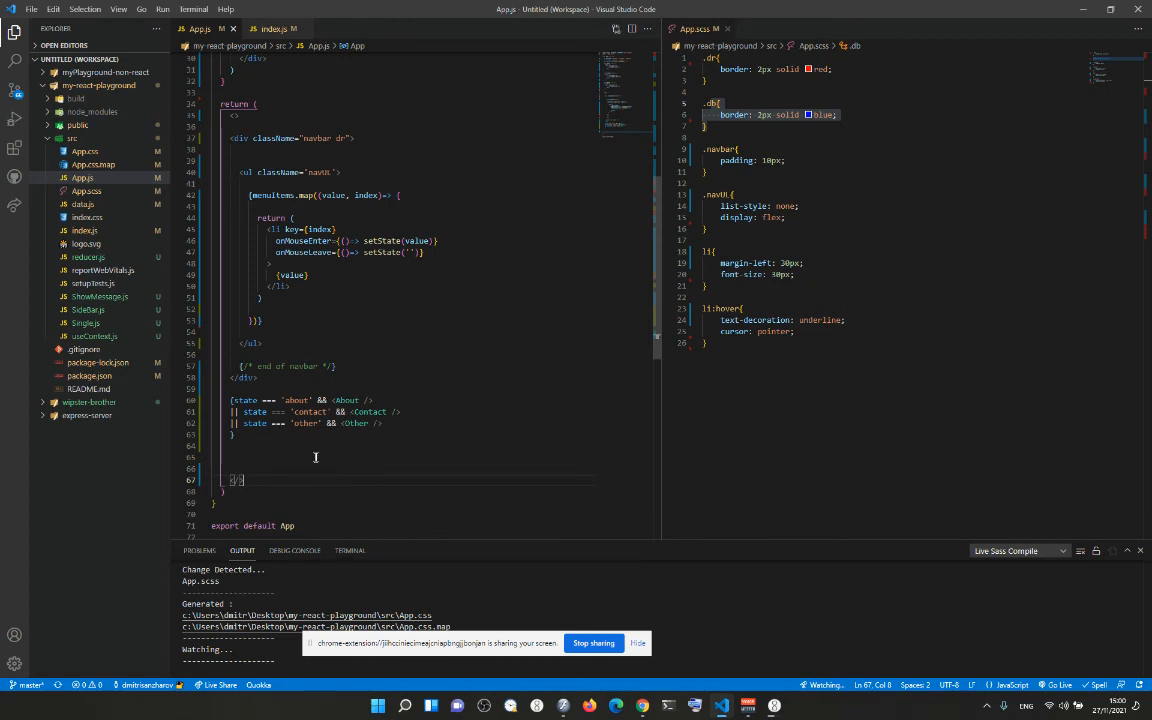
click(312, 456)
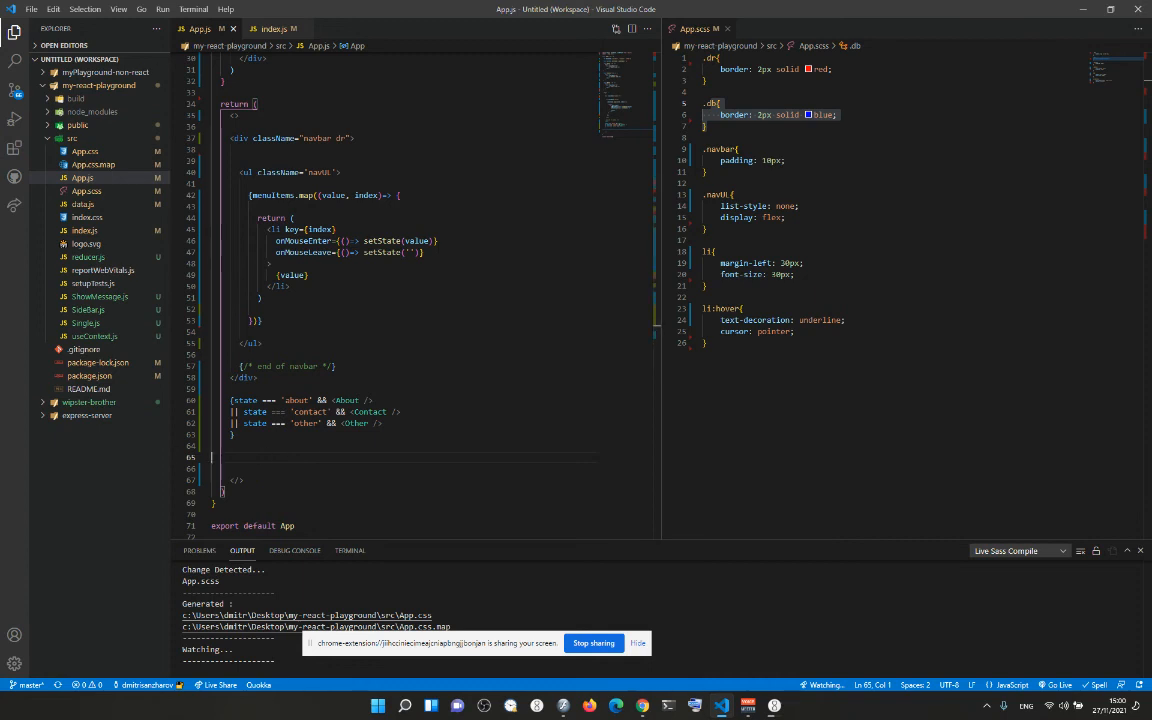
click(382, 422)
text(})
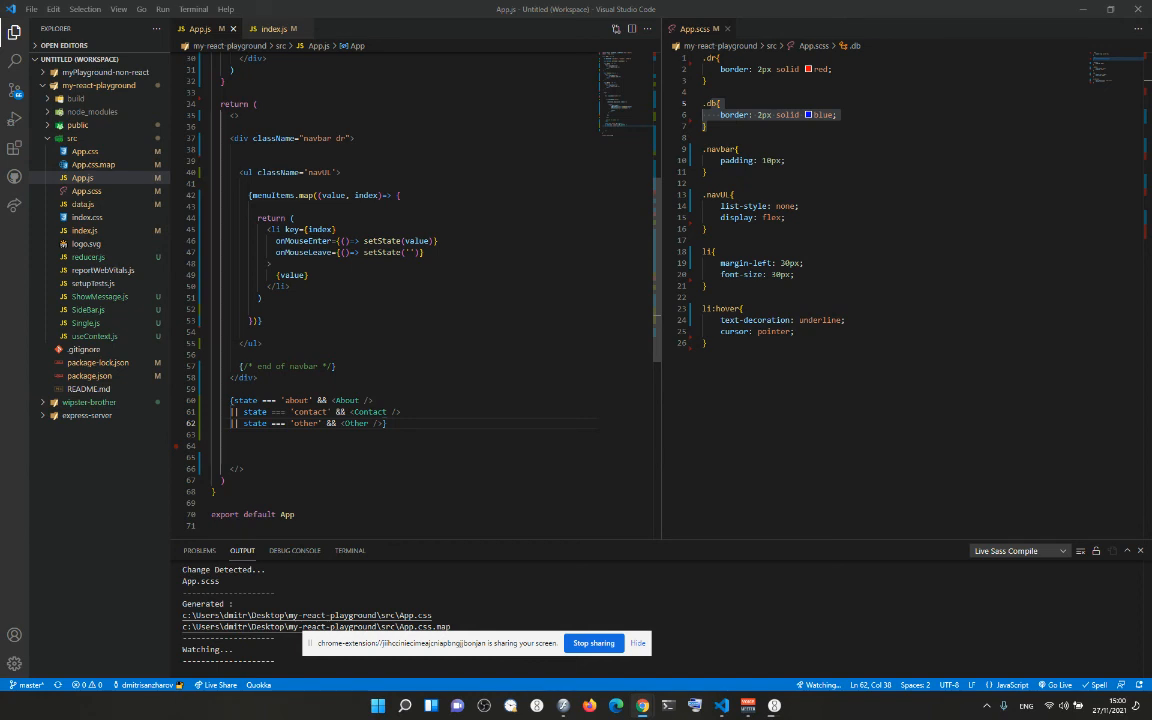
mouse_move(390, 430)
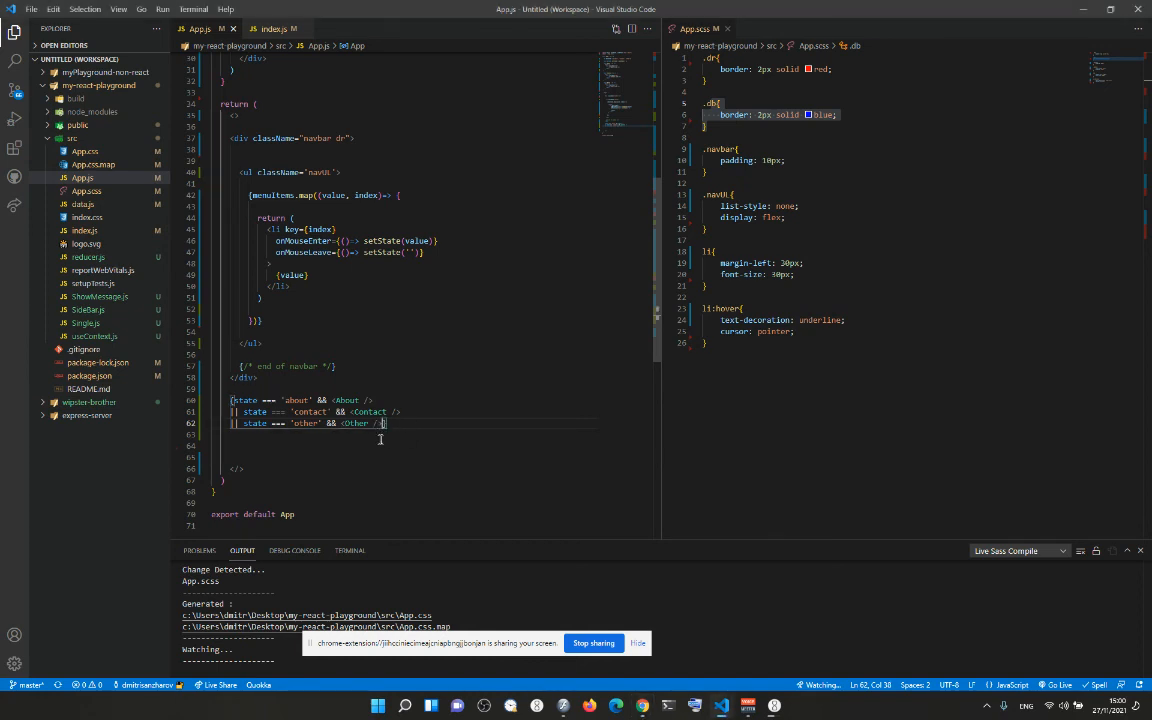
key(Enter)
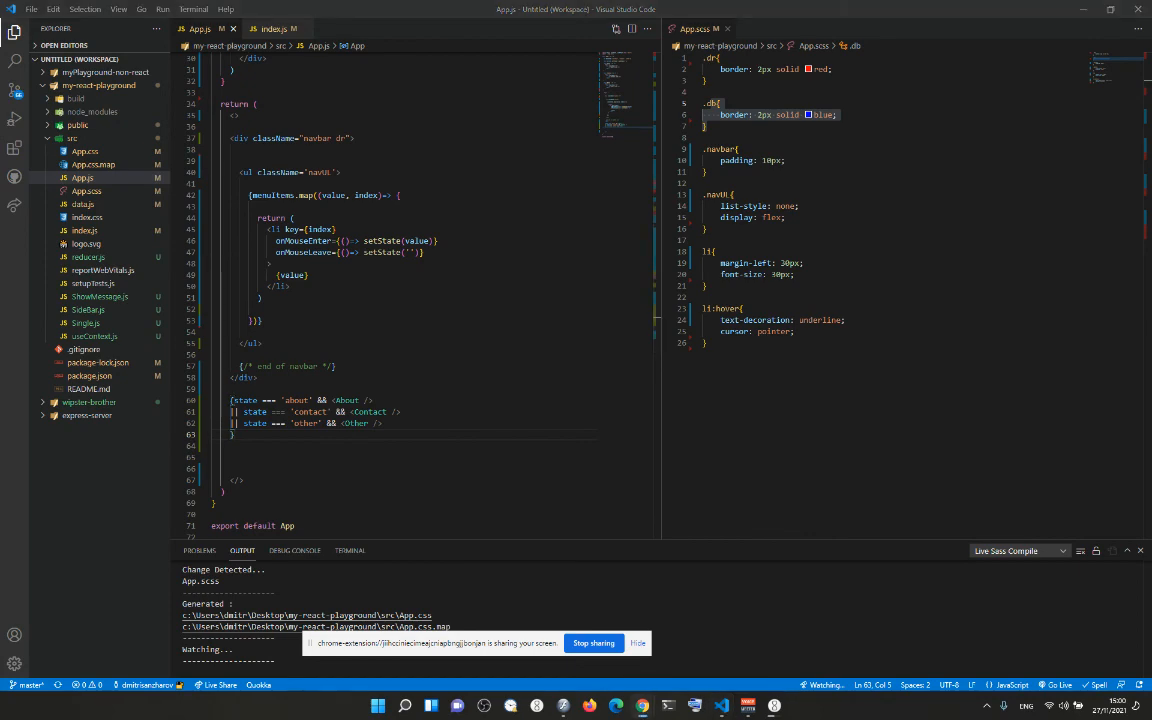
click(616, 706)
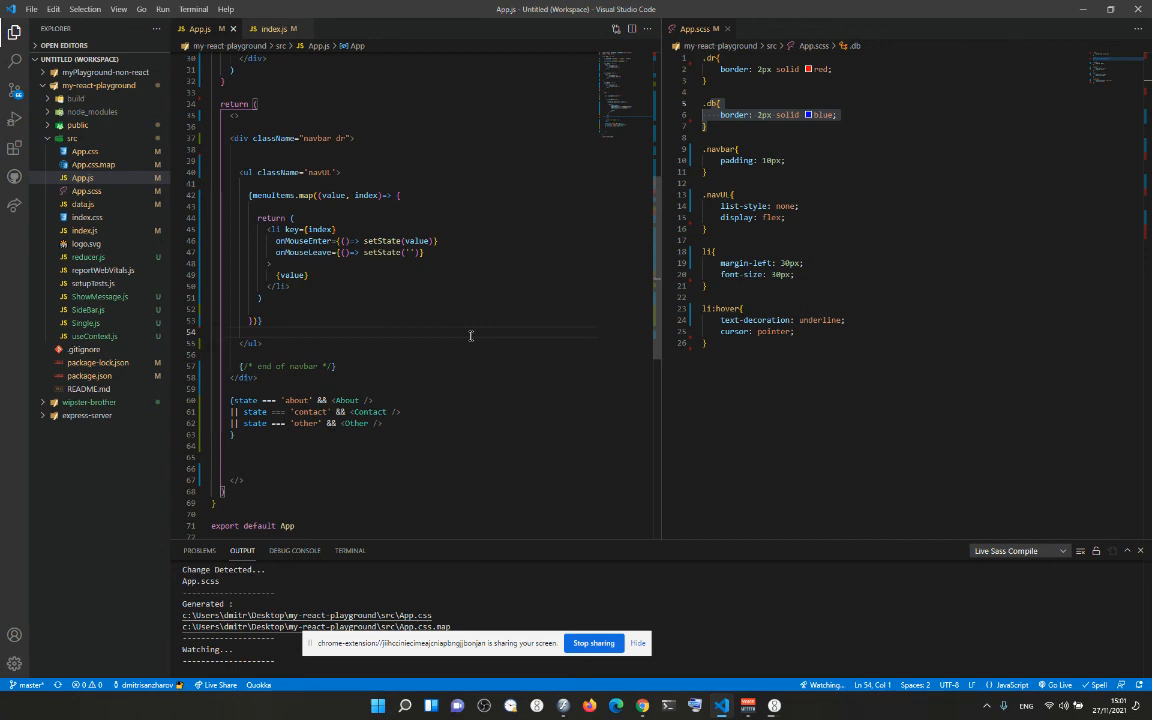
mouse_move(358, 394)
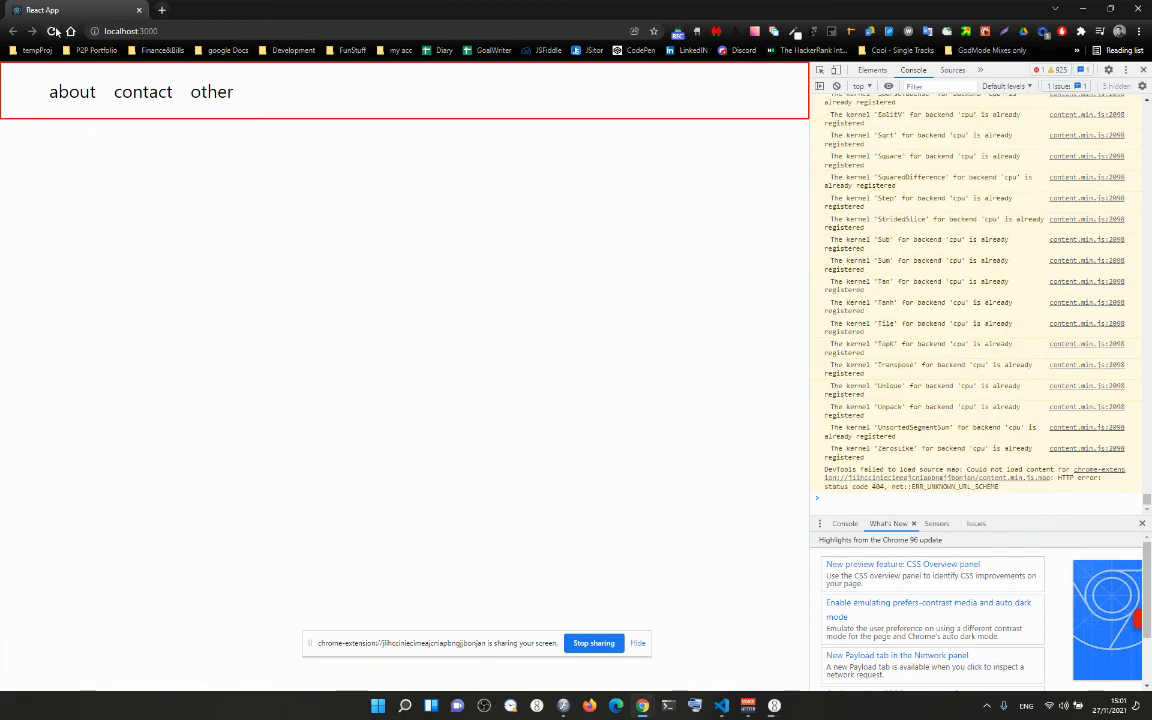
Hover about then contact to see each info box, then move to the Strapi tab.
click(72, 92)
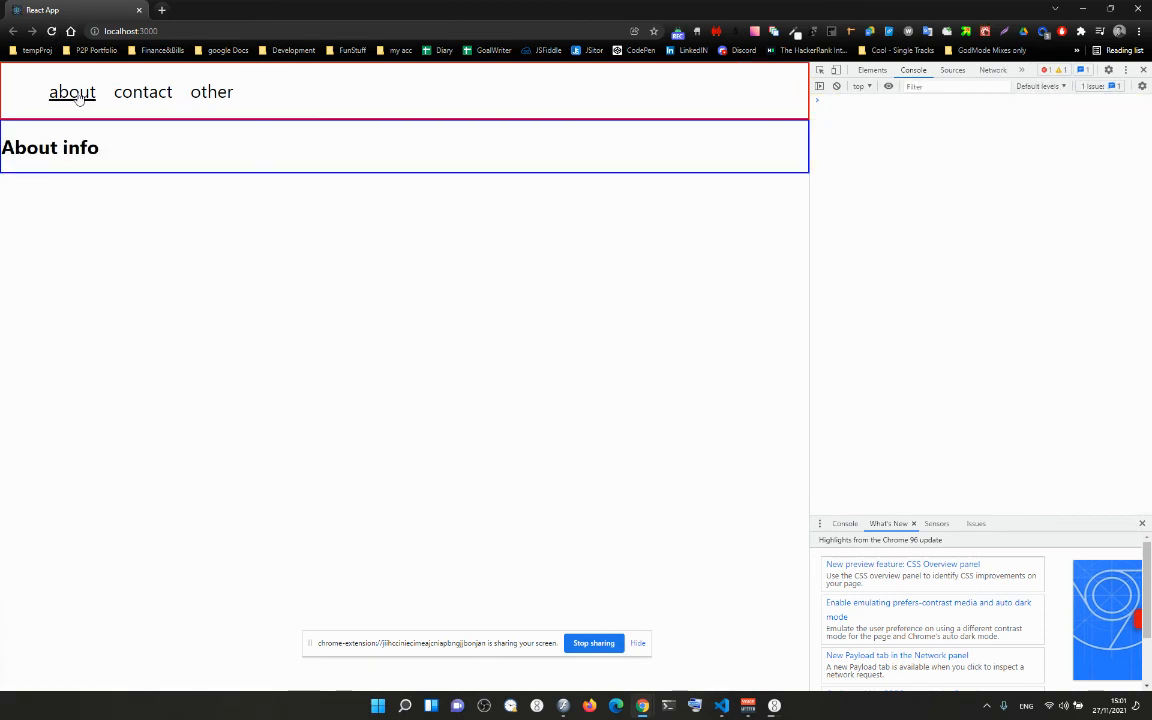
click(142, 92)
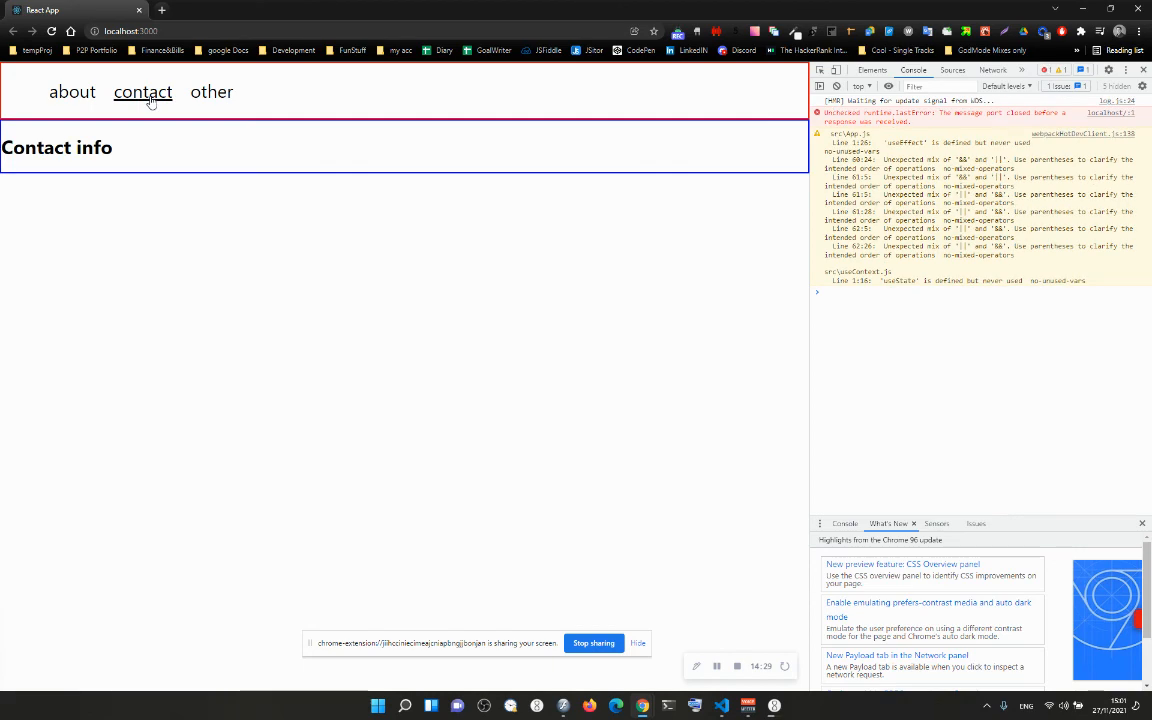
click(212, 92)
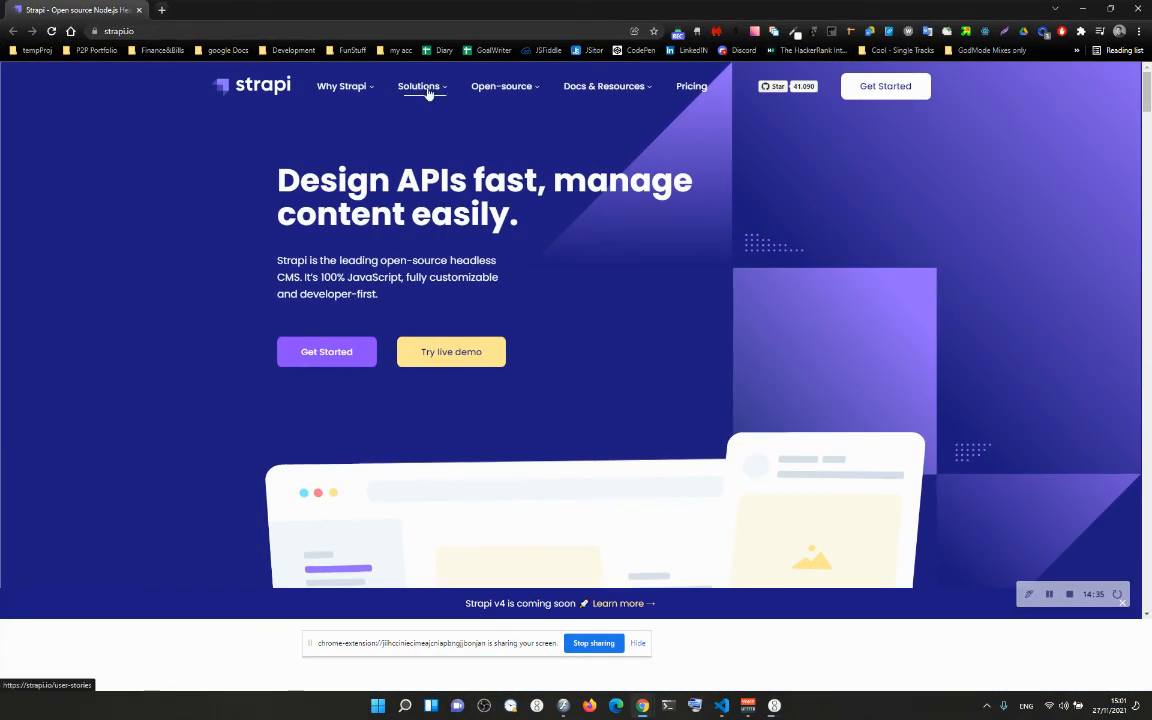
Hover Docs & Resources on the Strapi navbar to view its dropdown panel for reference.
click(500, 86)
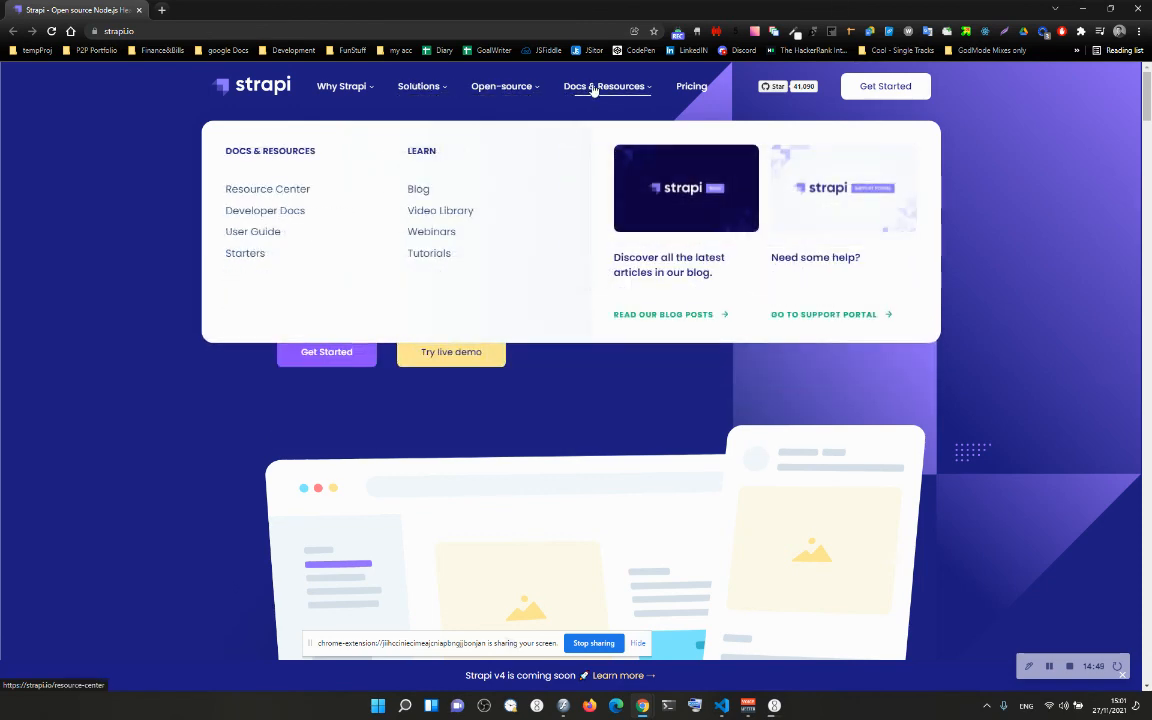
click(500, 86)
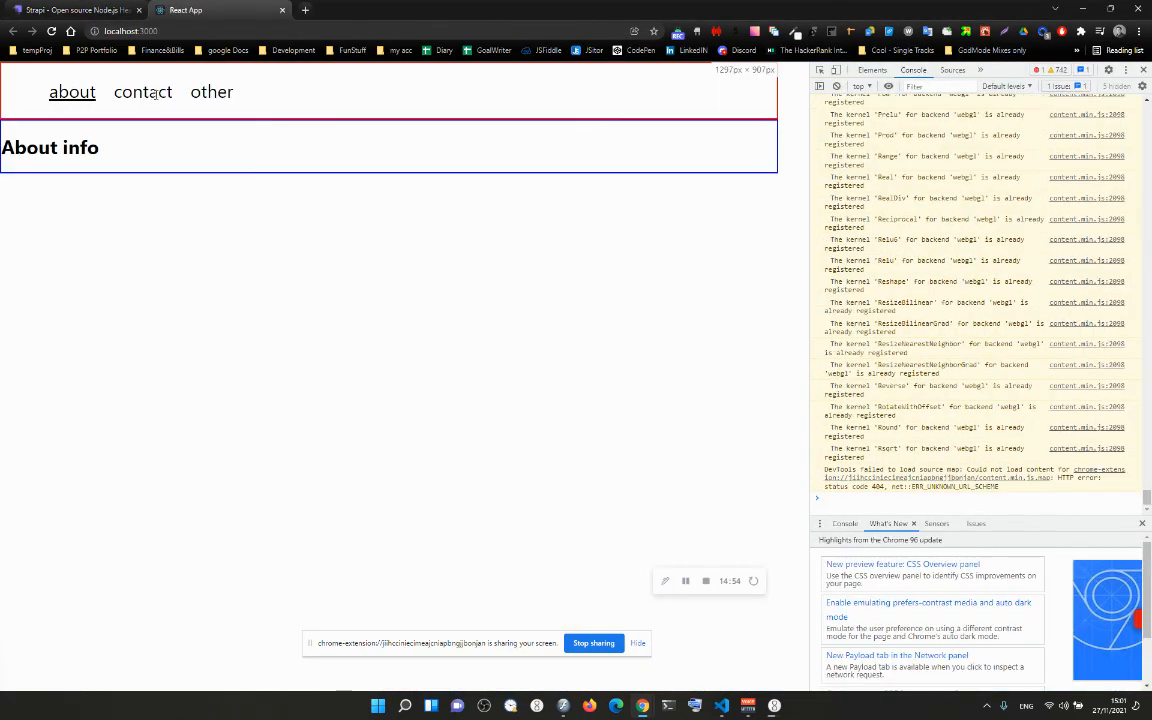
Hover other on the React app navbar and see the Other info box.
click(212, 92)
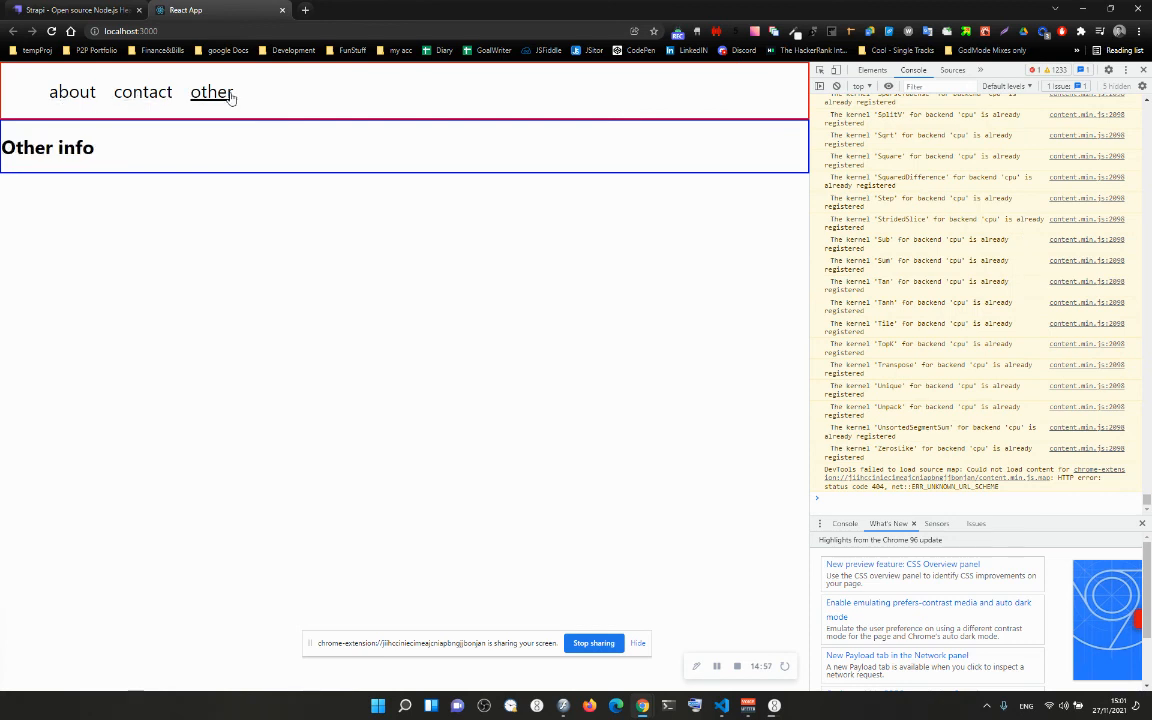